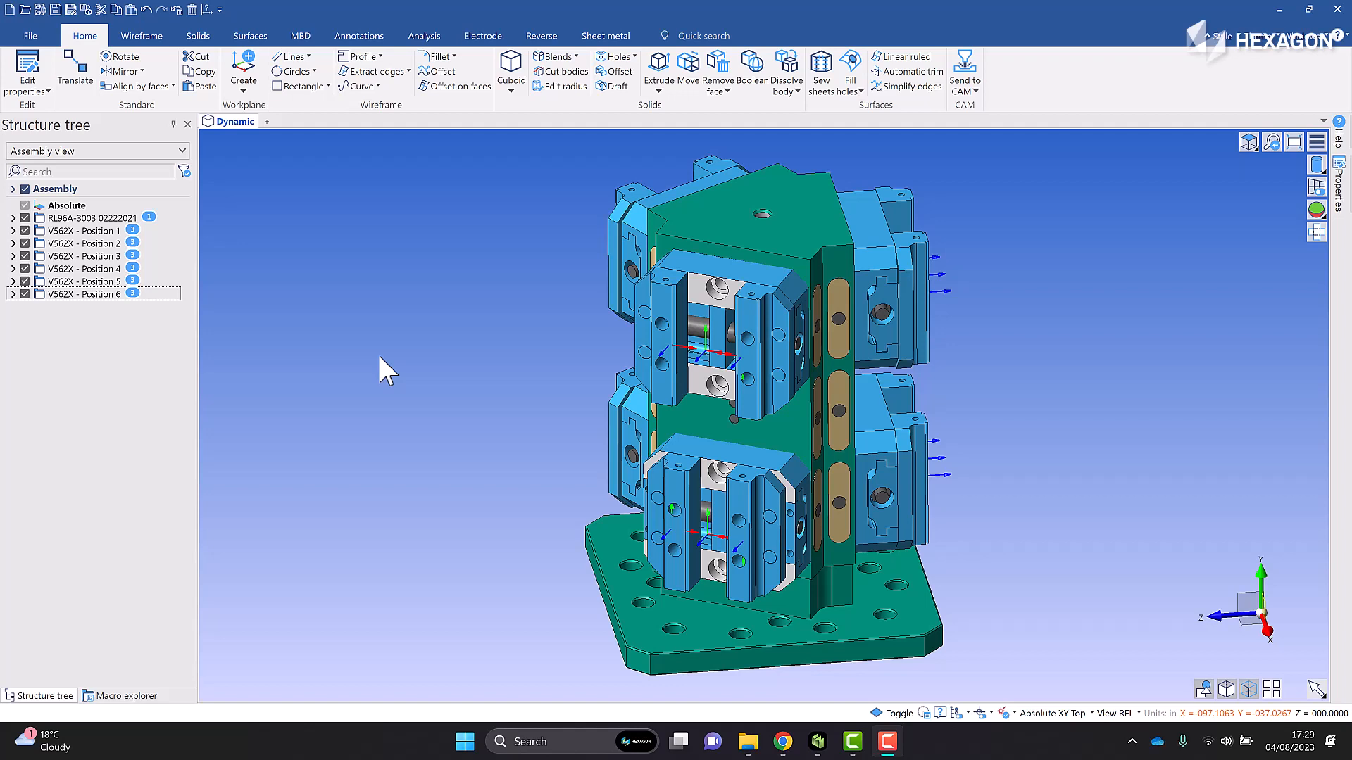
mouse_move(500, 363)
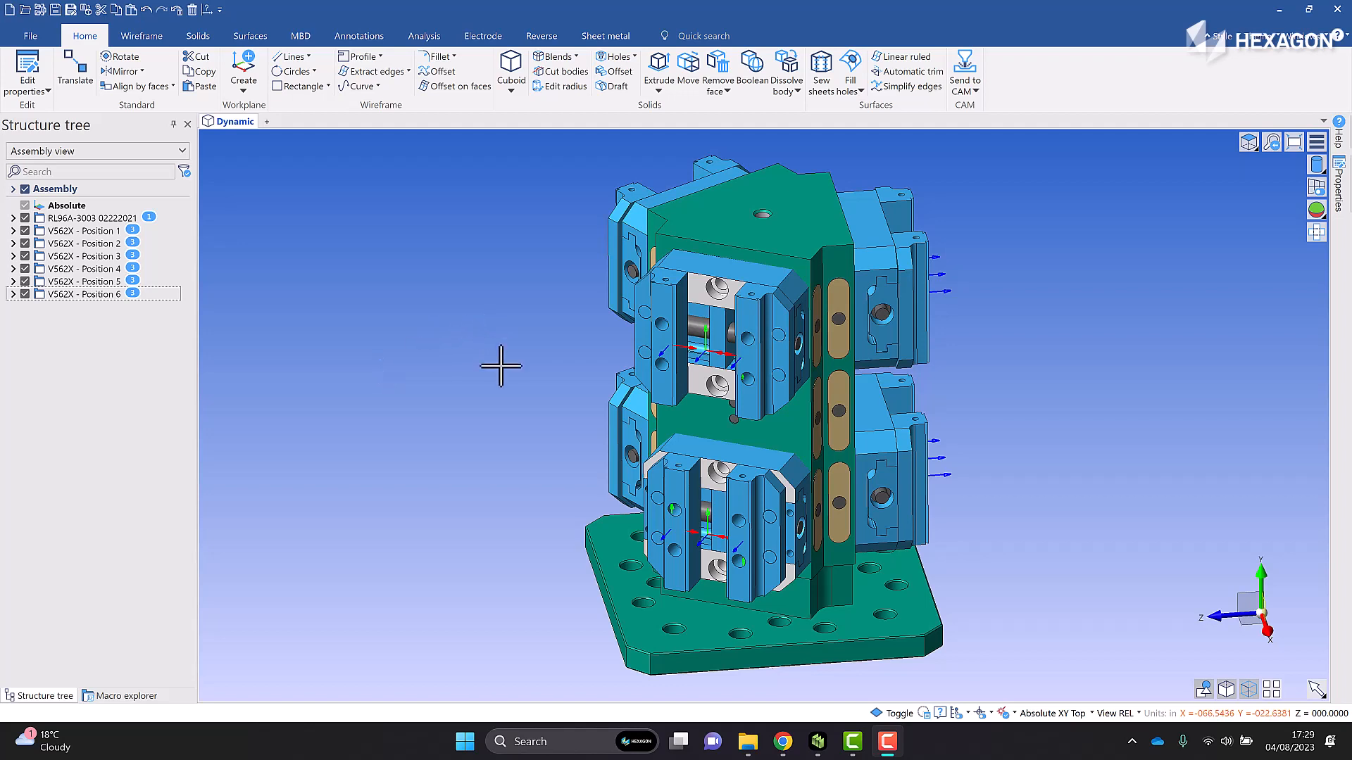
mouse_move(517, 393)
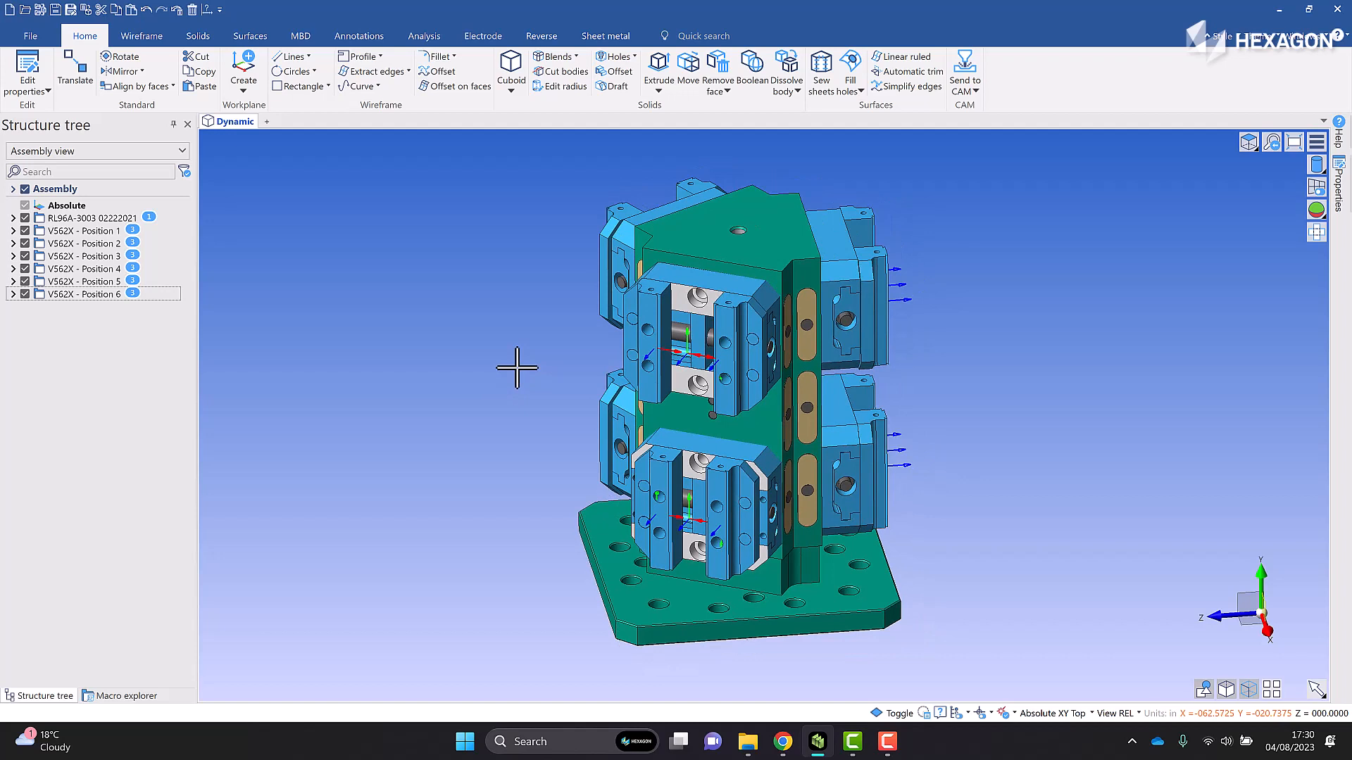
mouse_move(517, 374)
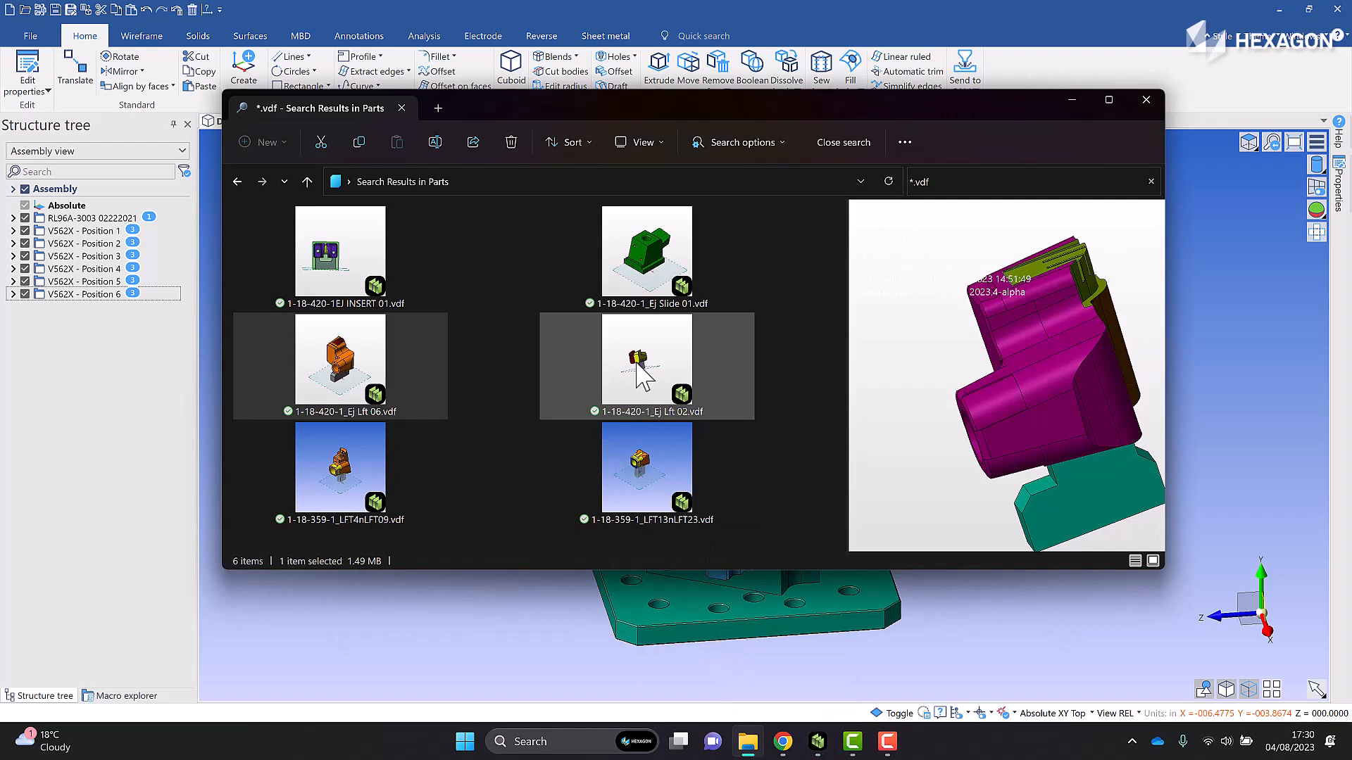
- Preview the .vdf parts one by one: LFT4nLFT09, Ej Lft 02, the green slide and Ej Lft 06
left_click(646, 251)
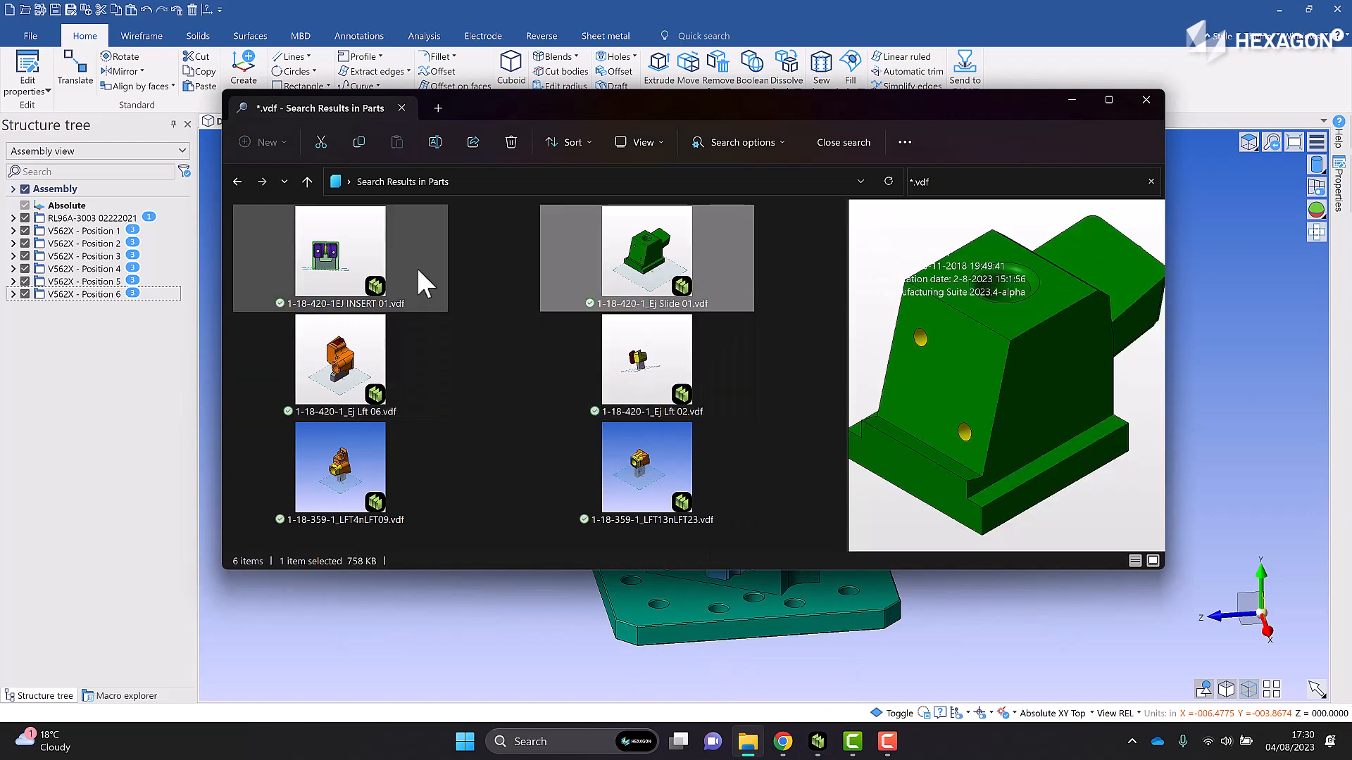
left_click(339, 466)
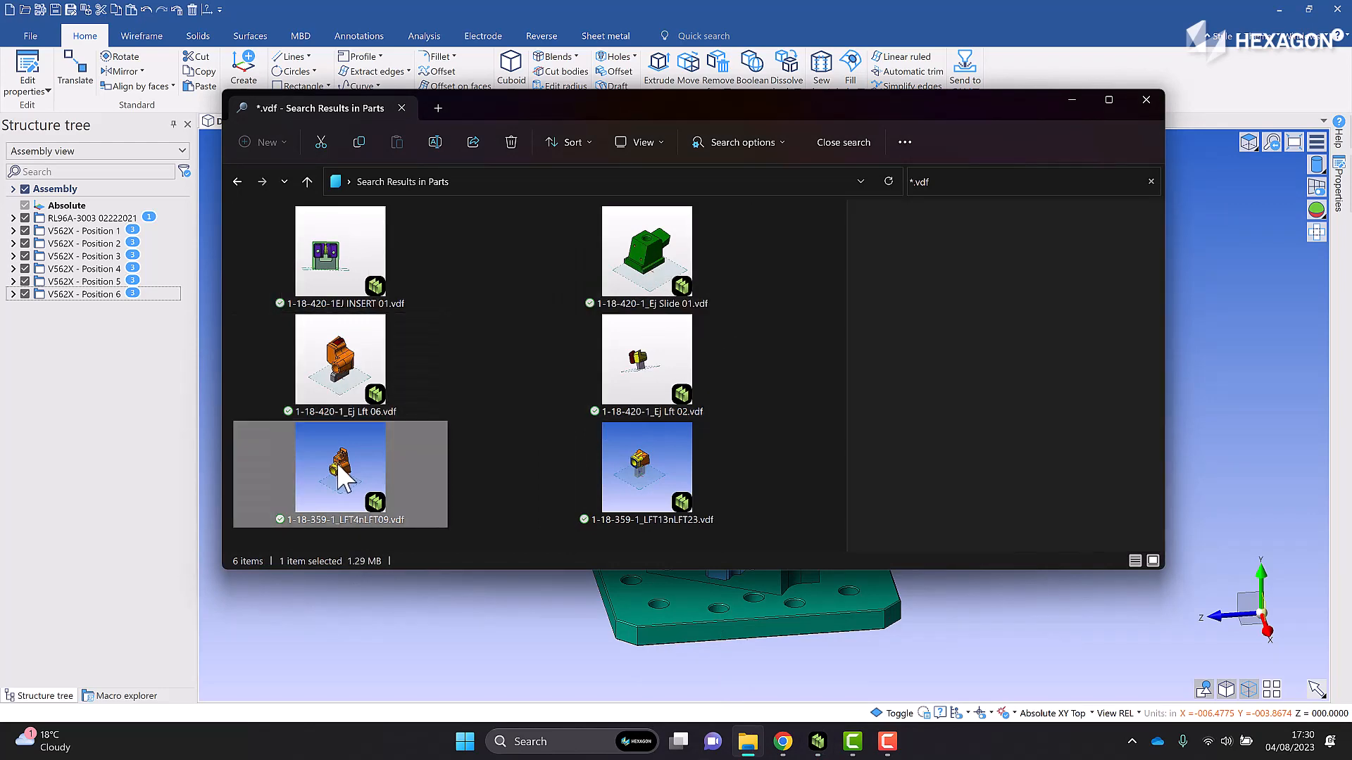
left_click(646, 362)
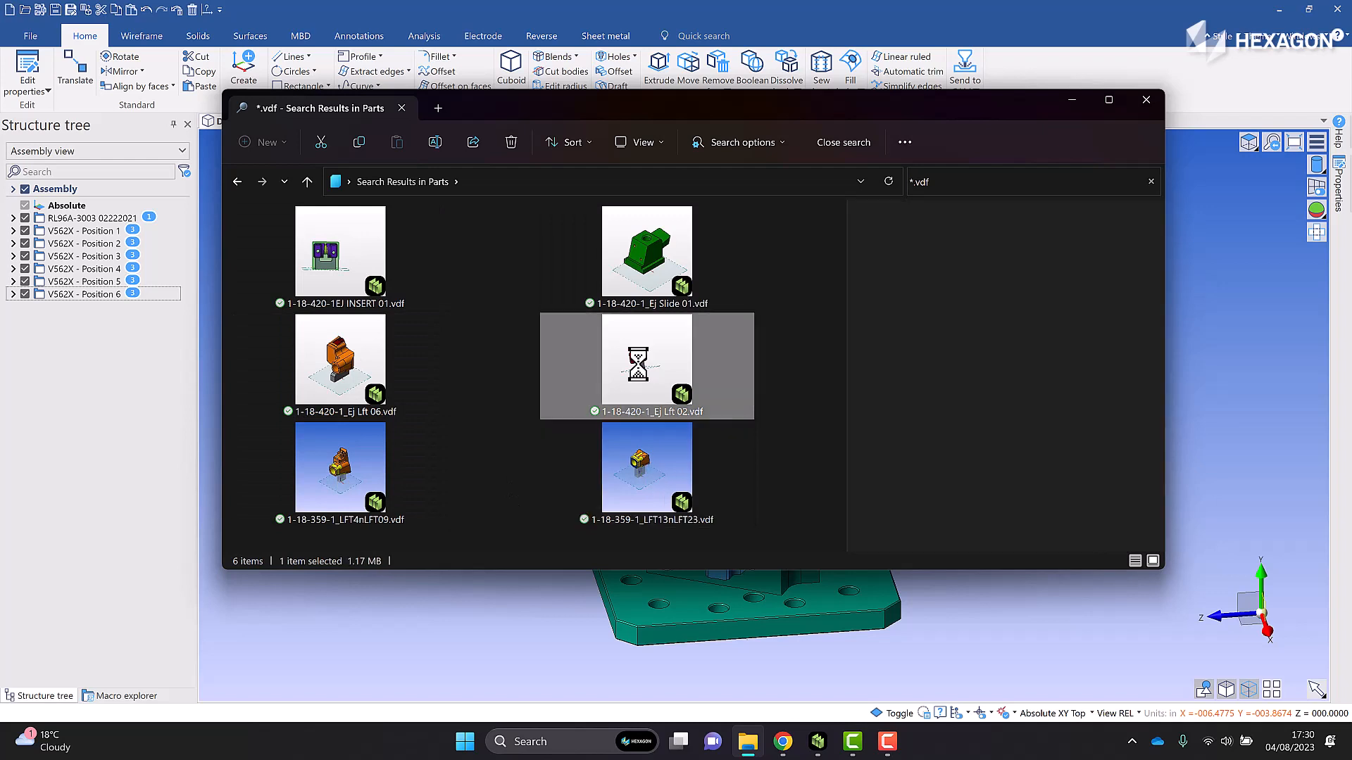
left_click(647, 250)
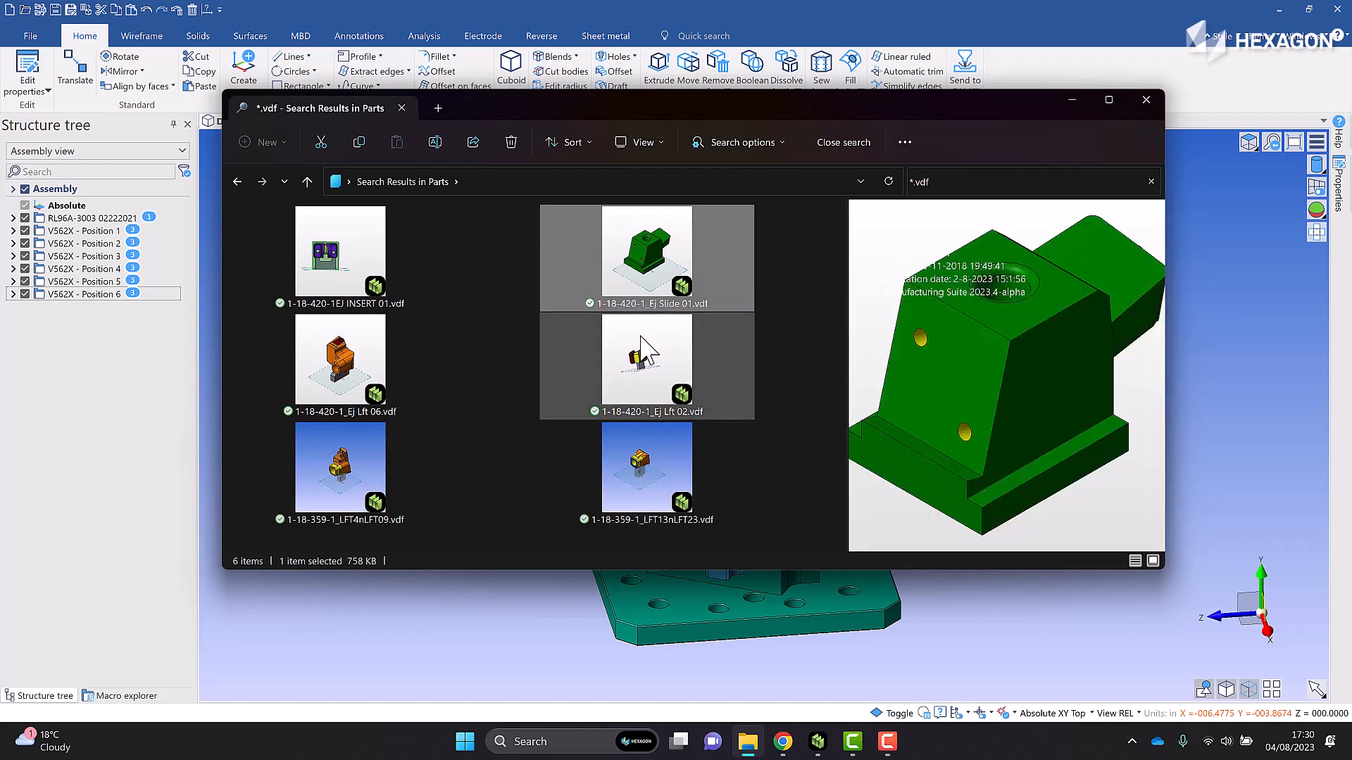
left_click(339, 357)
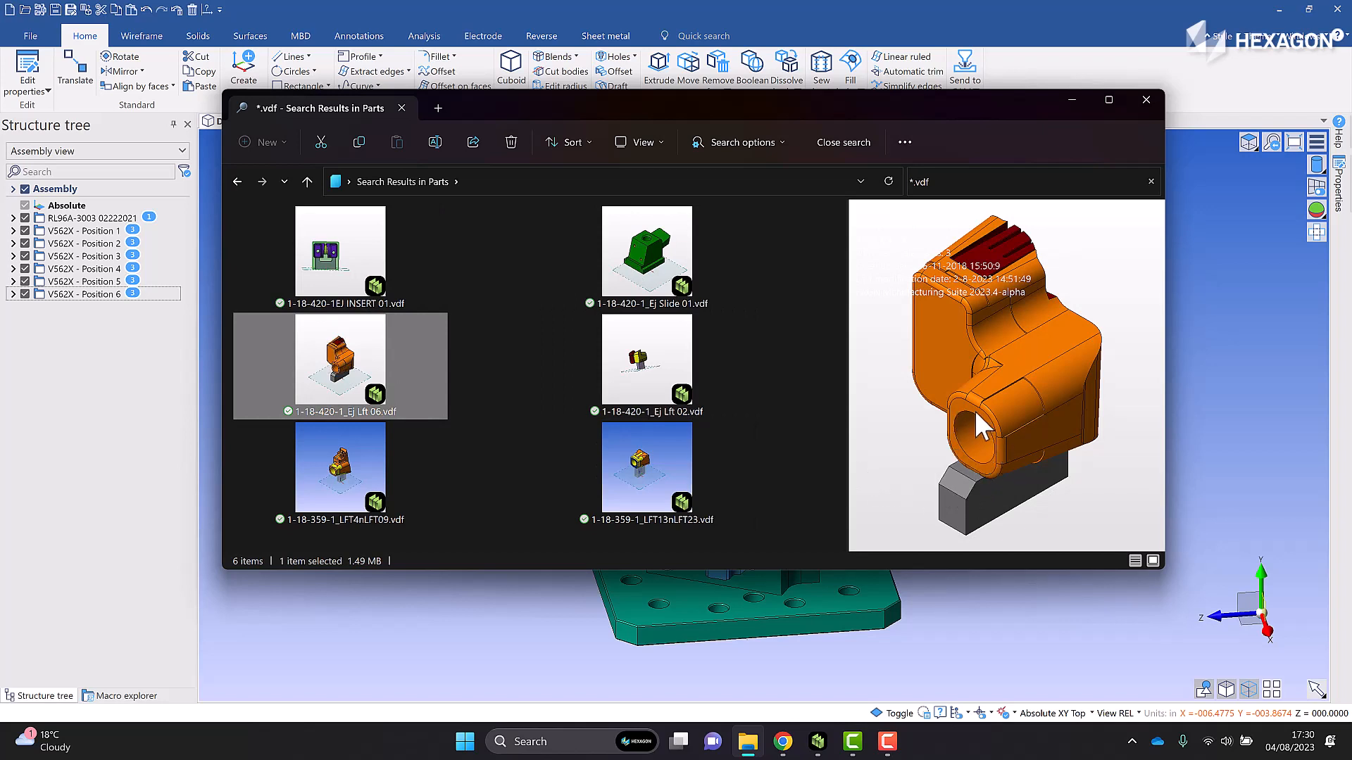
mouse_move(1073, 470)
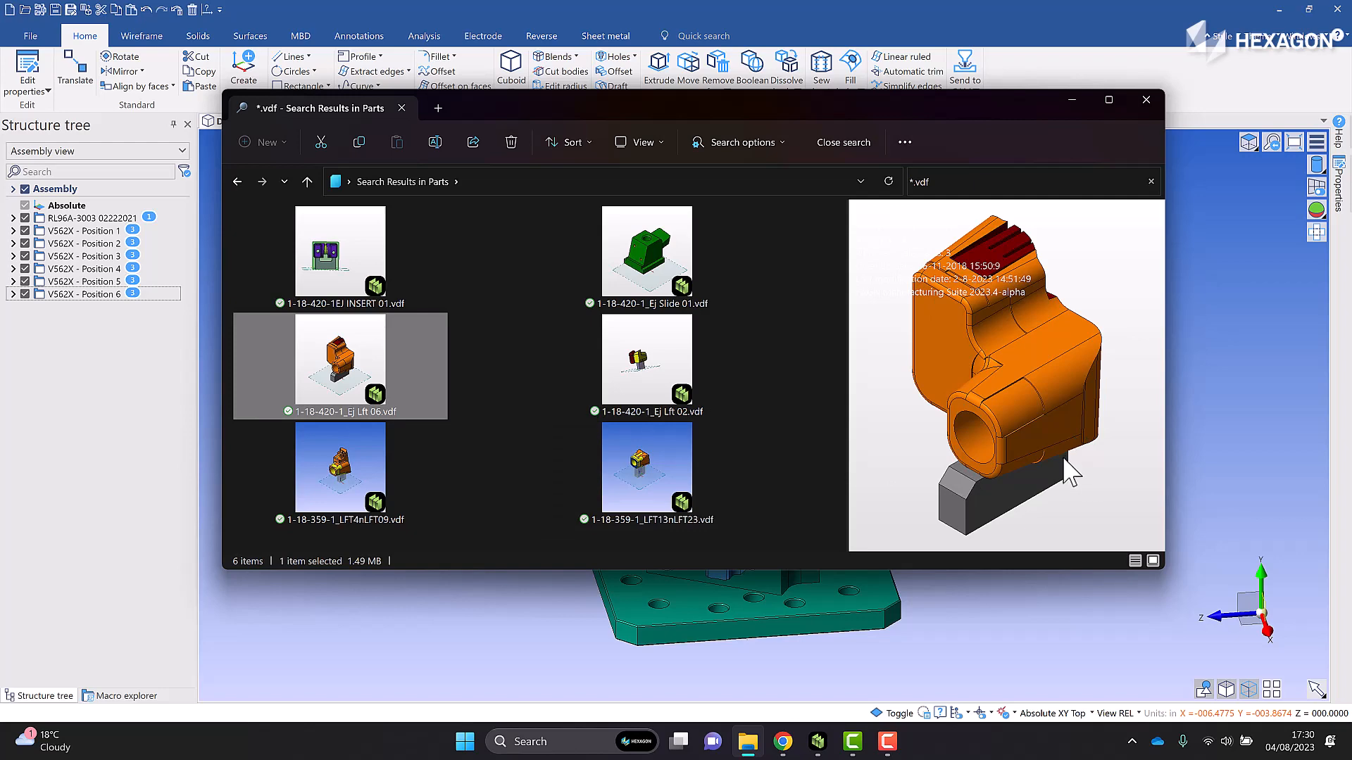
mouse_move(1095, 216)
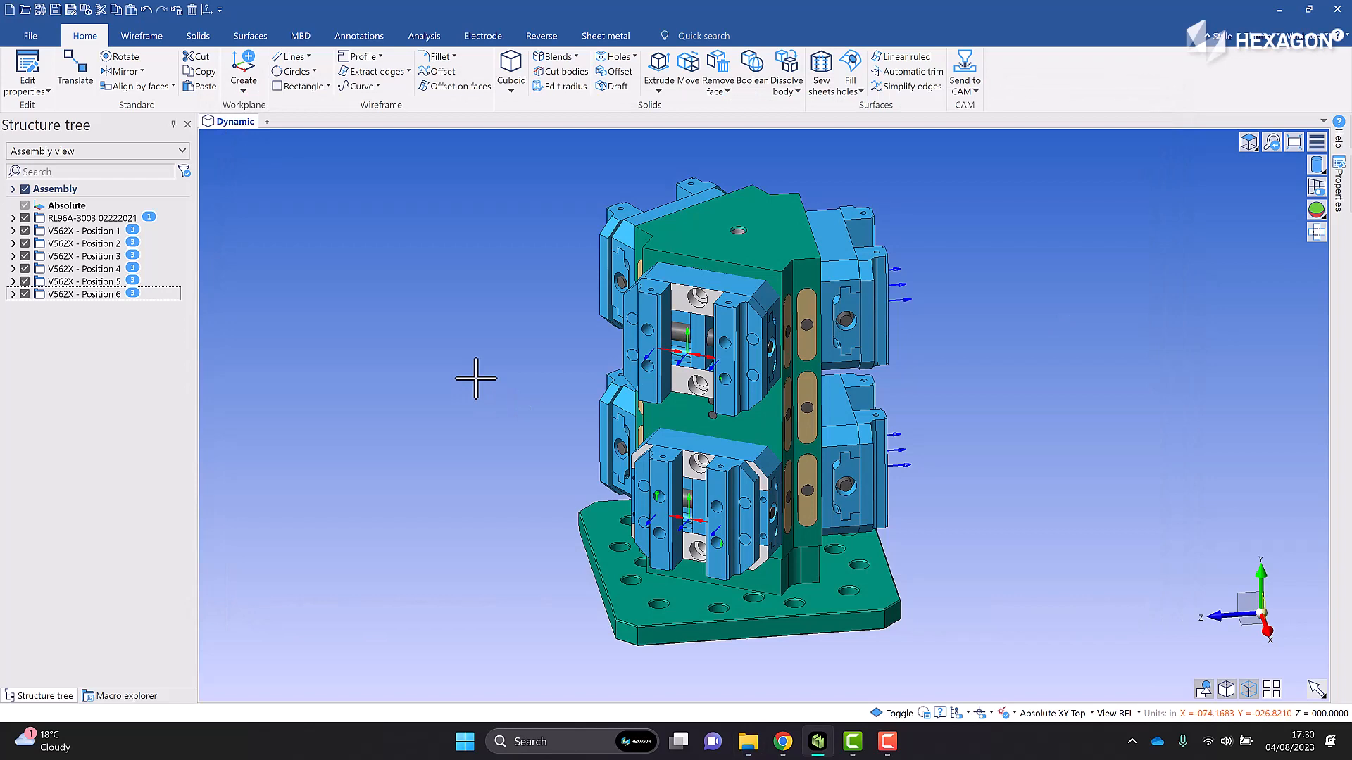
mouse_move(455, 383)
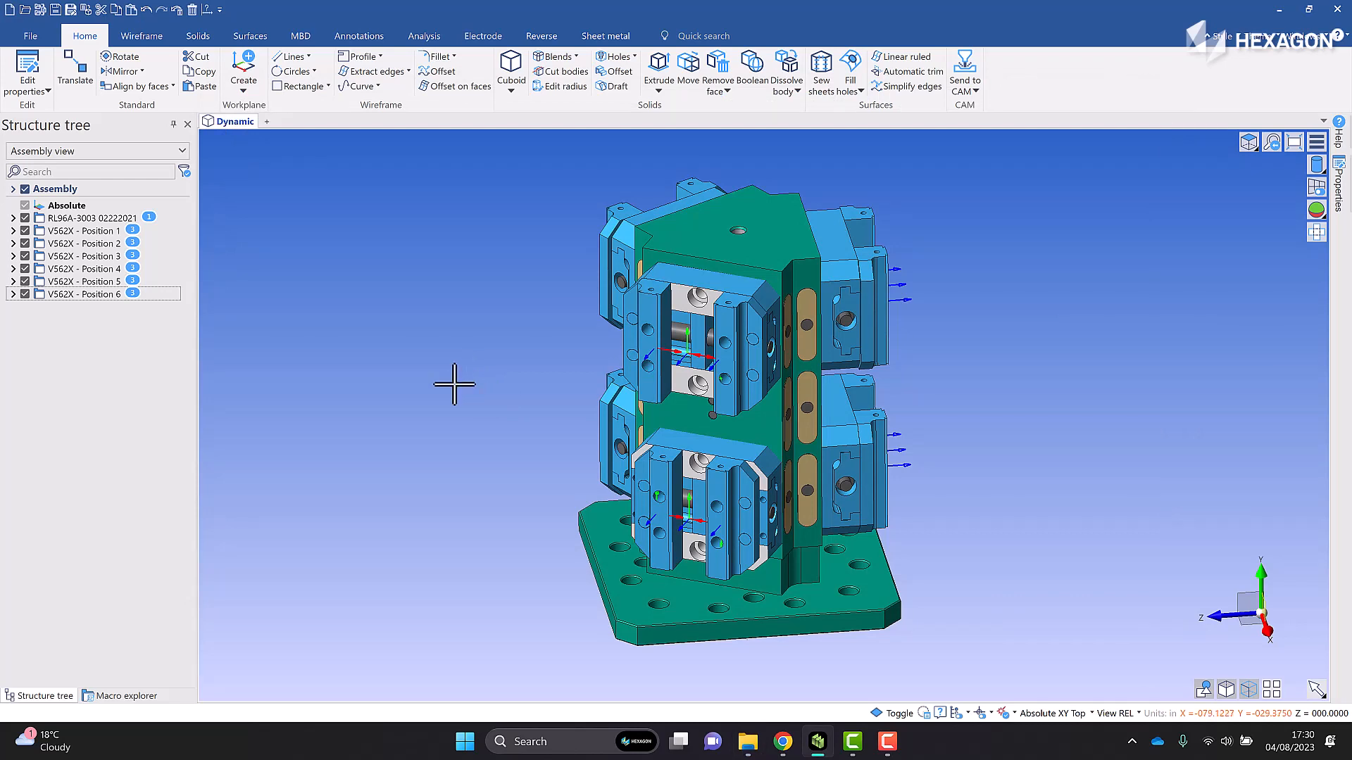
mouse_move(433, 382)
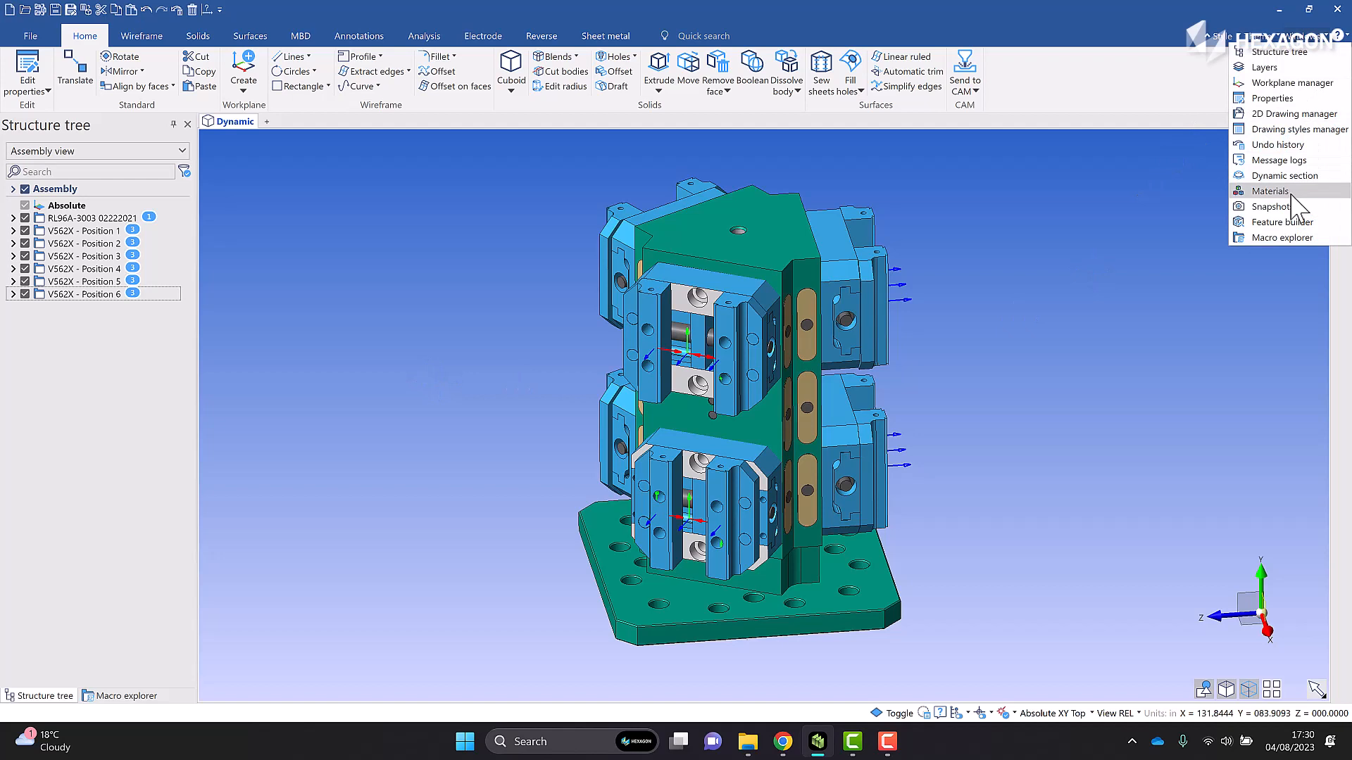
- Show the Macro explorer pane and pick the PartSetup script in the scripts folder
left_click(1284, 236)
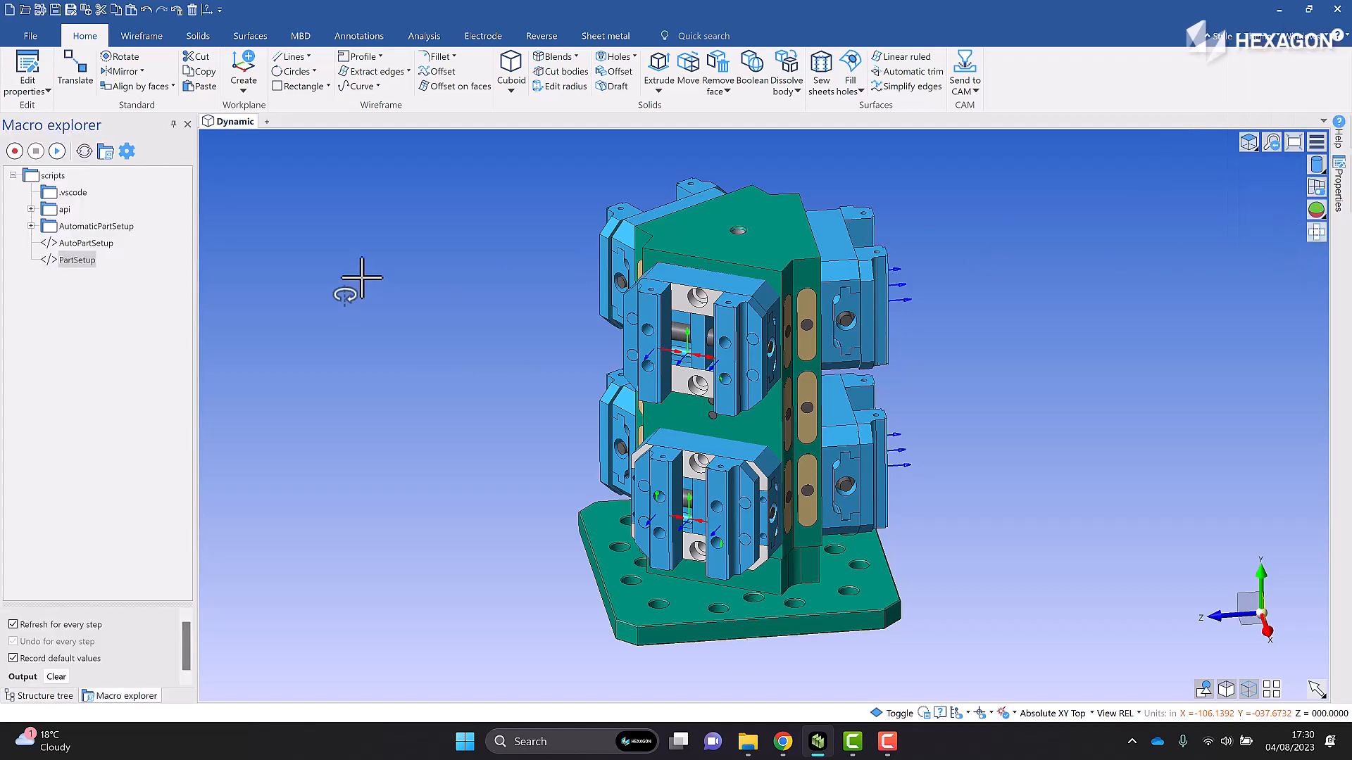
mouse_move(88, 259)
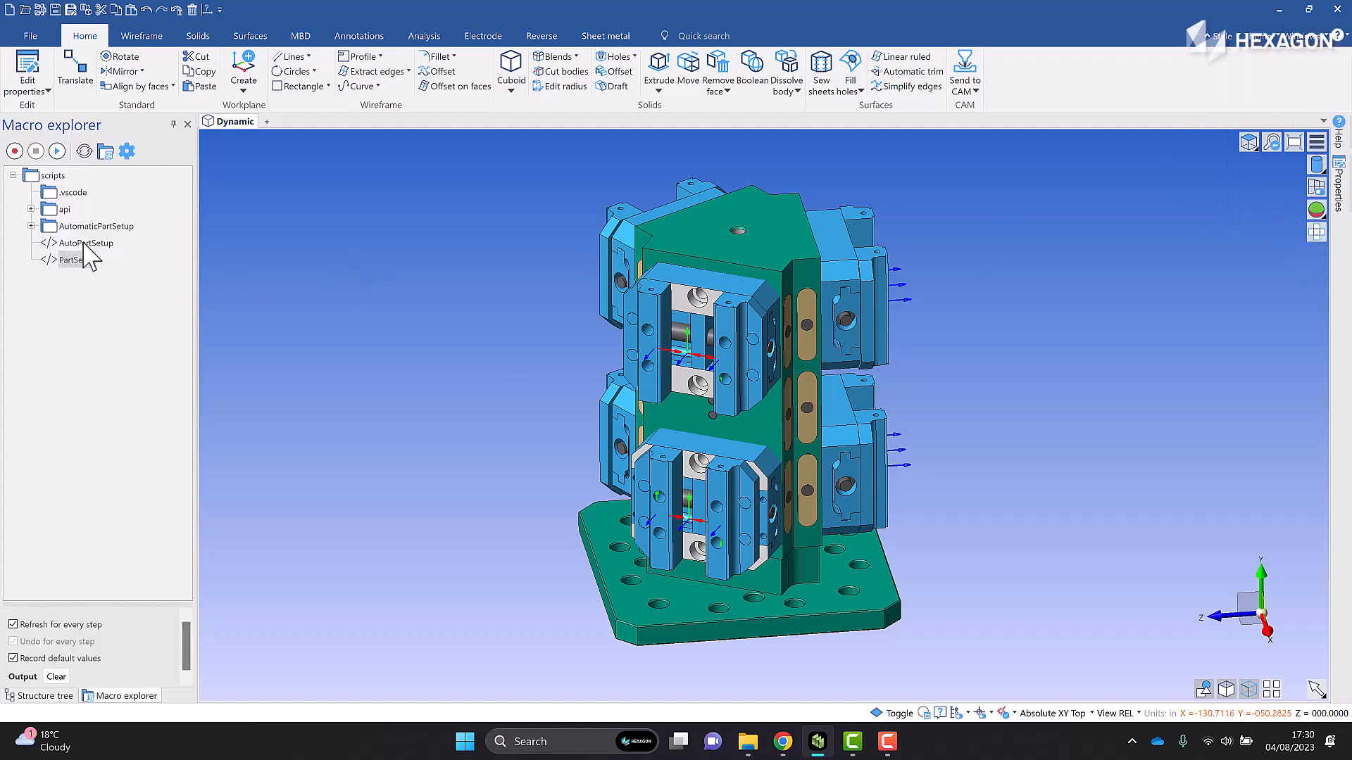
left_click(76, 259)
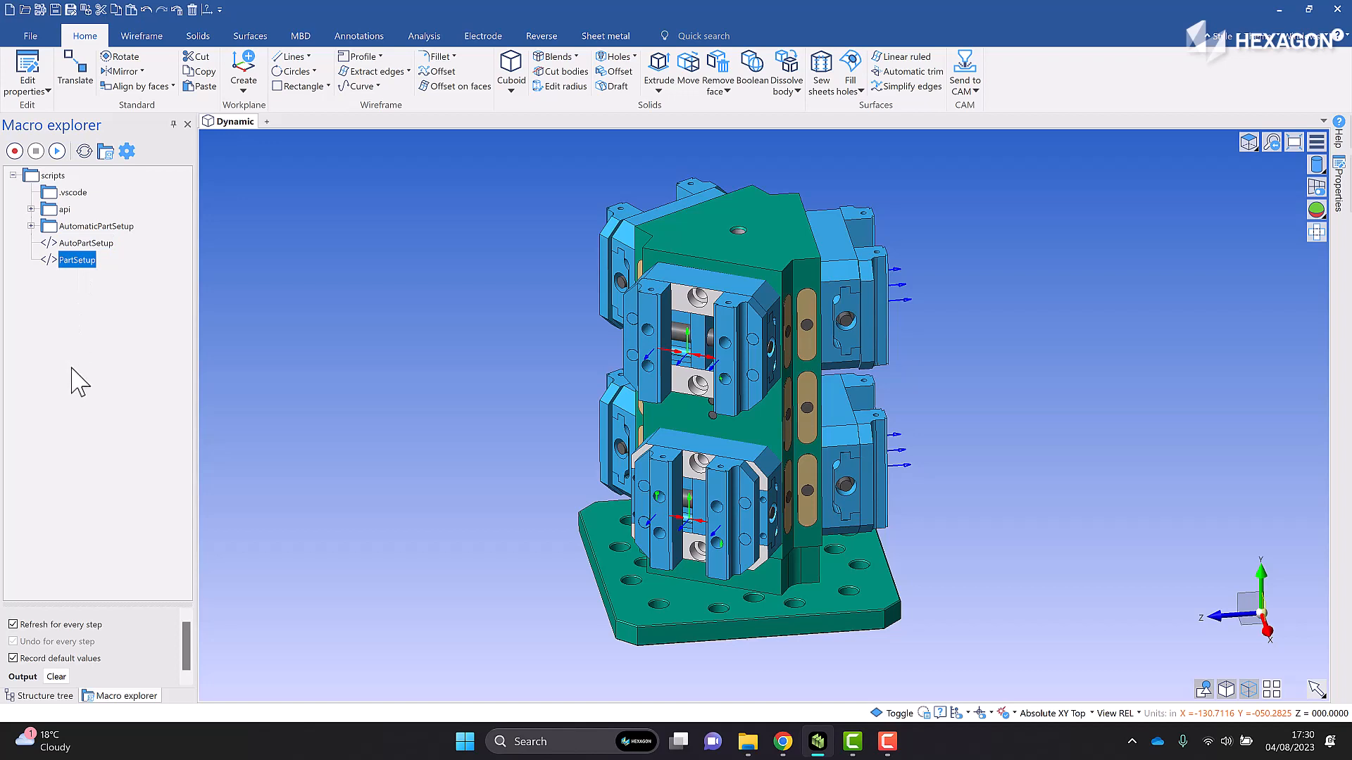
mouse_move(68, 259)
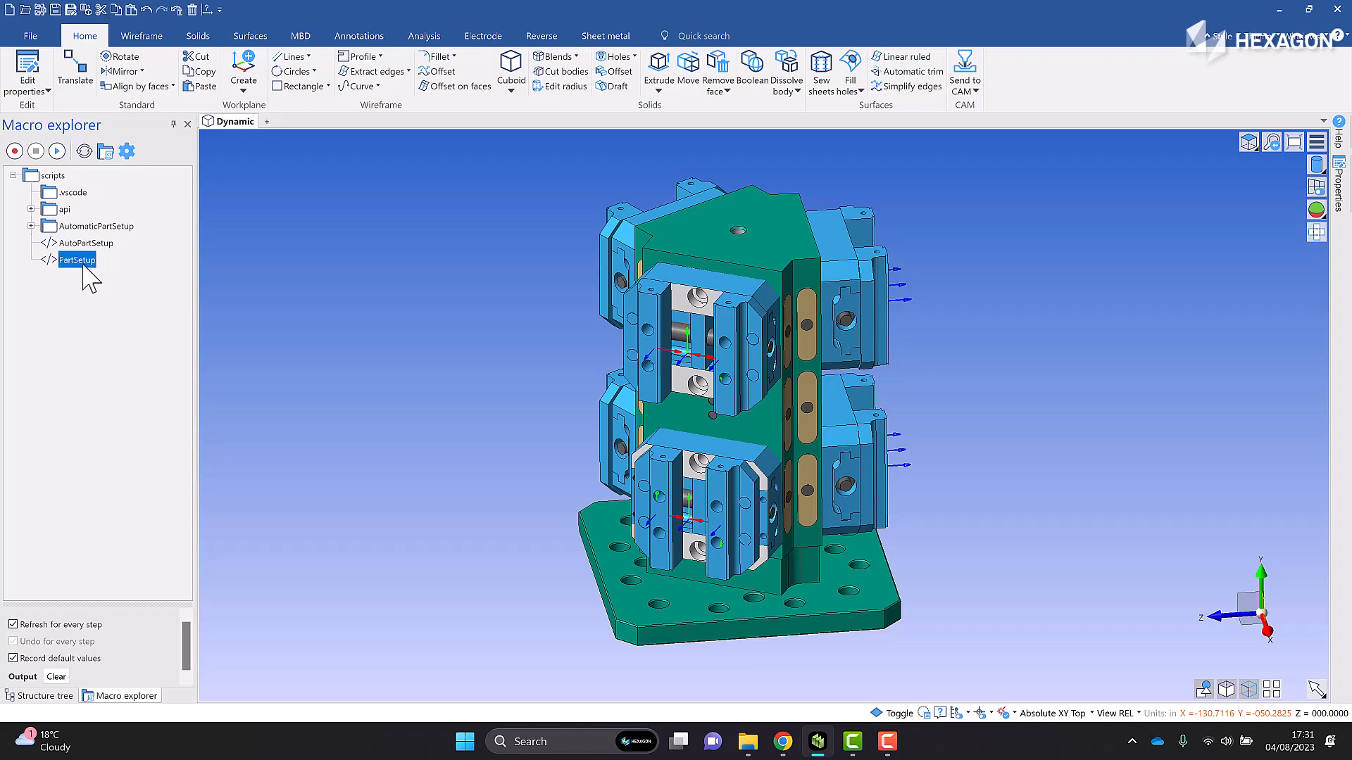
mouse_move(86, 275)
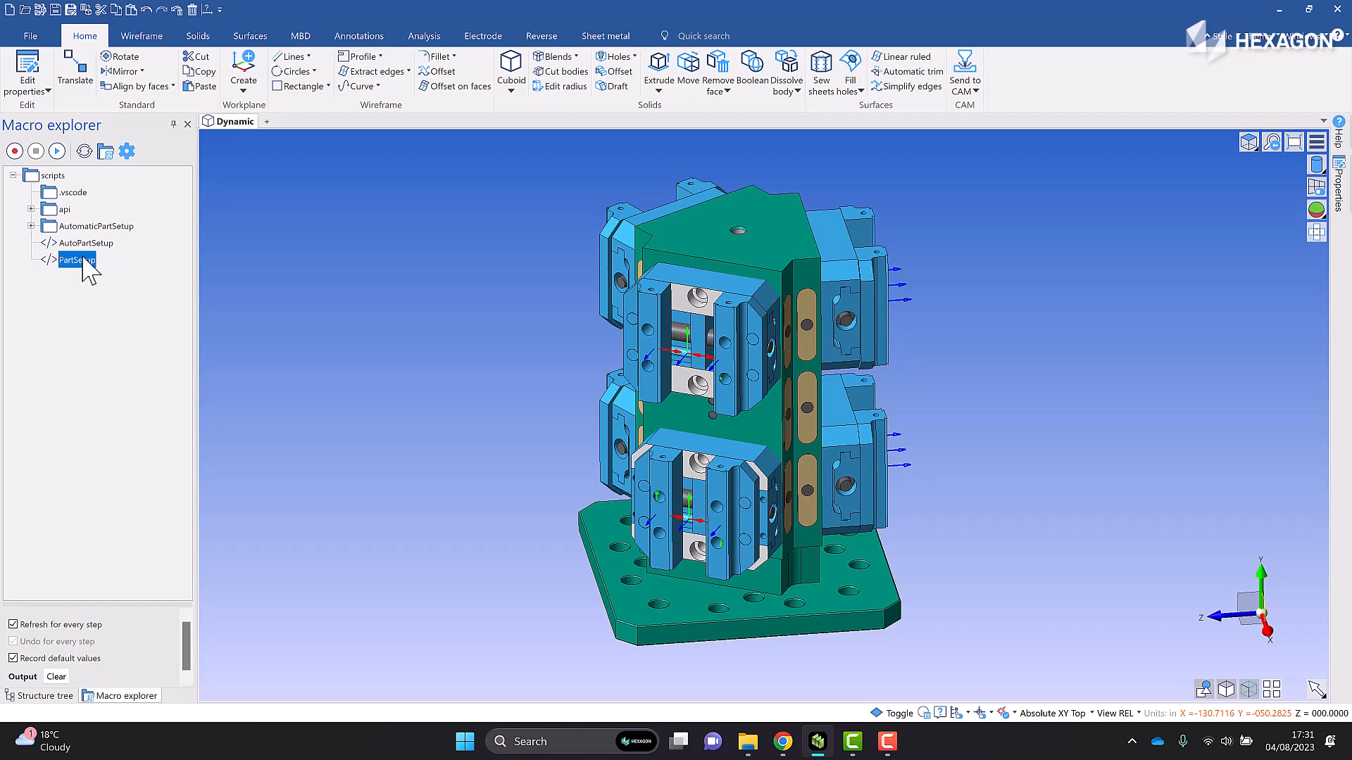
- Play the PartSetup macro and browse into Scripts > AutomaticPartSetup > Parts
right_click(76, 259)
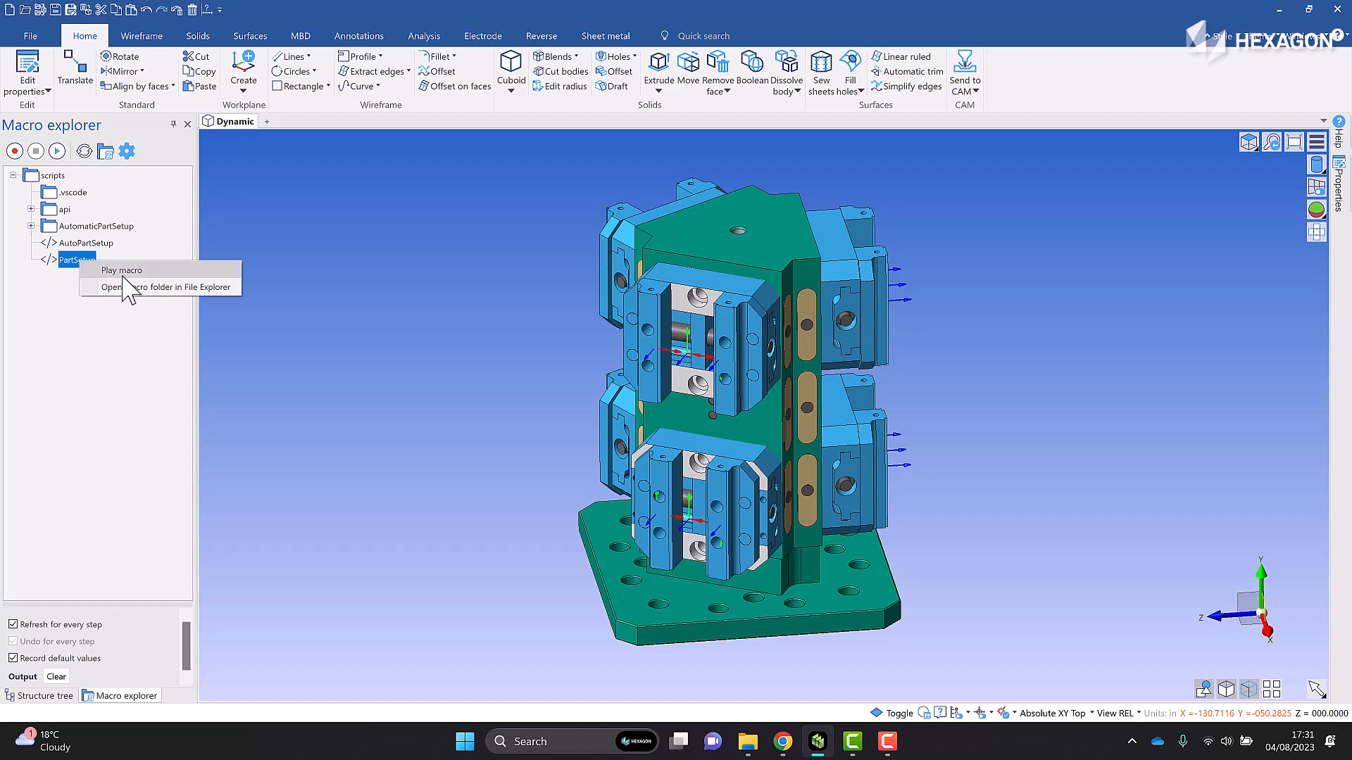
left_click(121, 270)
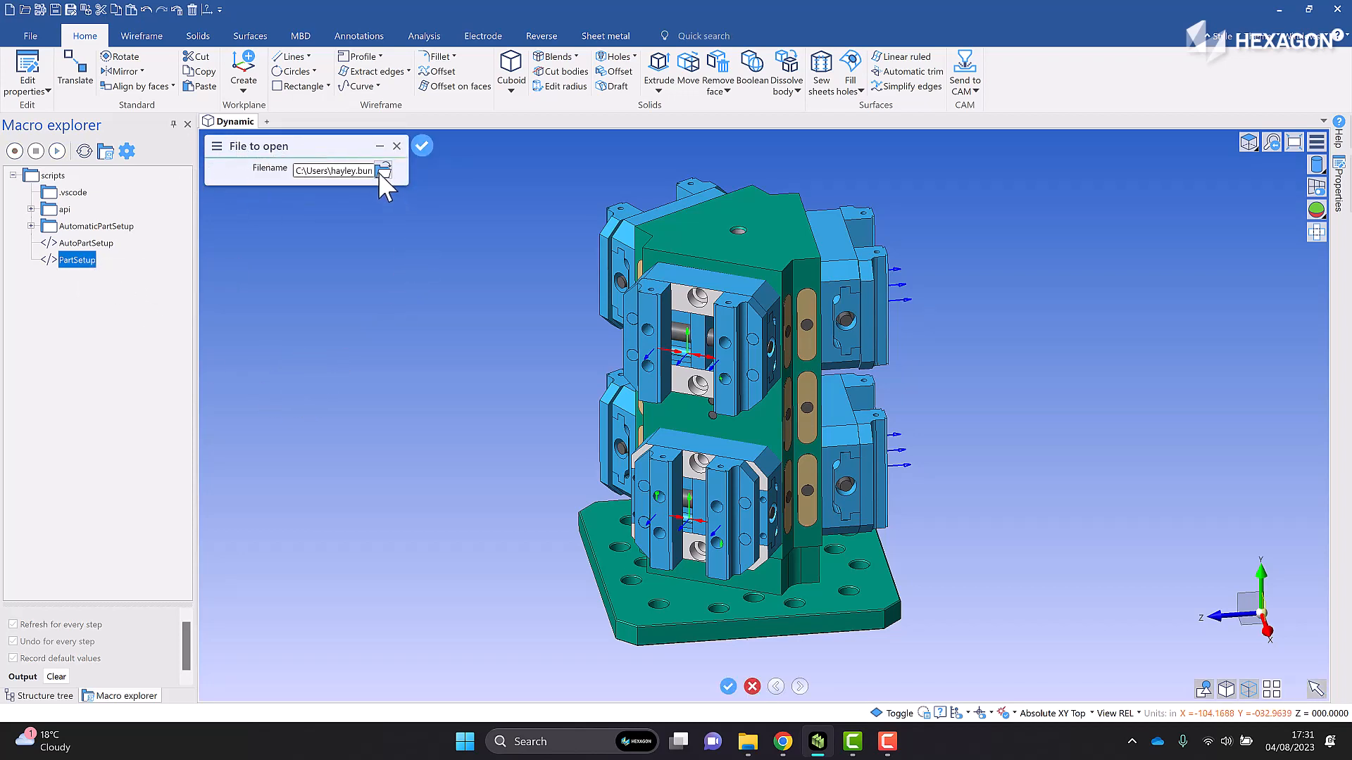
left_click(383, 170)
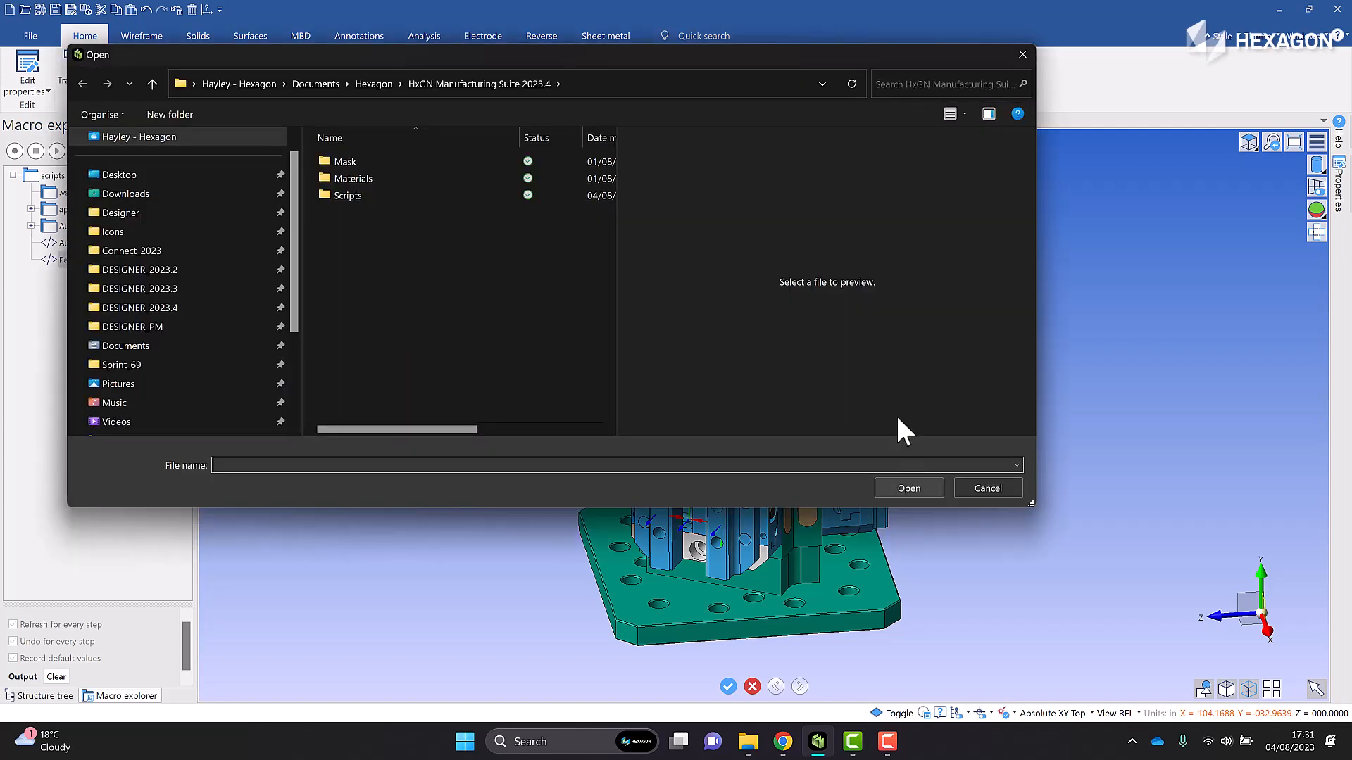
left_click(348, 196)
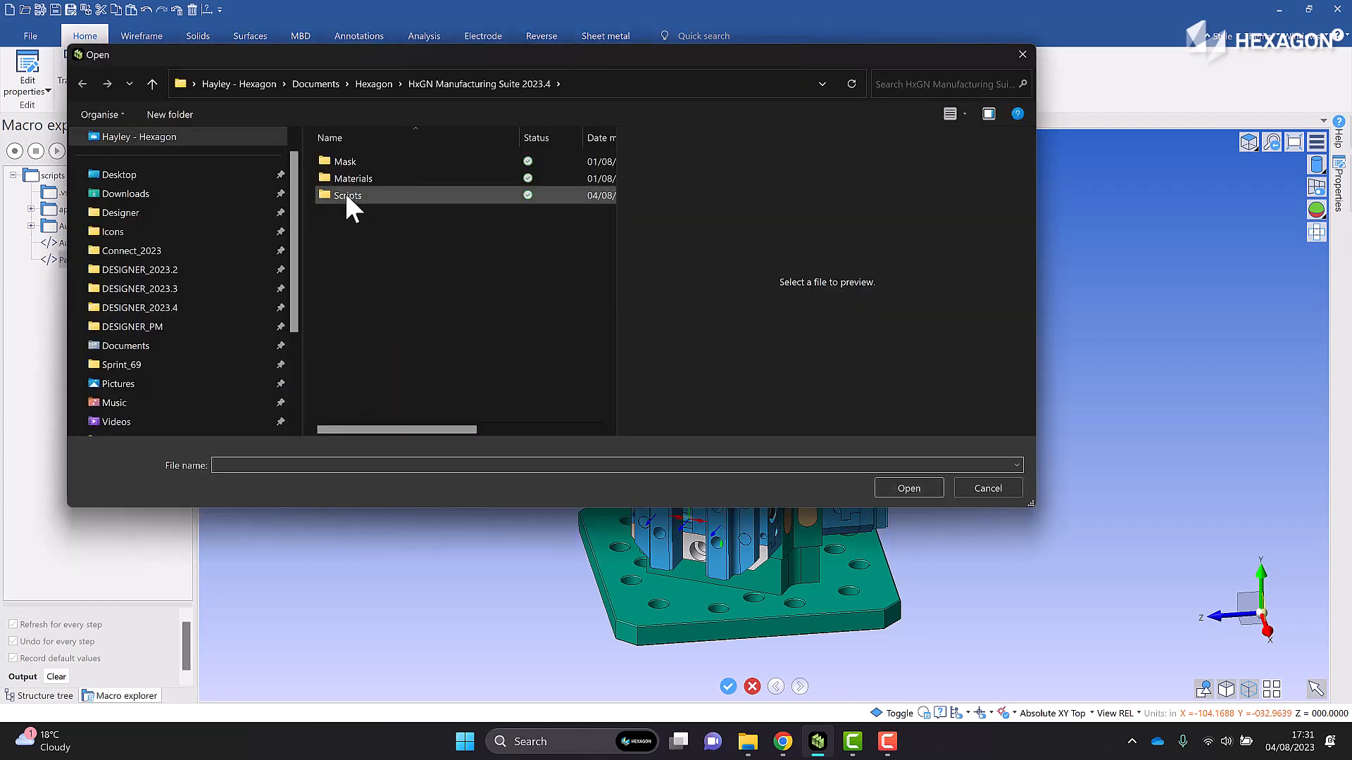
double_click(347, 194)
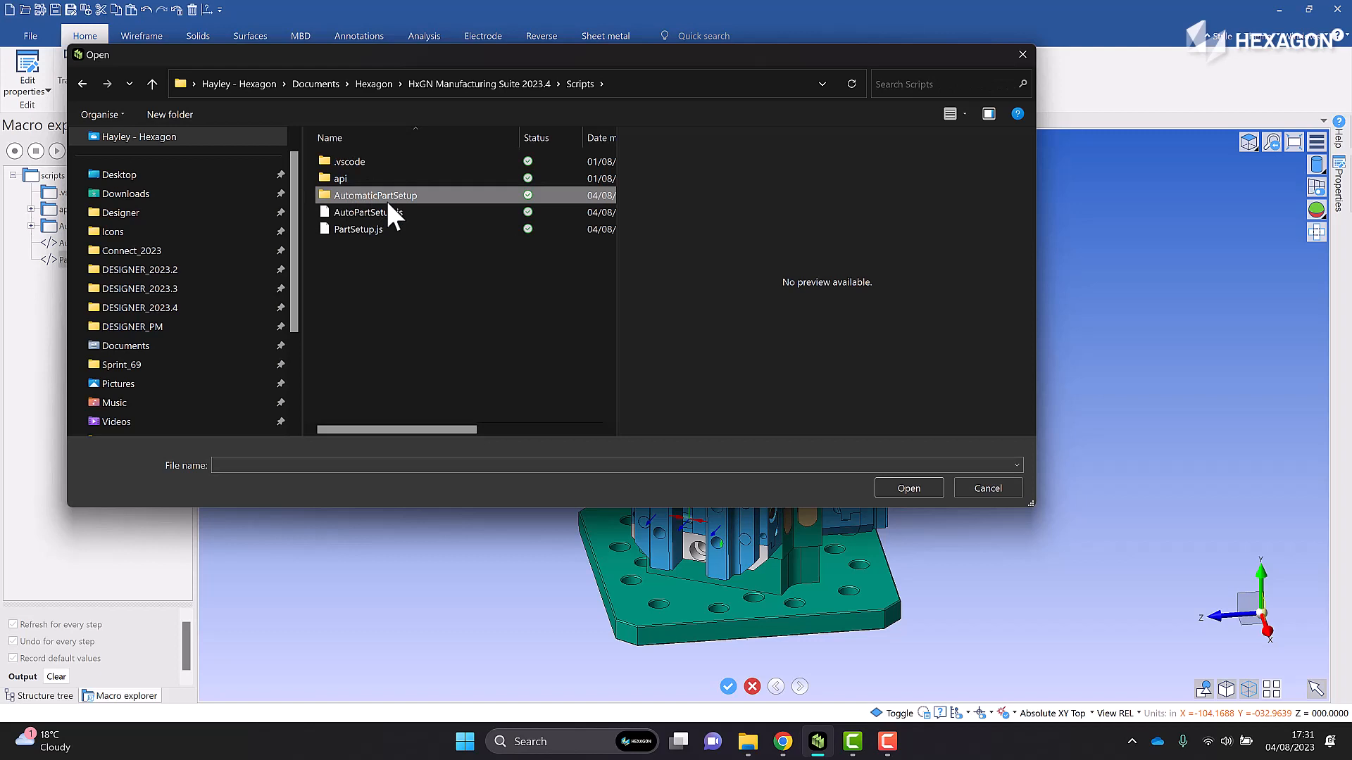
double_click(373, 195)
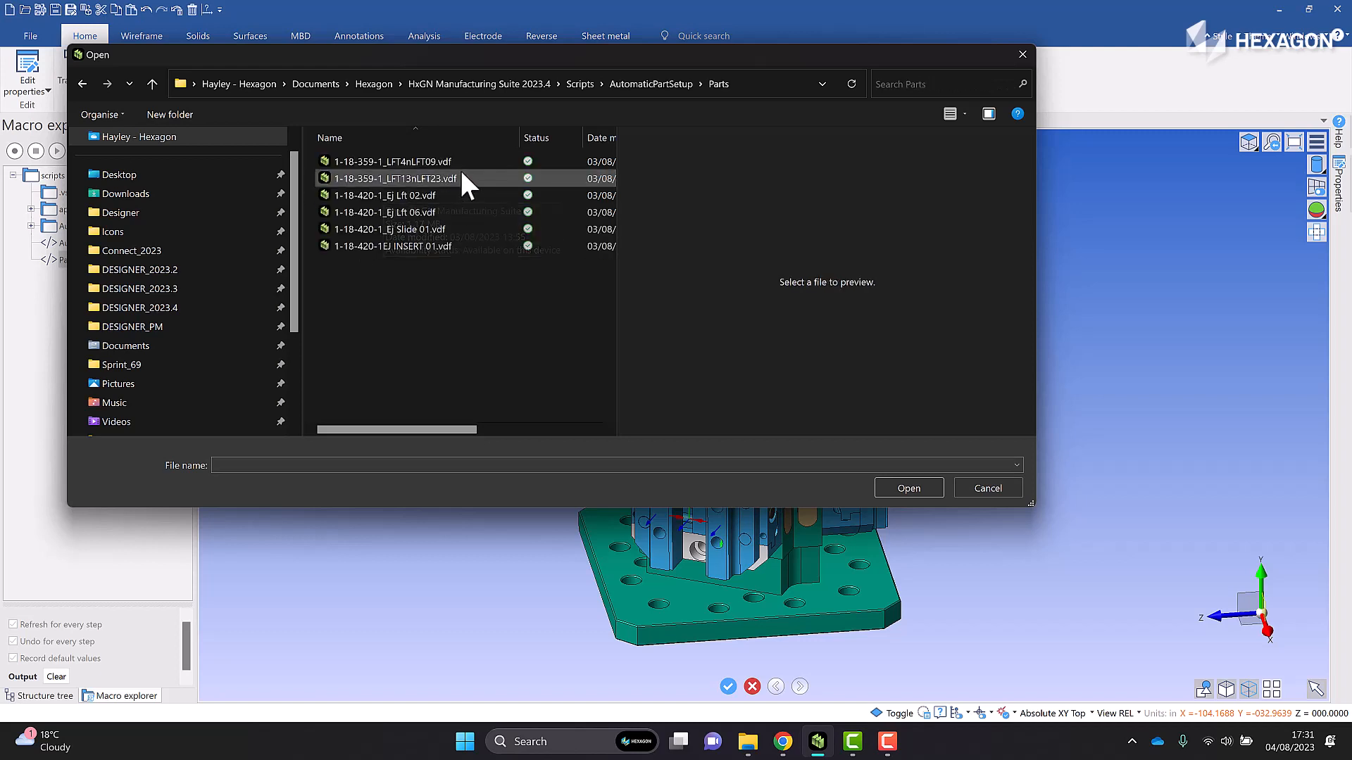
- Select 1-18-420-1EJ INSERT 01.vdf as the macro's file to open
left_click(393, 161)
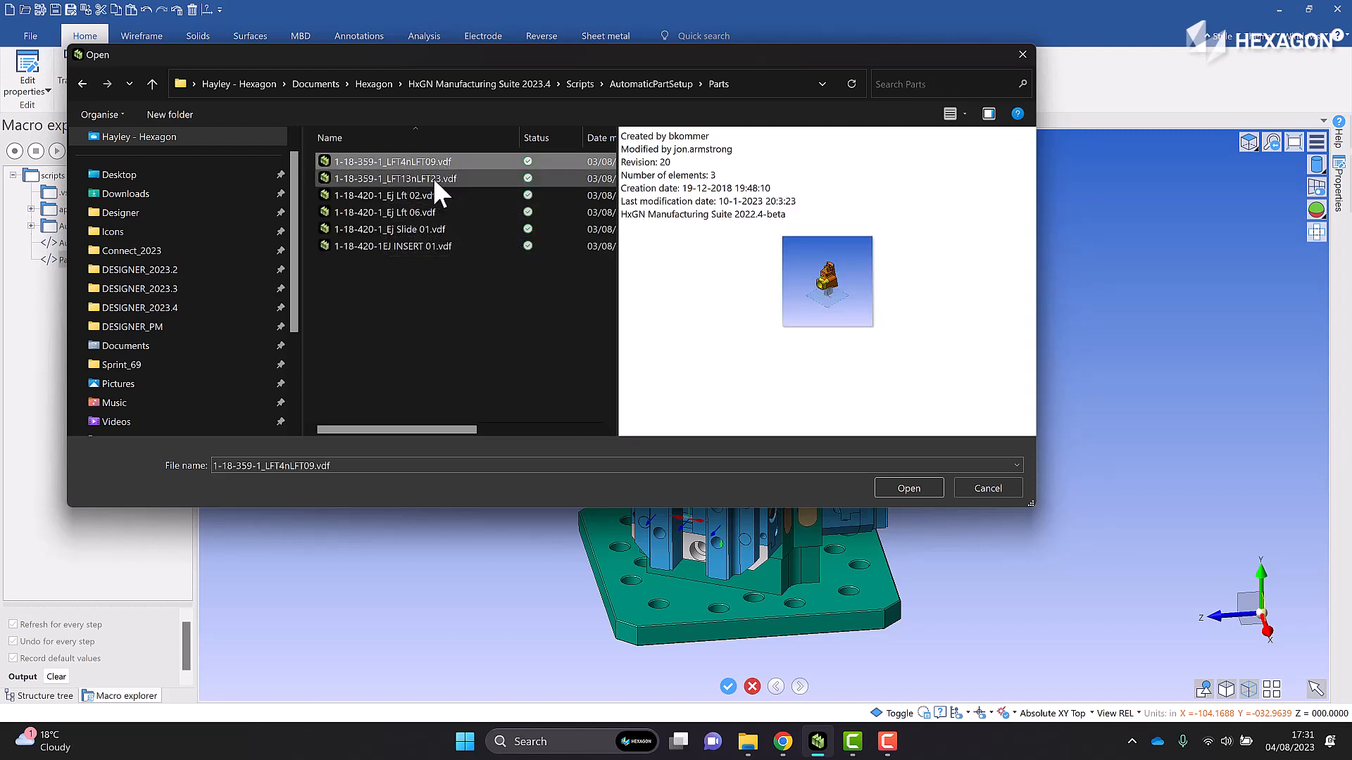
left_click(383, 213)
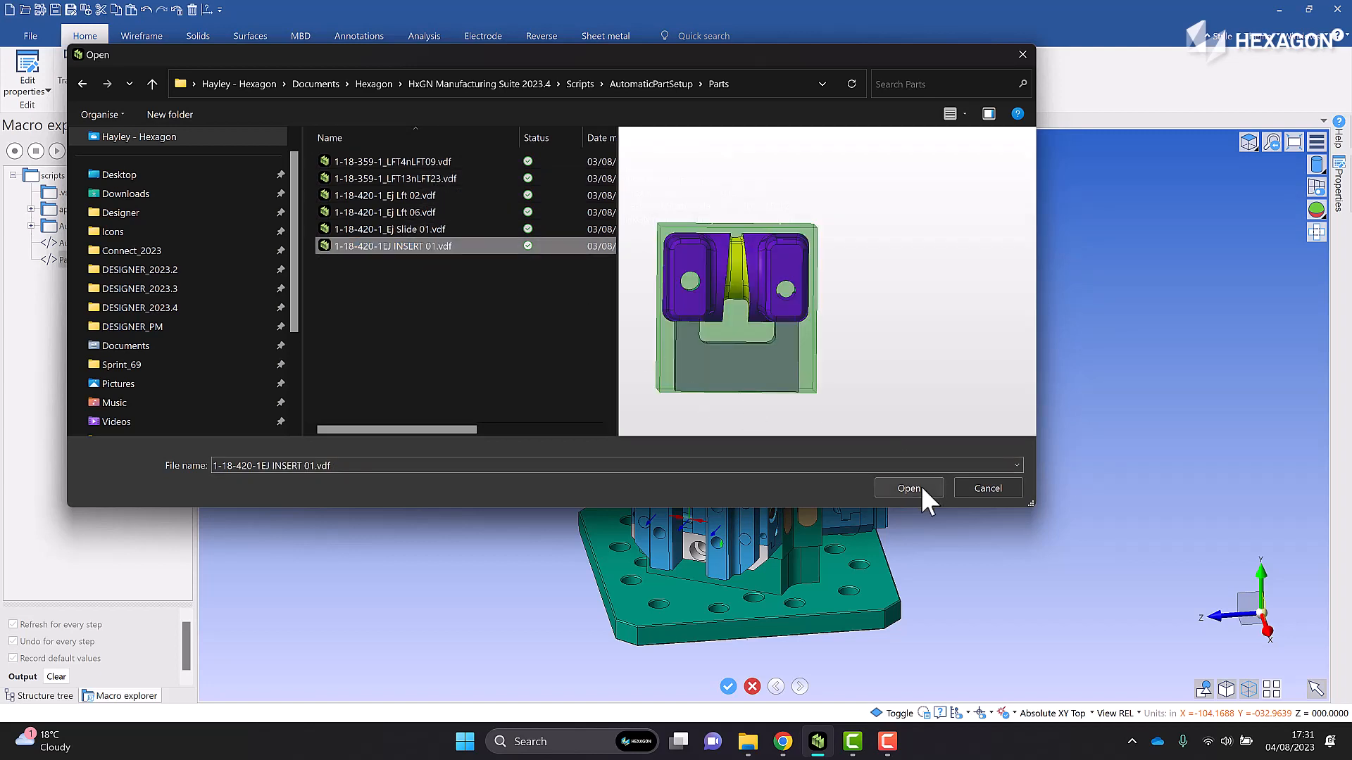
left_click(908, 488)
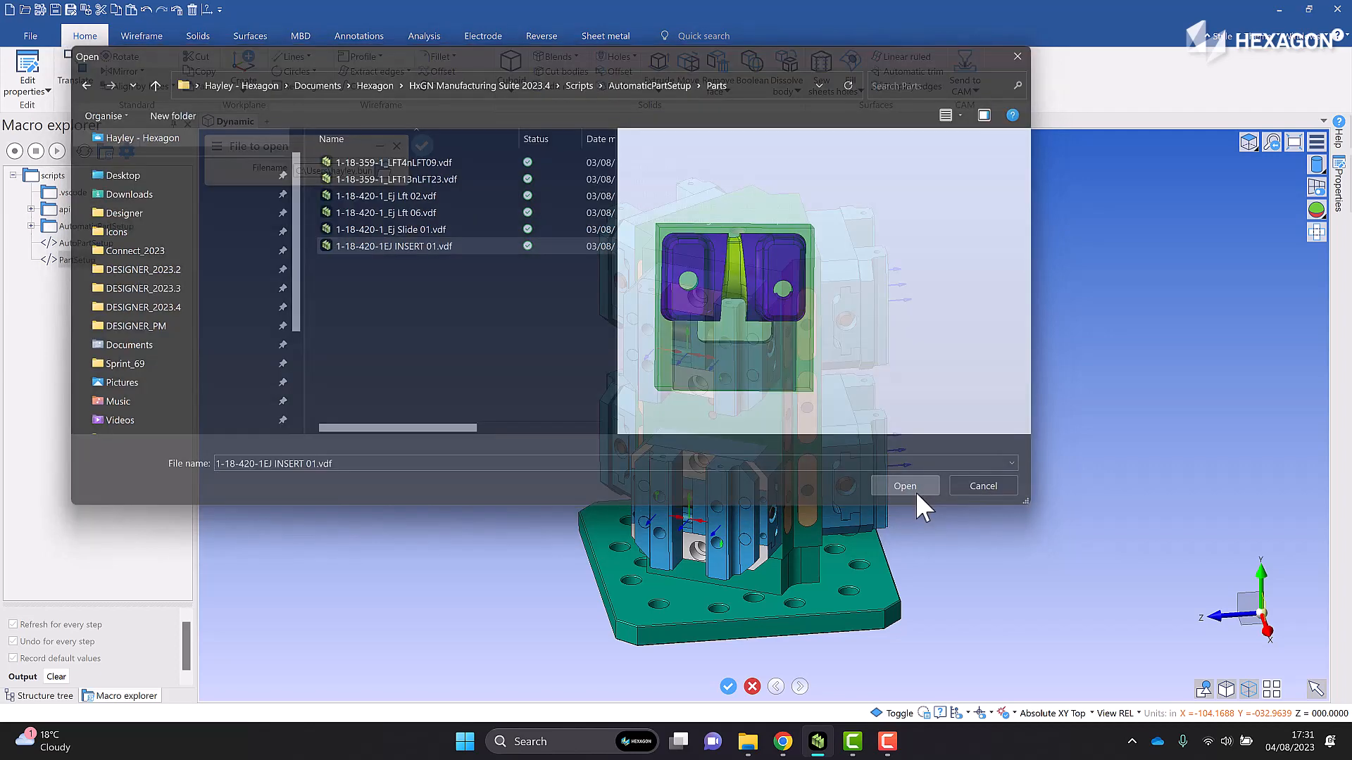
left_click(904, 485)
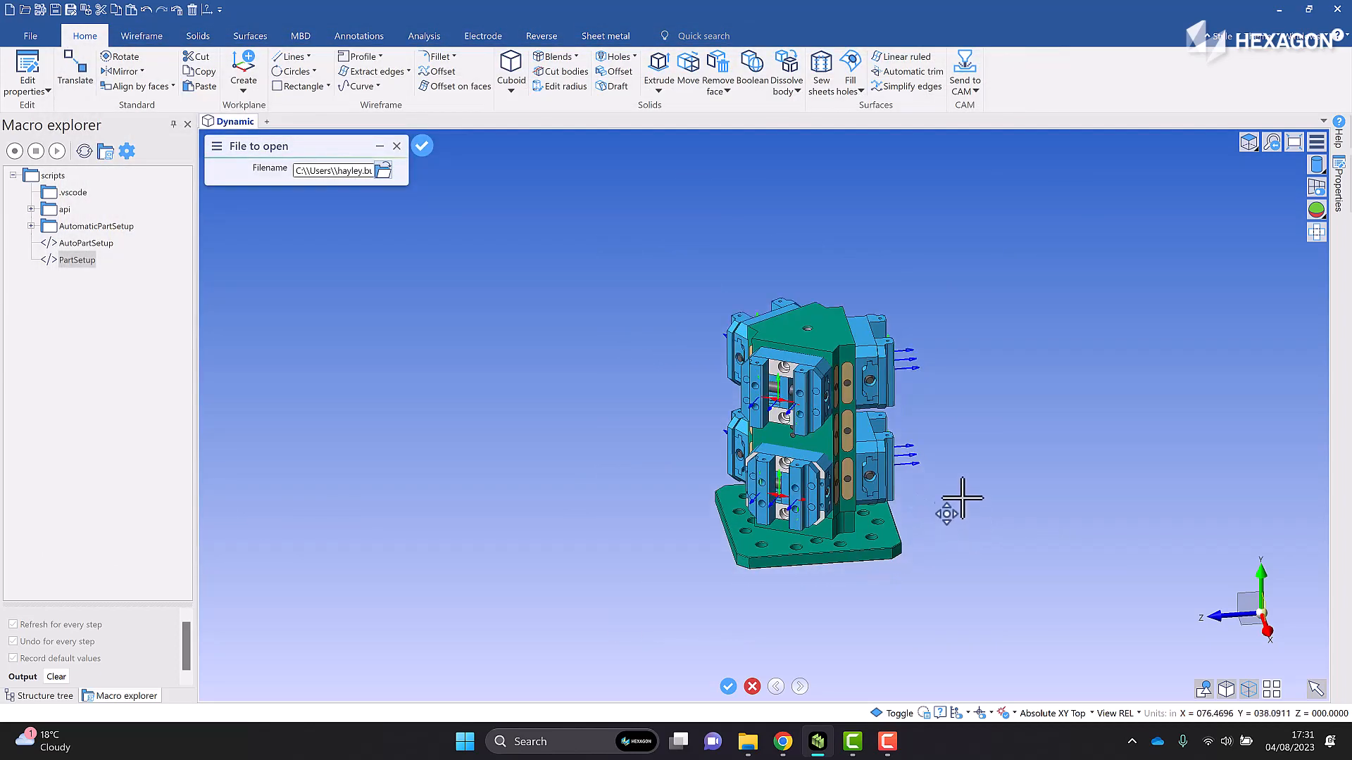
- Accept the file so the insert loads, inspect the structure tree layers, then return to the macro list
left_click(421, 145)
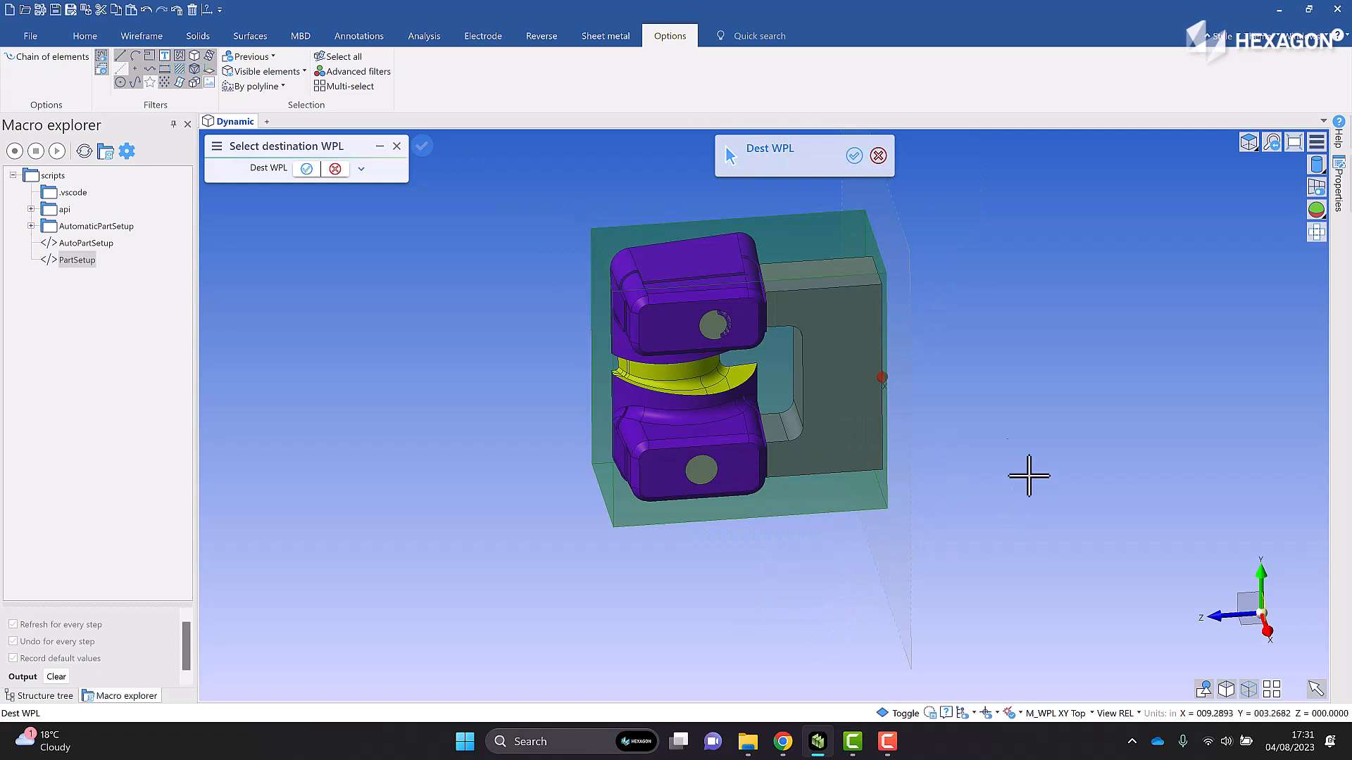
mouse_move(1025, 296)
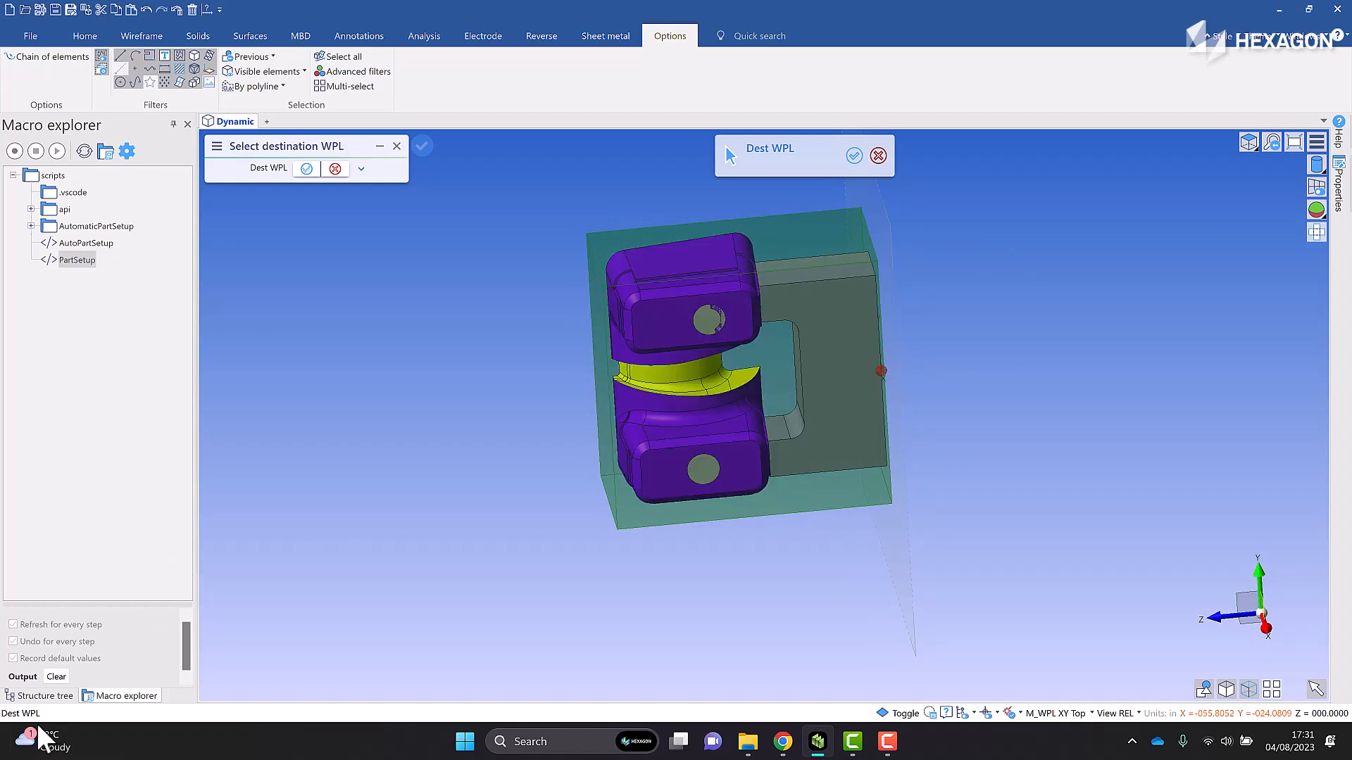
left_click(45, 695)
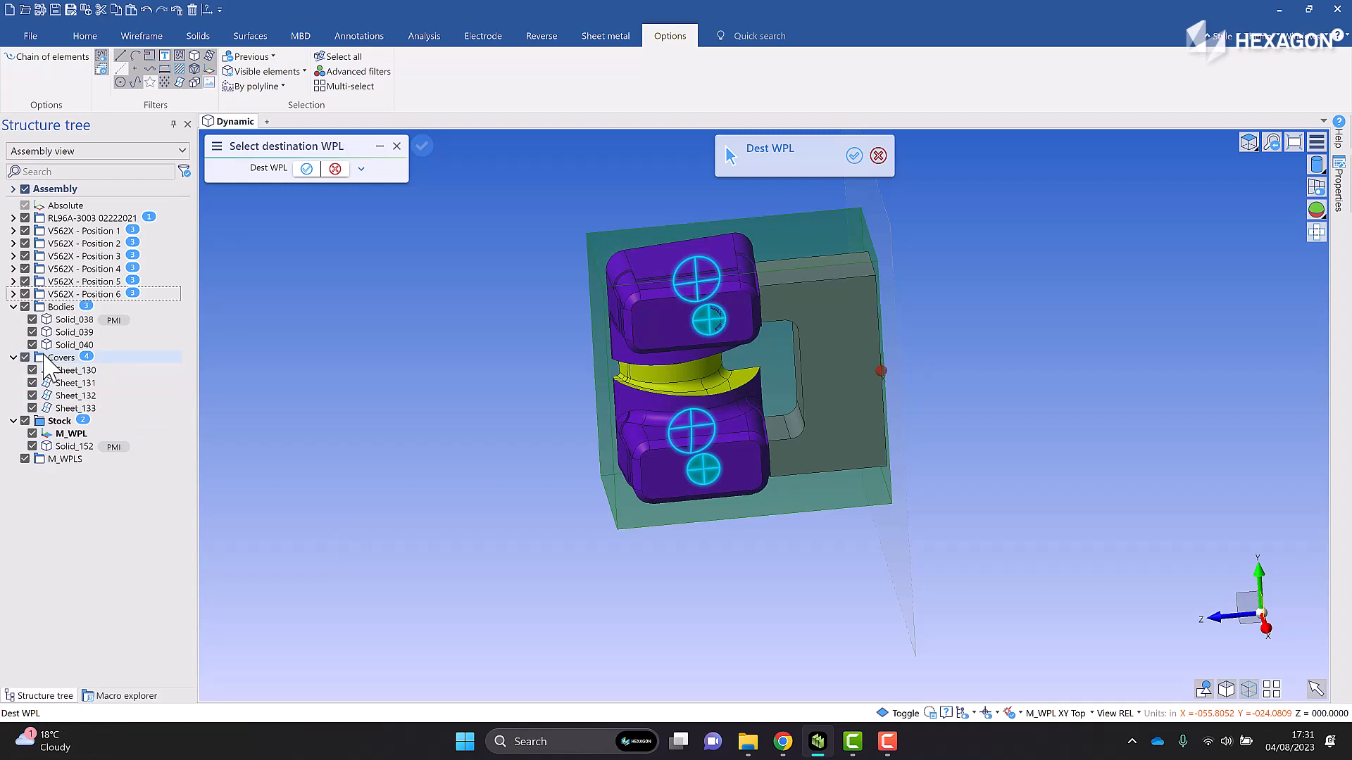
left_click(127, 696)
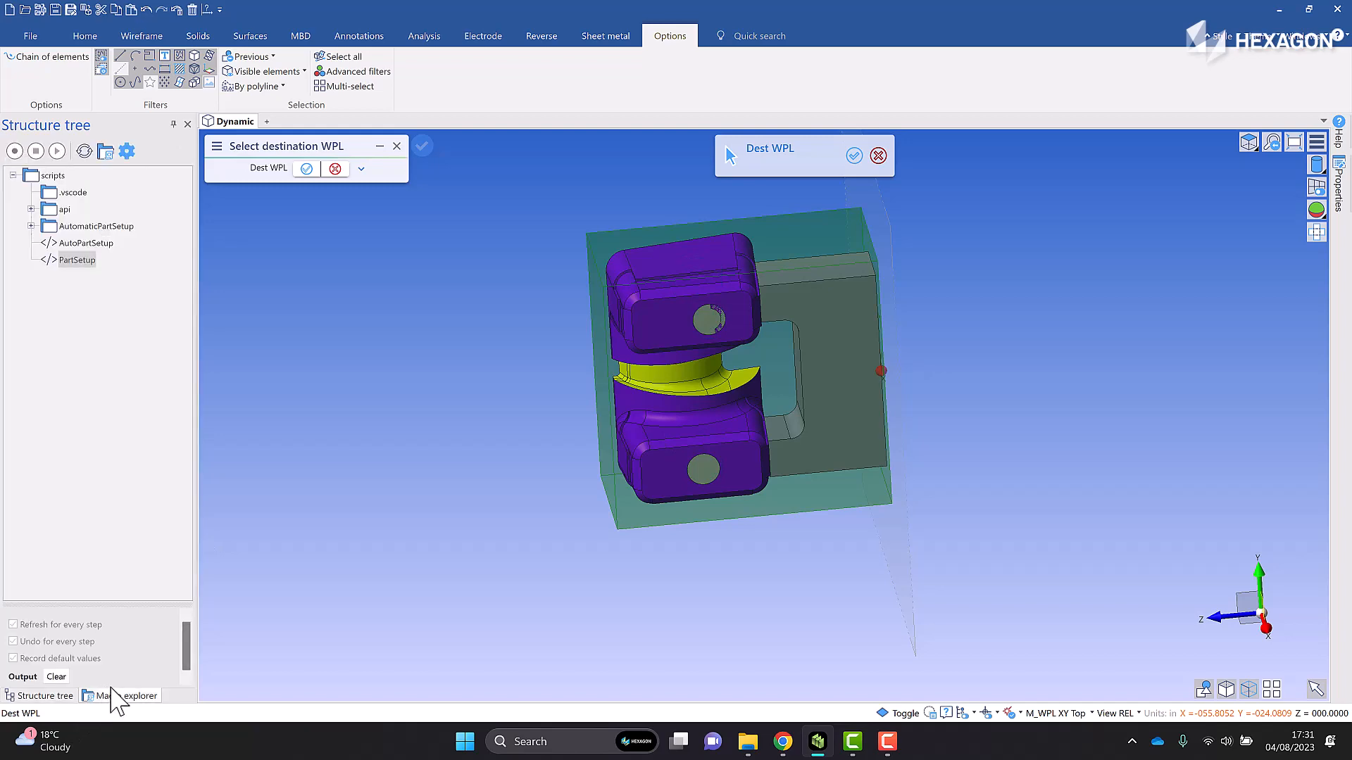
left_click(126, 695)
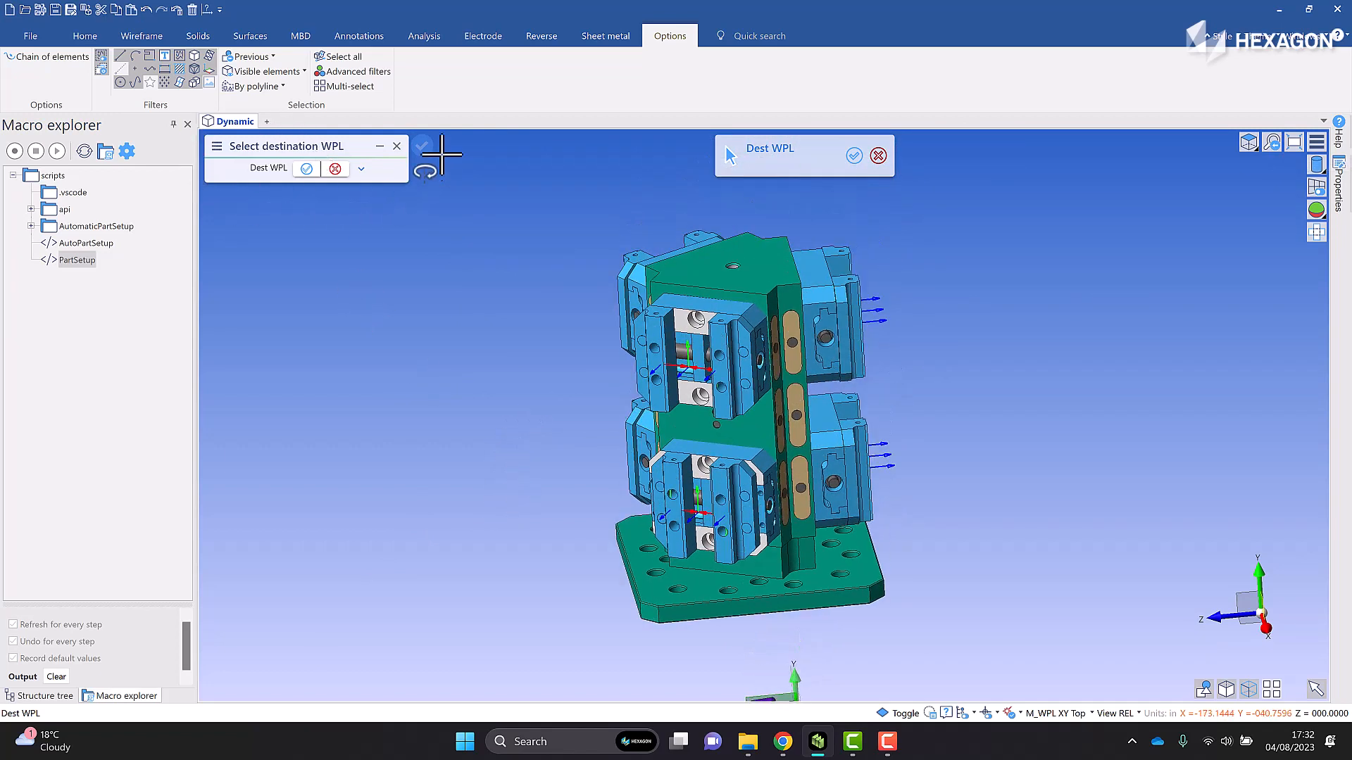
mouse_move(455, 195)
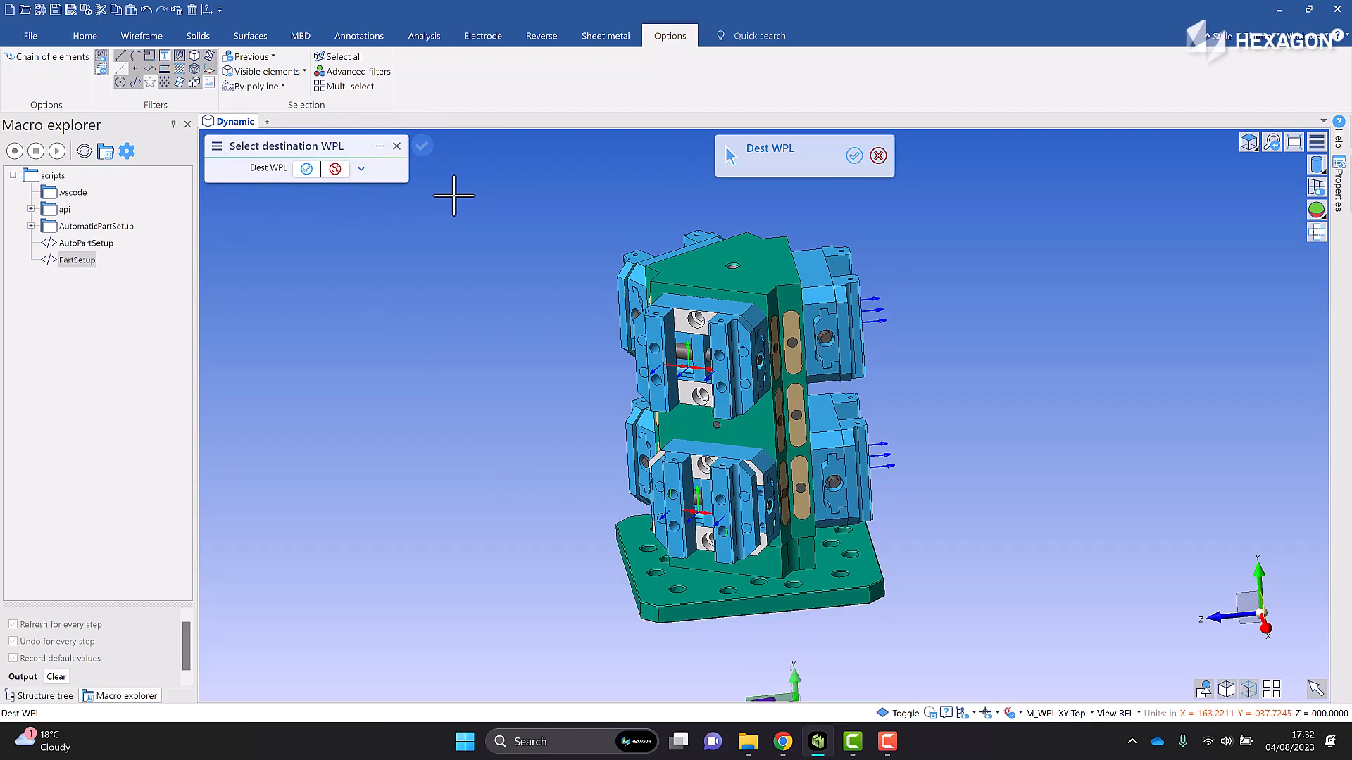
mouse_move(702, 393)
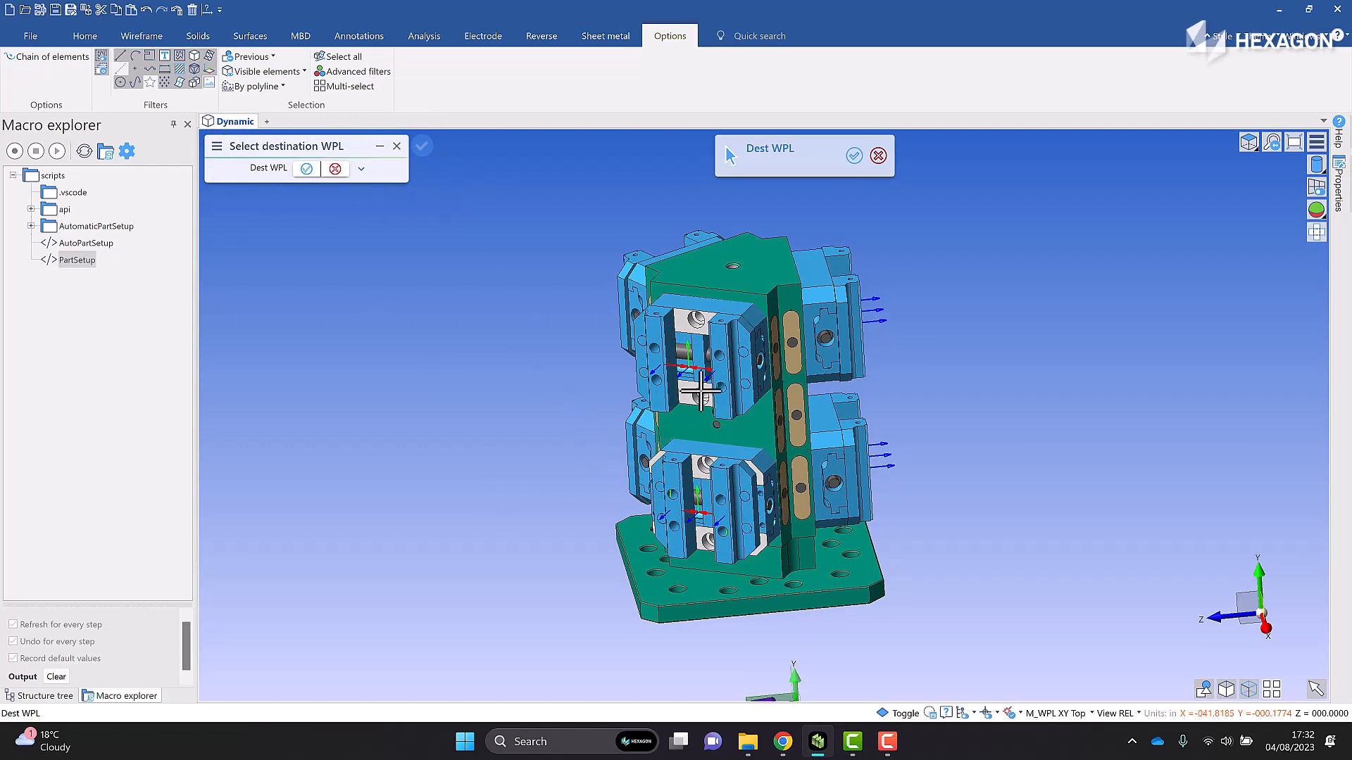
- Confirm the upper-vice destination WPL and pick the left and right stock faces for closing the jaws
scroll("up", 3)
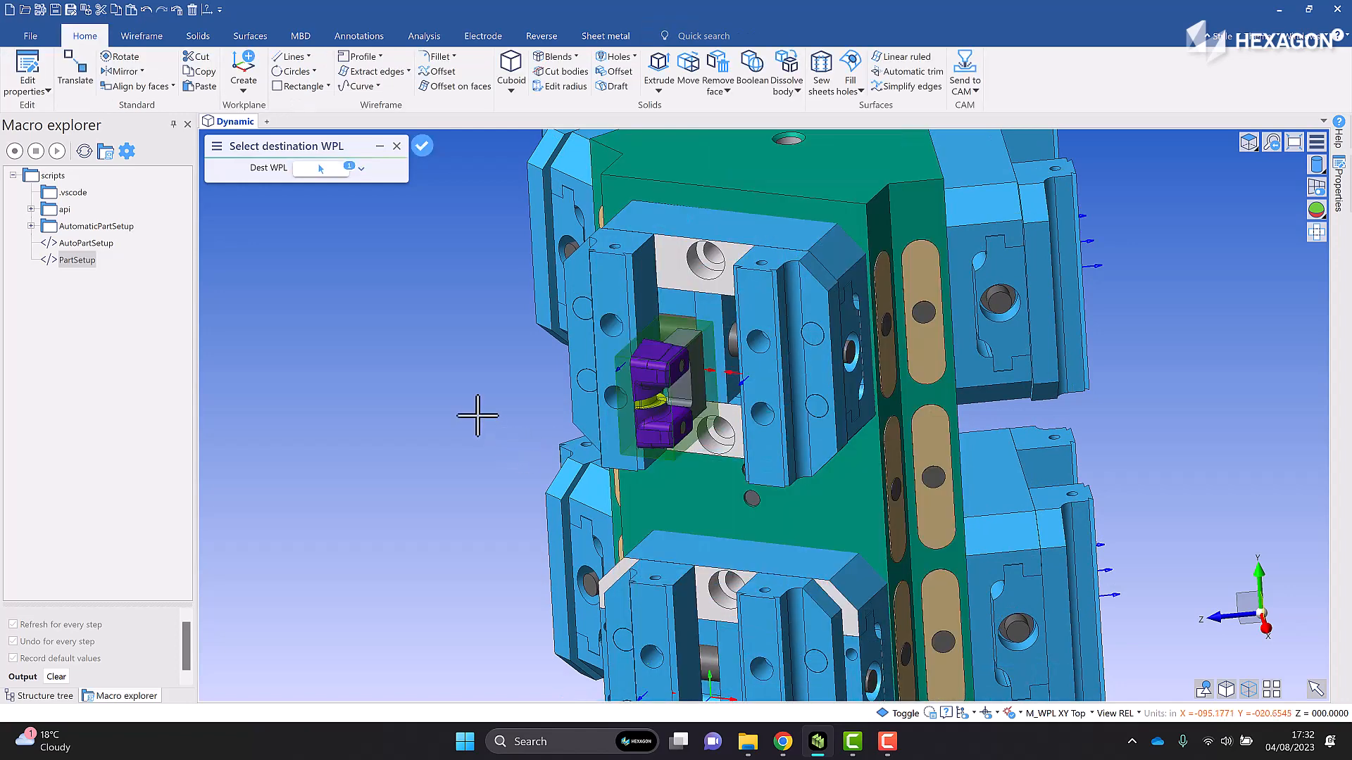
left_click(421, 145)
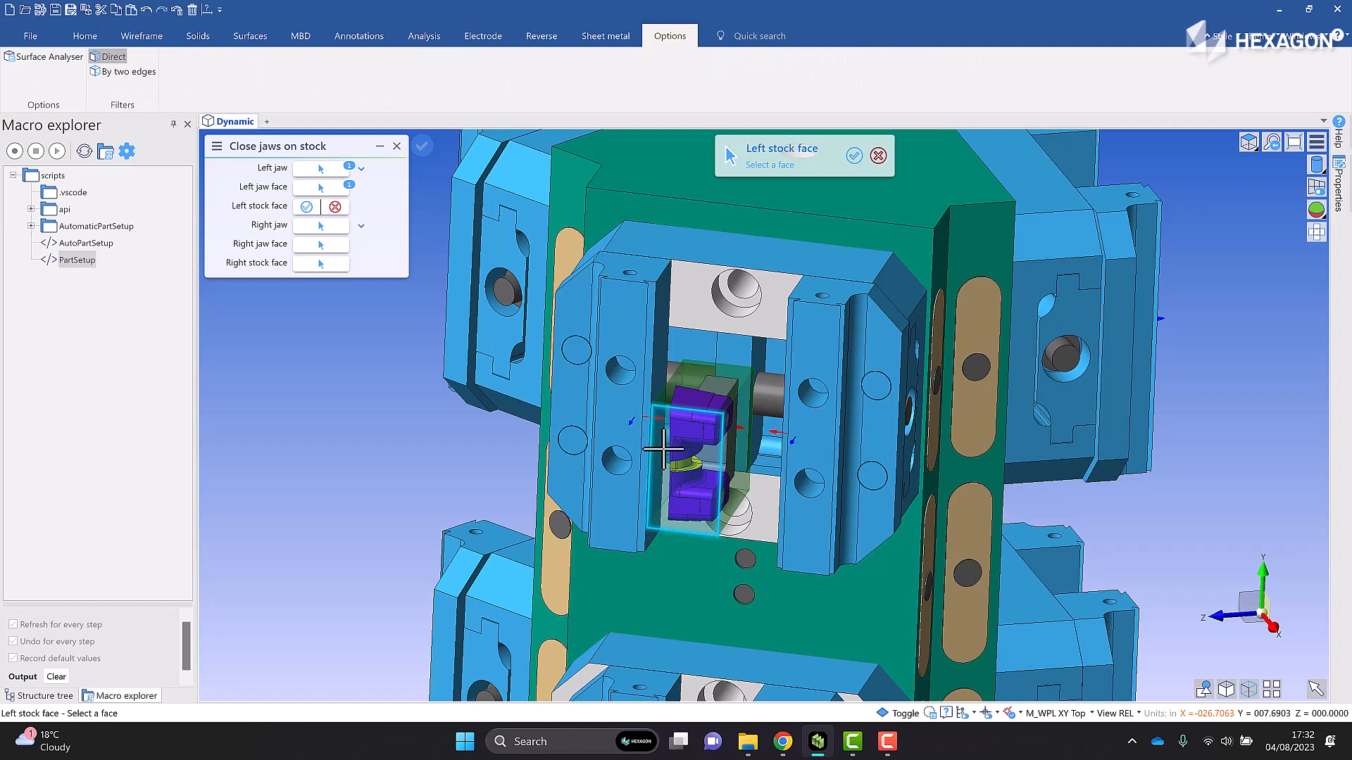
left_click(674, 450)
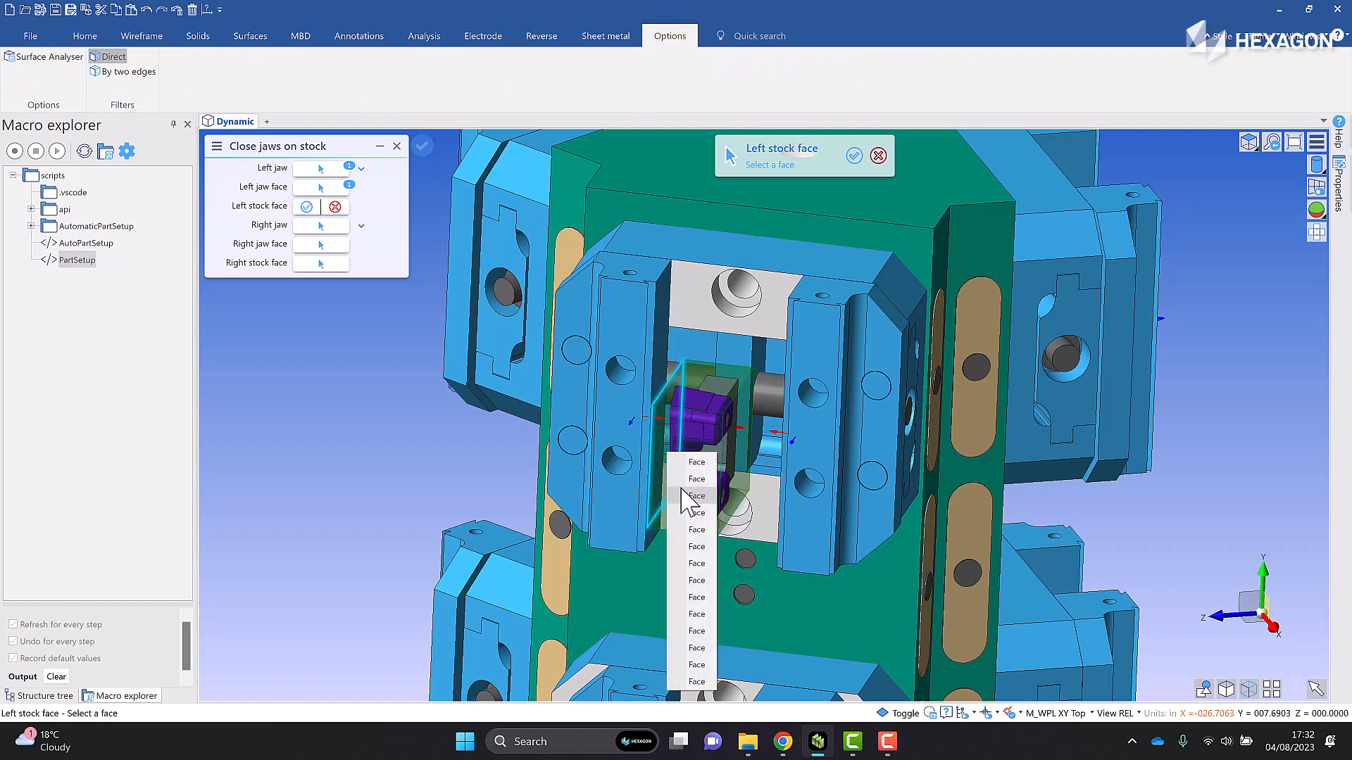
left_click(696, 496)
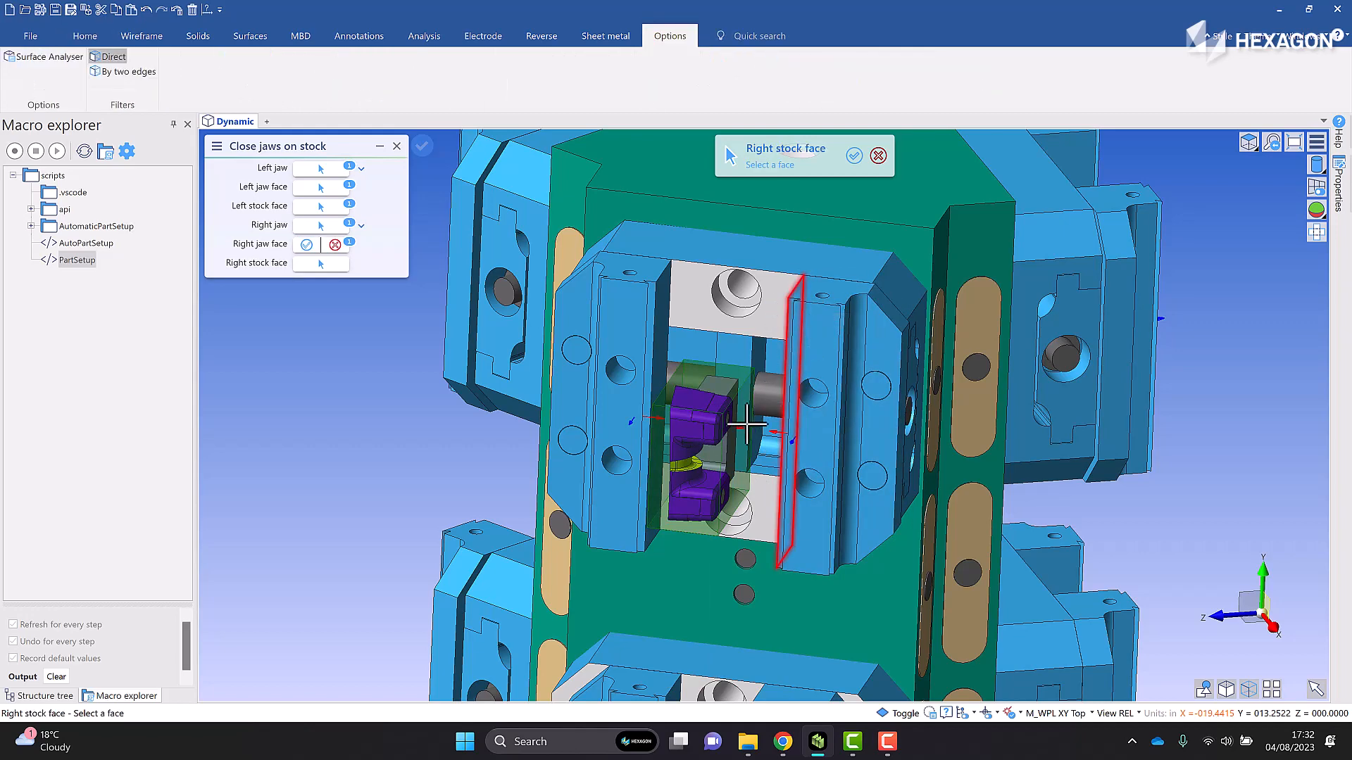
left_click(751, 431)
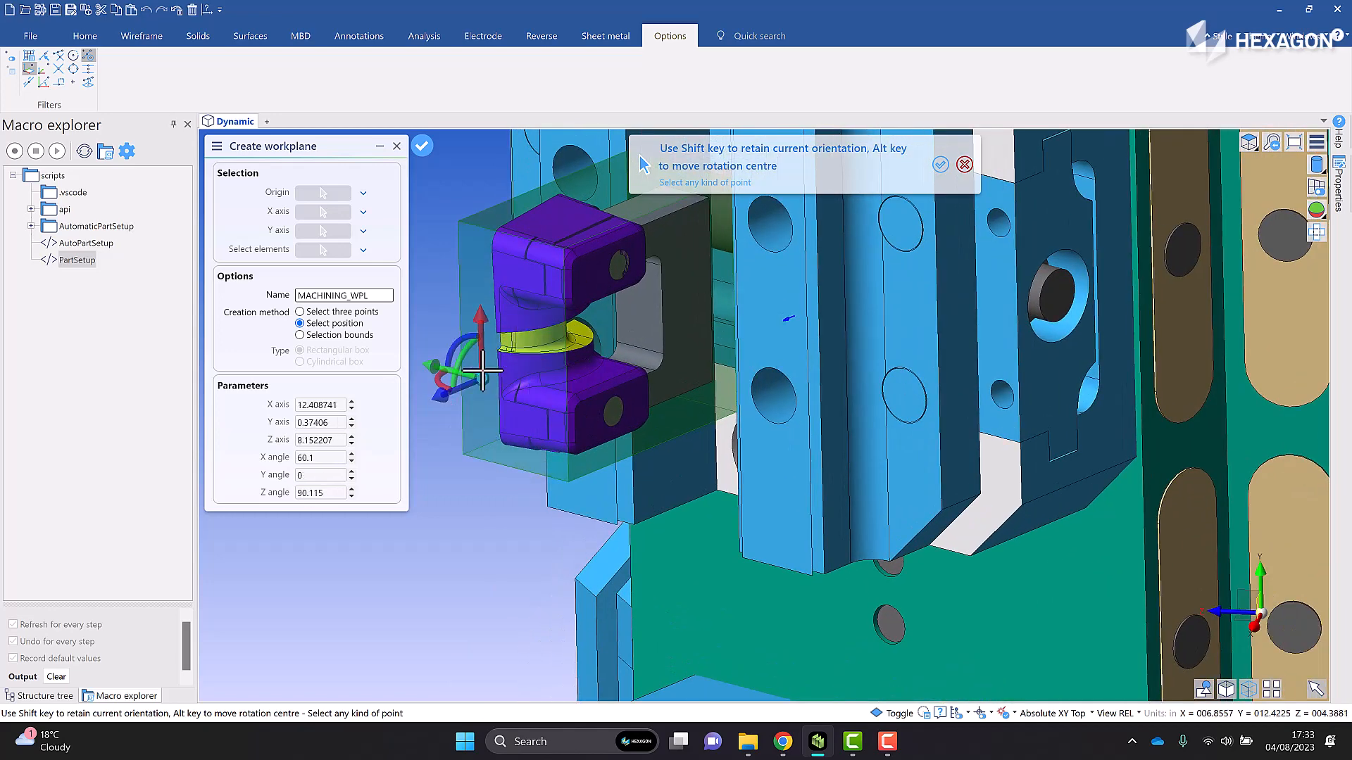
mouse_move(499, 410)
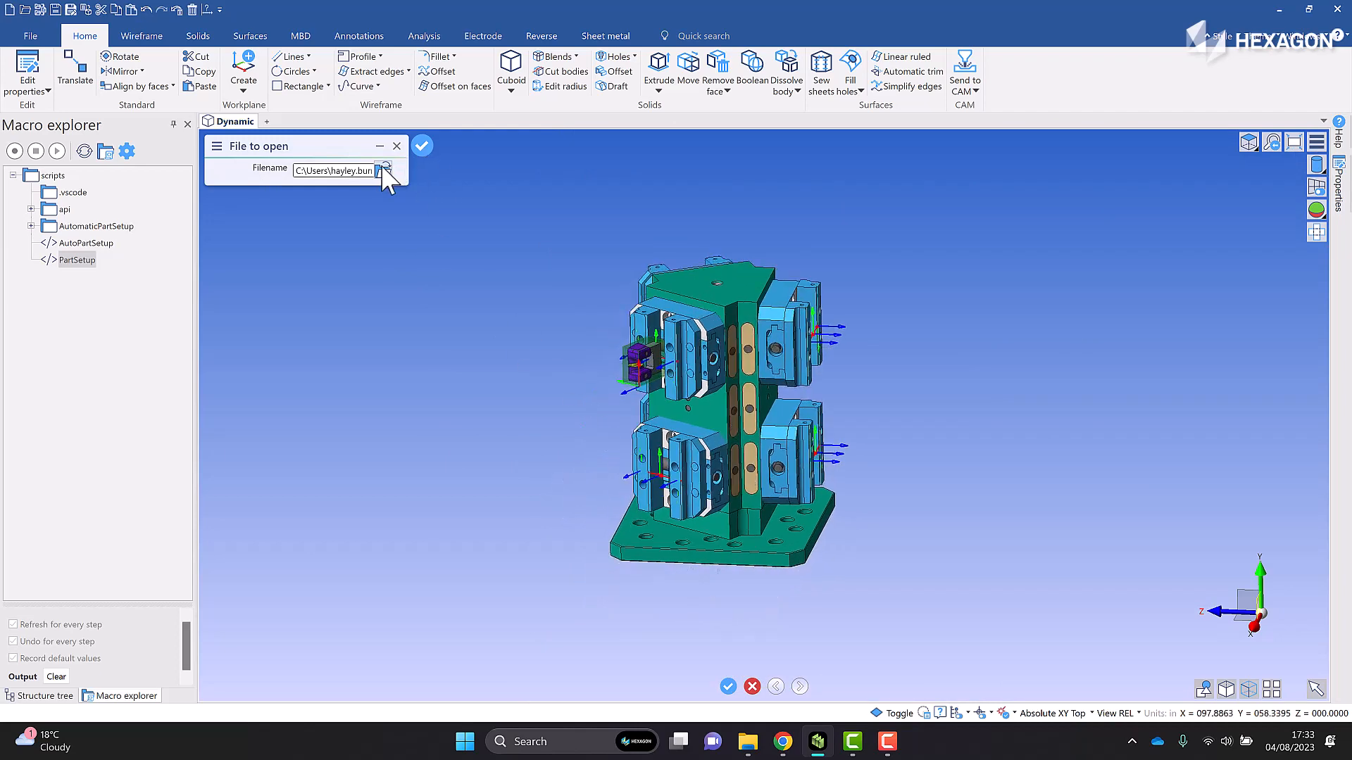
- Load 1-18-420-1_Ej Slide 01.vdf as the second part for the lower vice
left_click(385, 170)
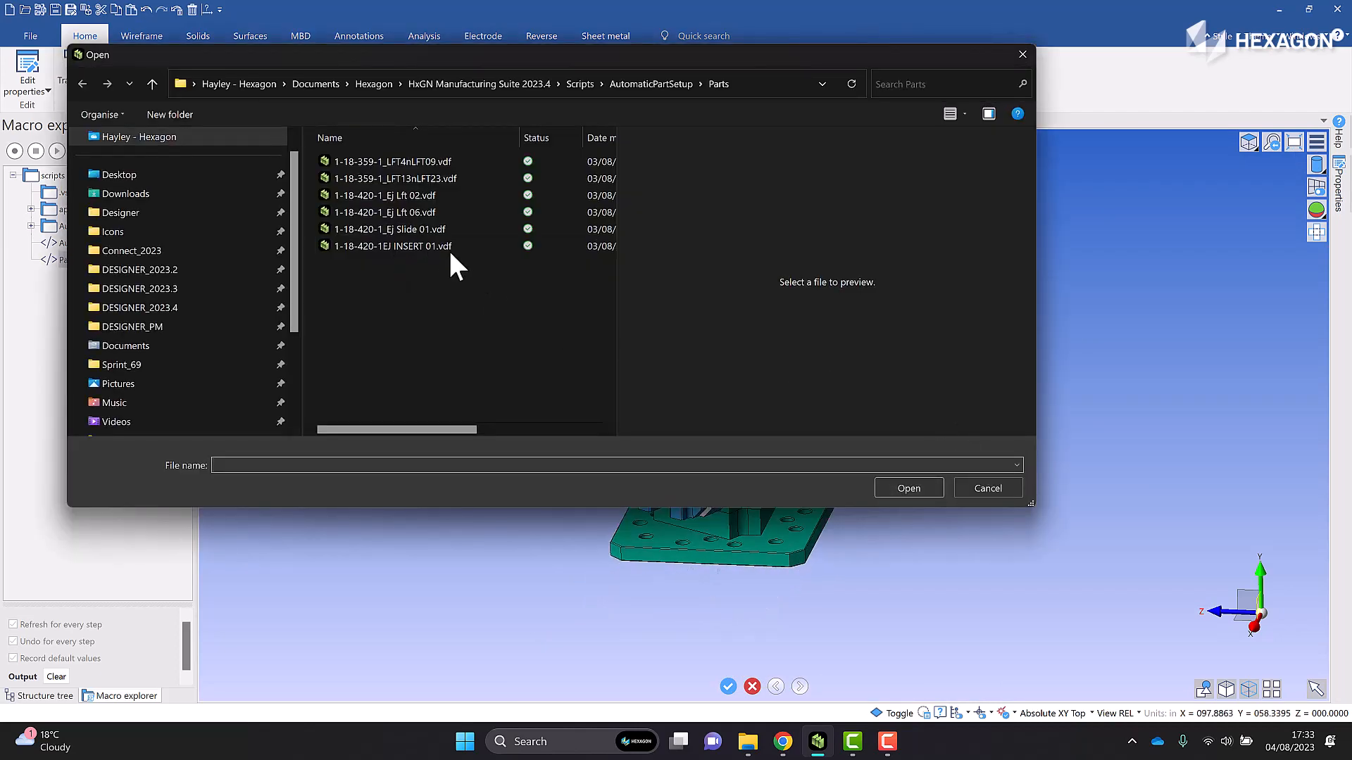
left_click(386, 212)
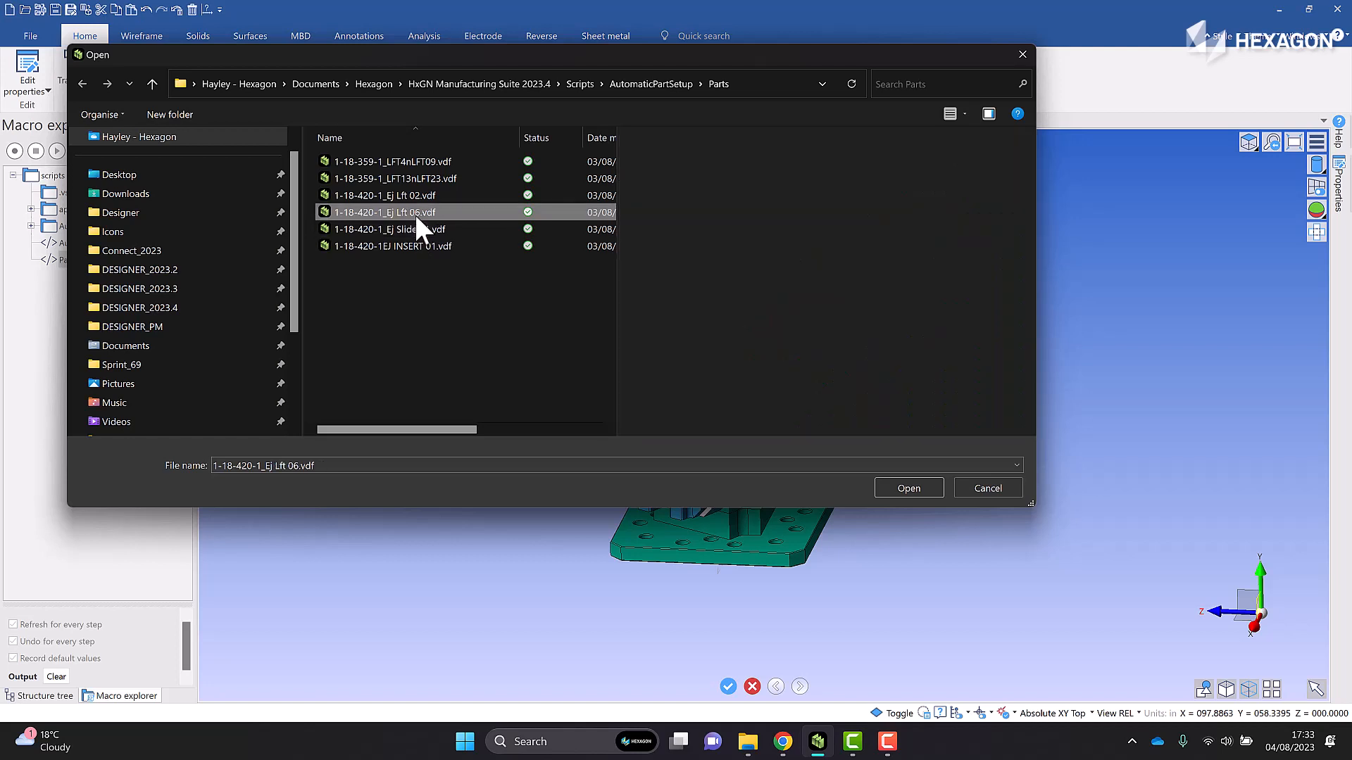
left_click(388, 228)
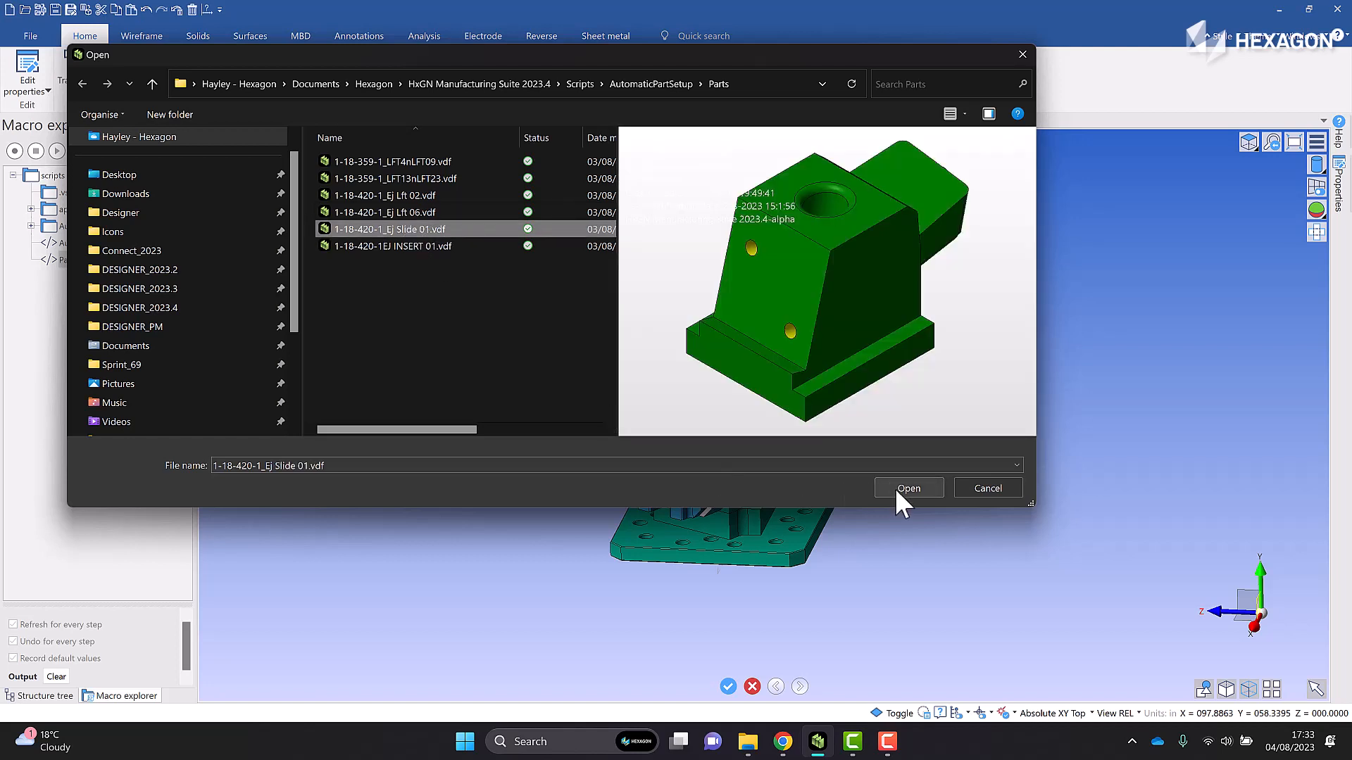
left_click(907, 489)
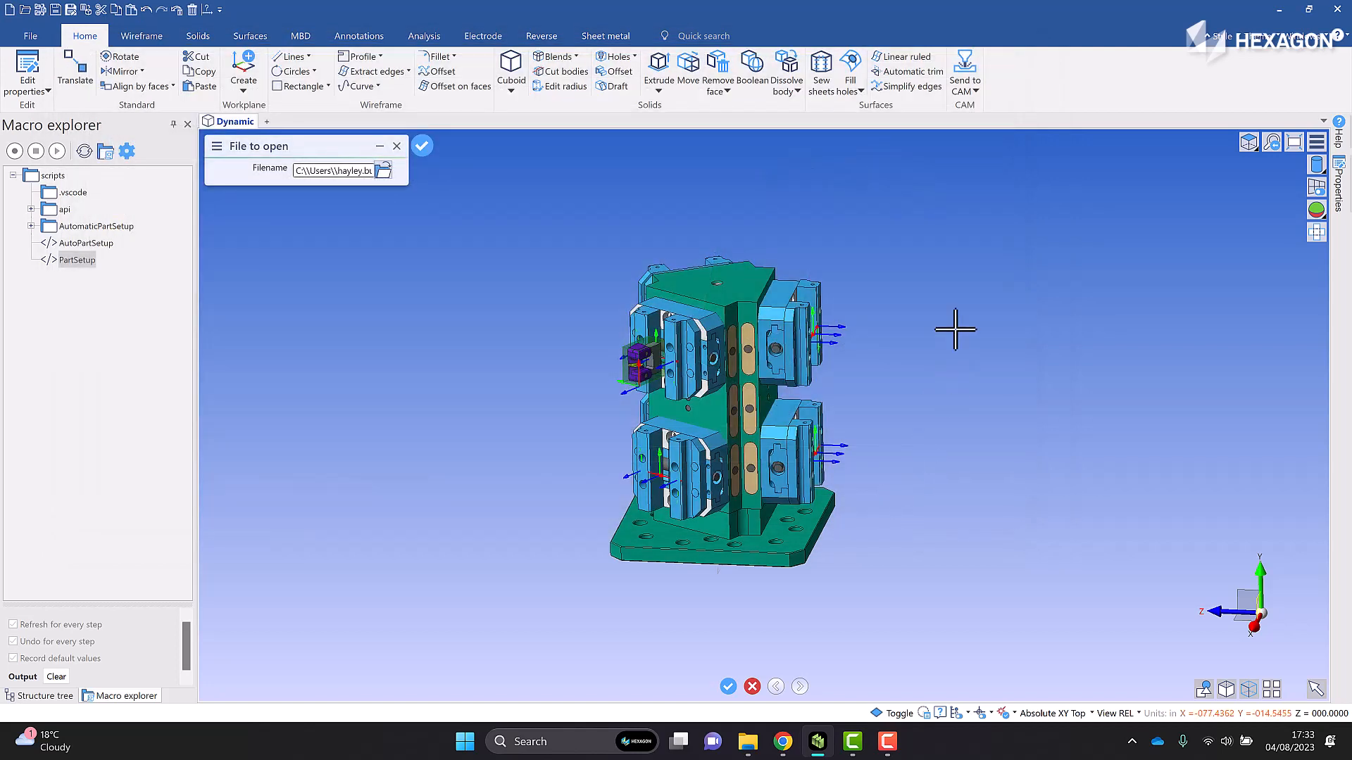
left_click(421, 145)
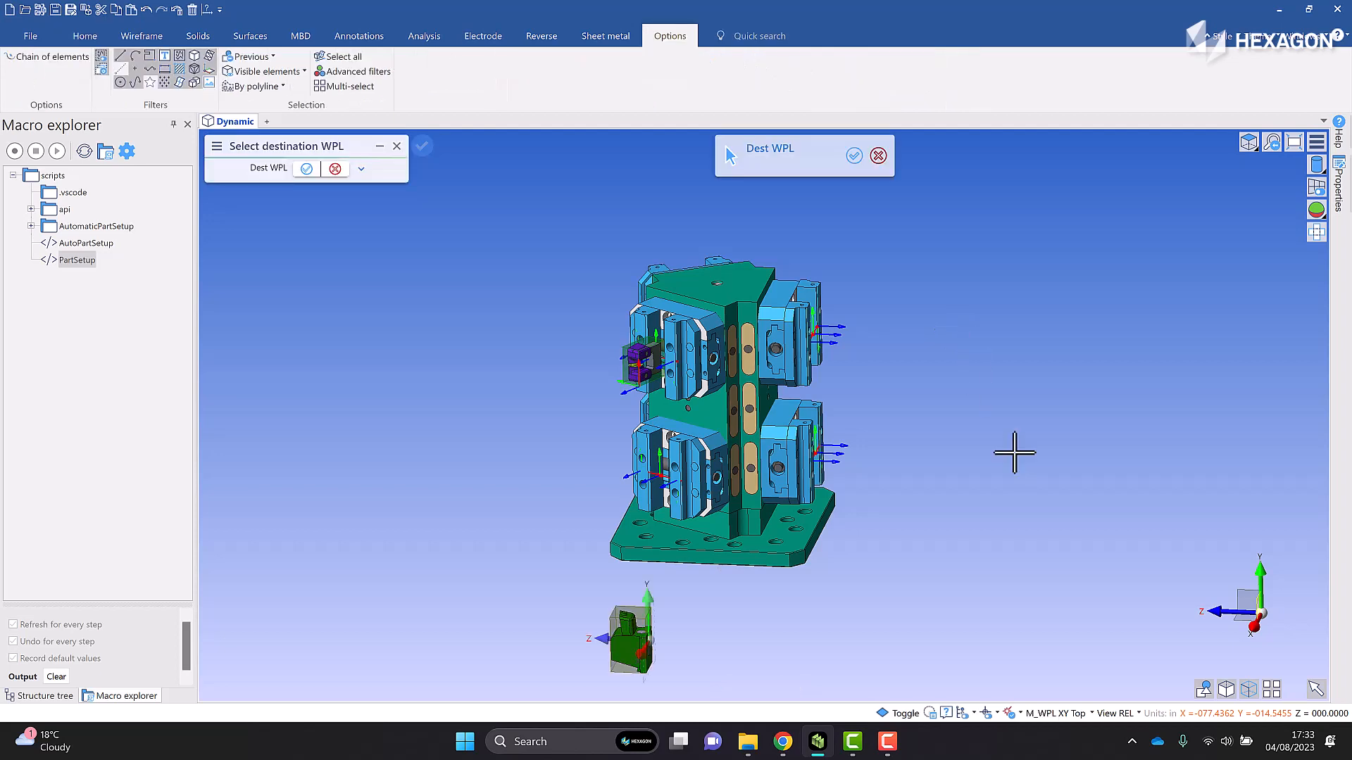
mouse_move(642, 670)
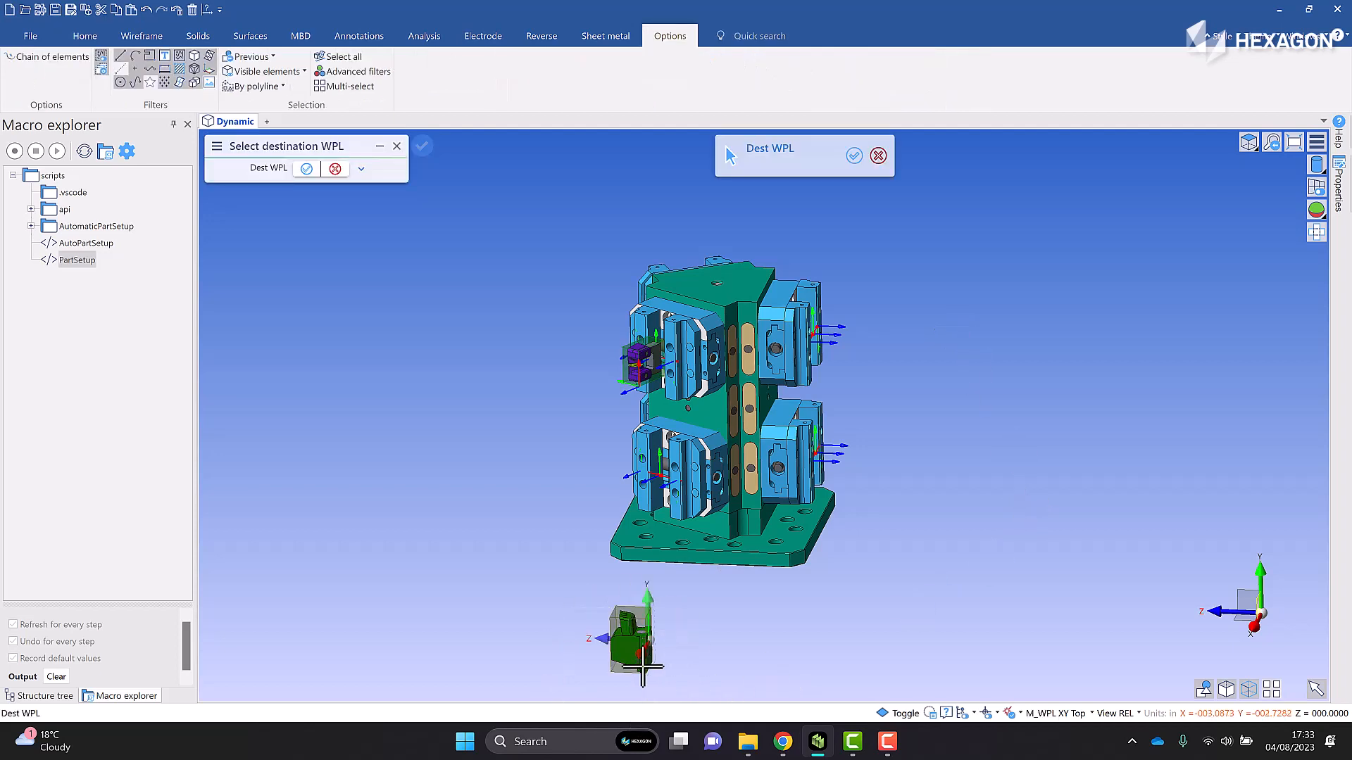
mouse_move(590, 600)
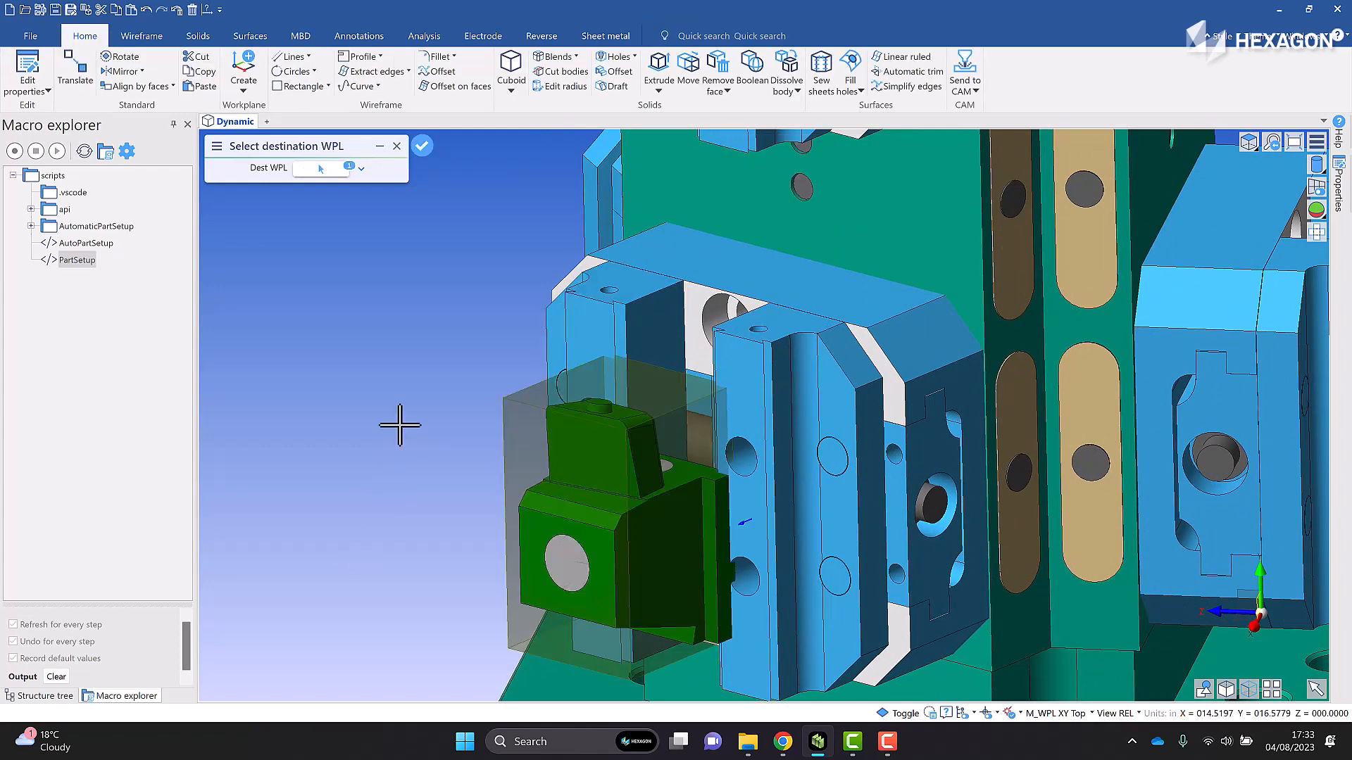
- Confirm the slide's destination WPL and place MACHINING_WPL at the green part's corner
left_click(421, 145)
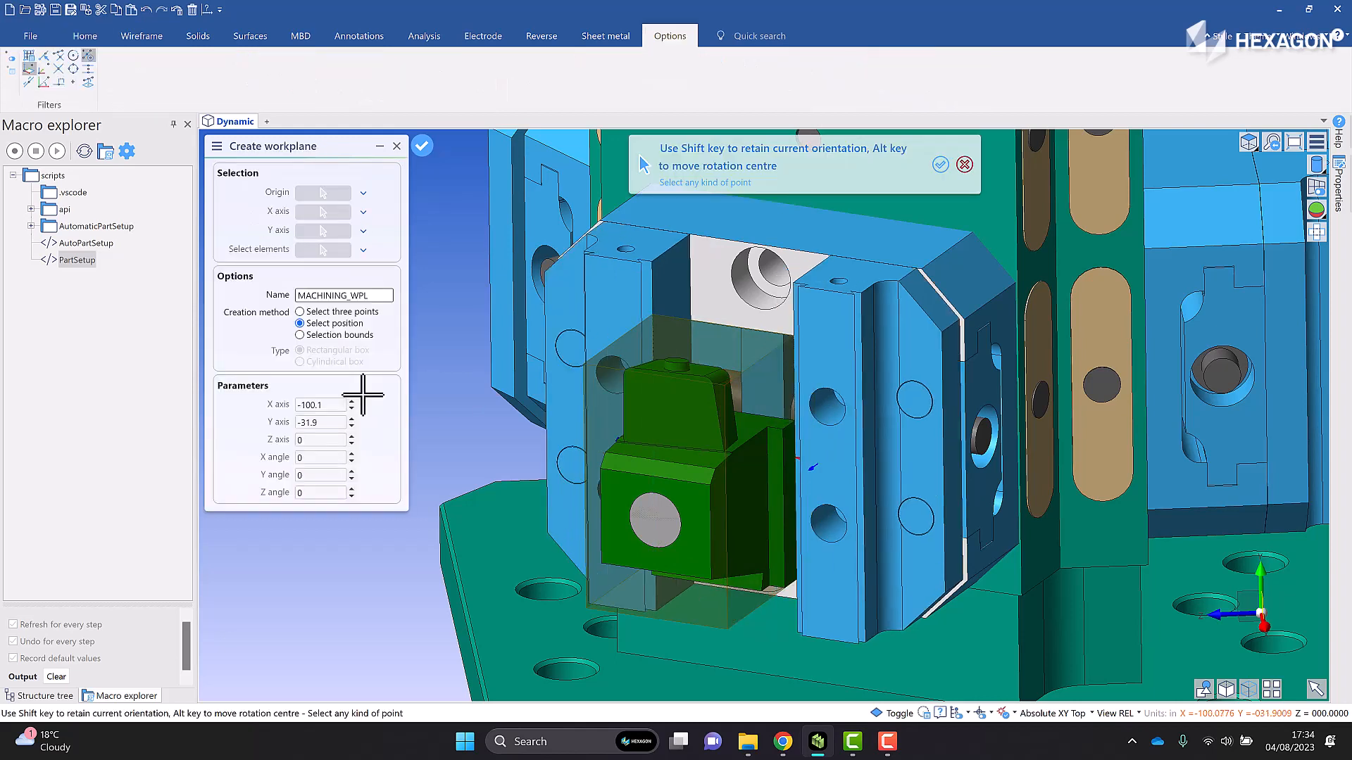
mouse_move(369, 410)
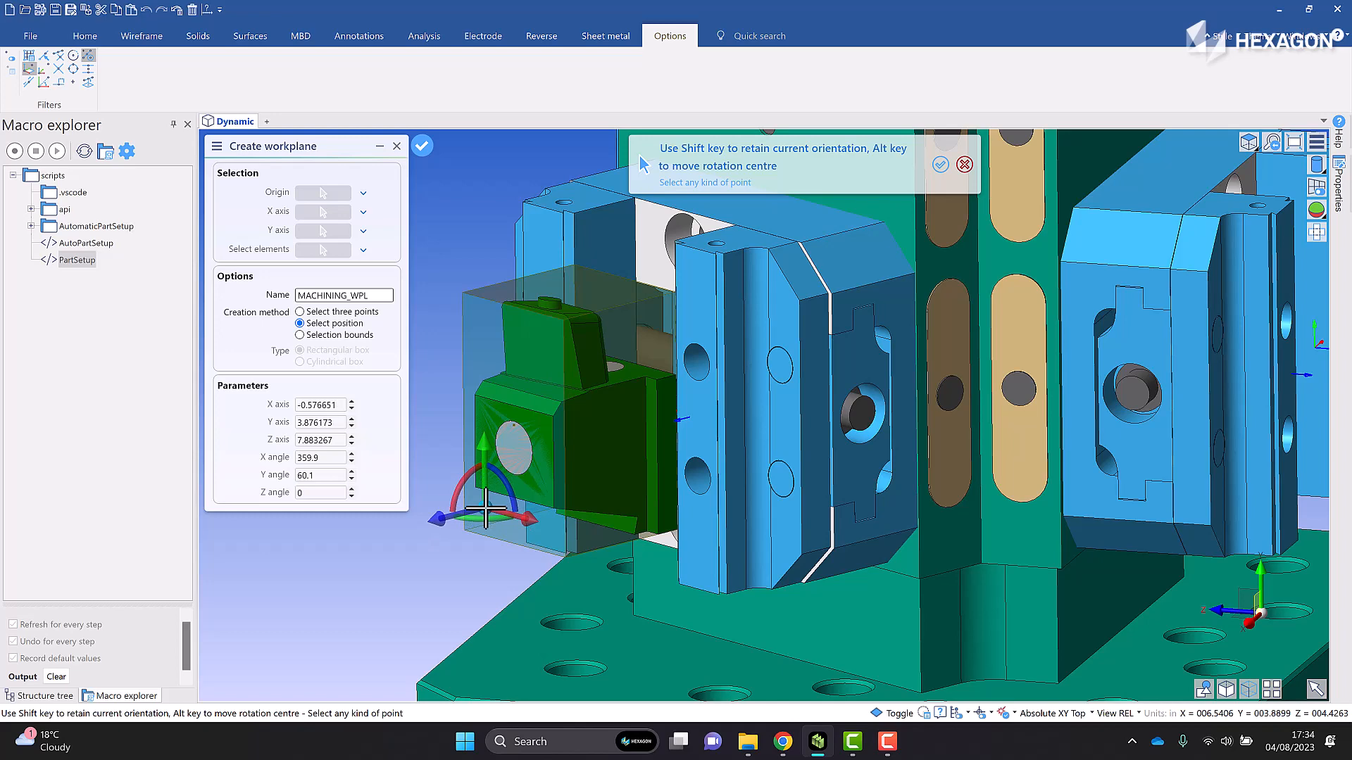
left_click(83, 35)
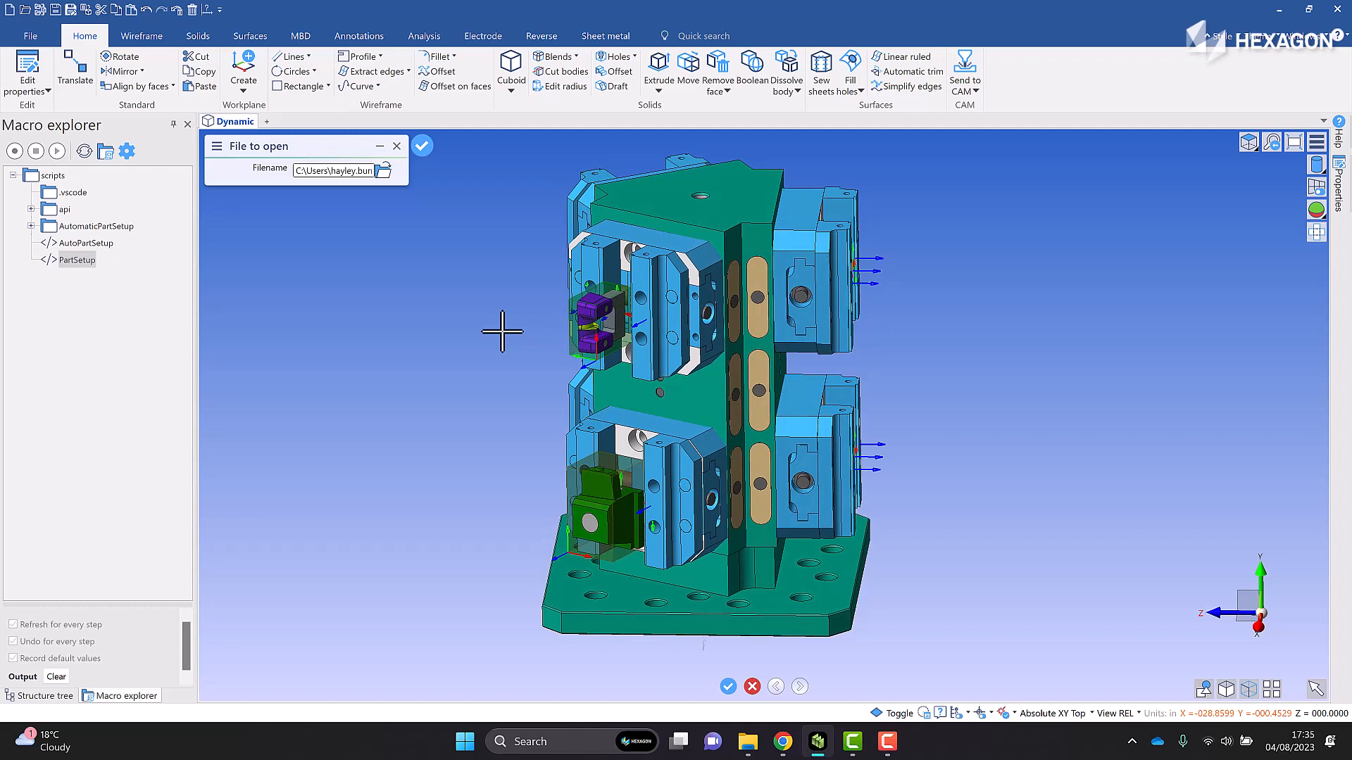
mouse_move(402, 155)
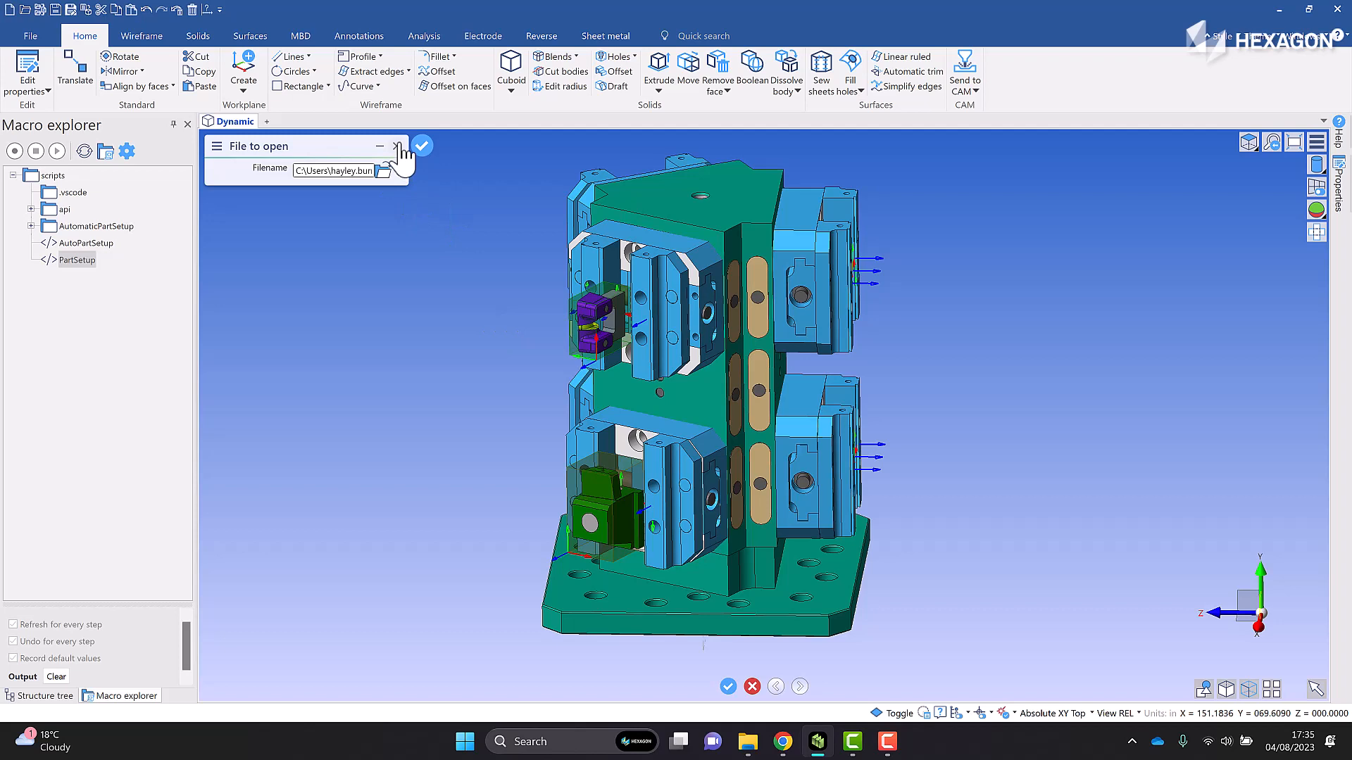
- Dismiss the file prompt, reload the bare Fixture_1.VDF and select the AutoPartSetup script
left_click(394, 145)
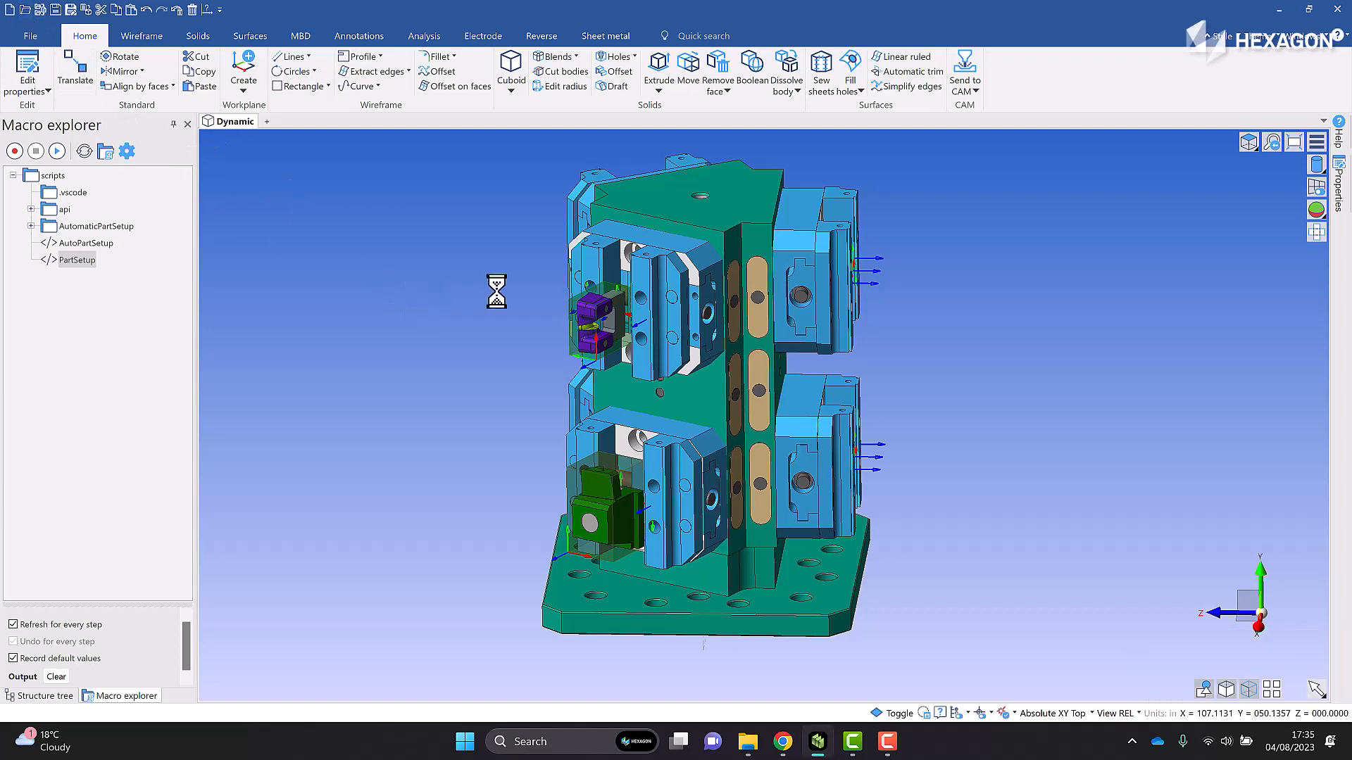
mouse_move(439, 457)
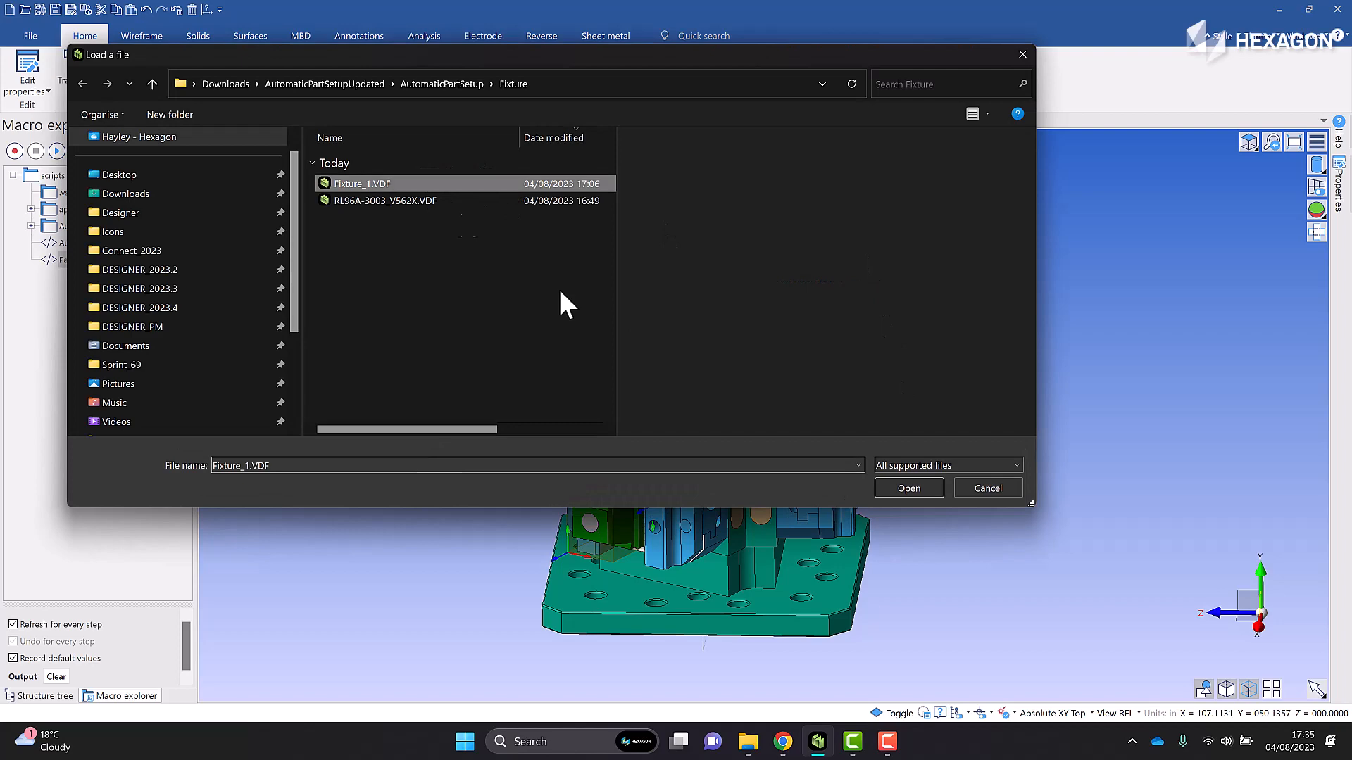
left_click(908, 489)
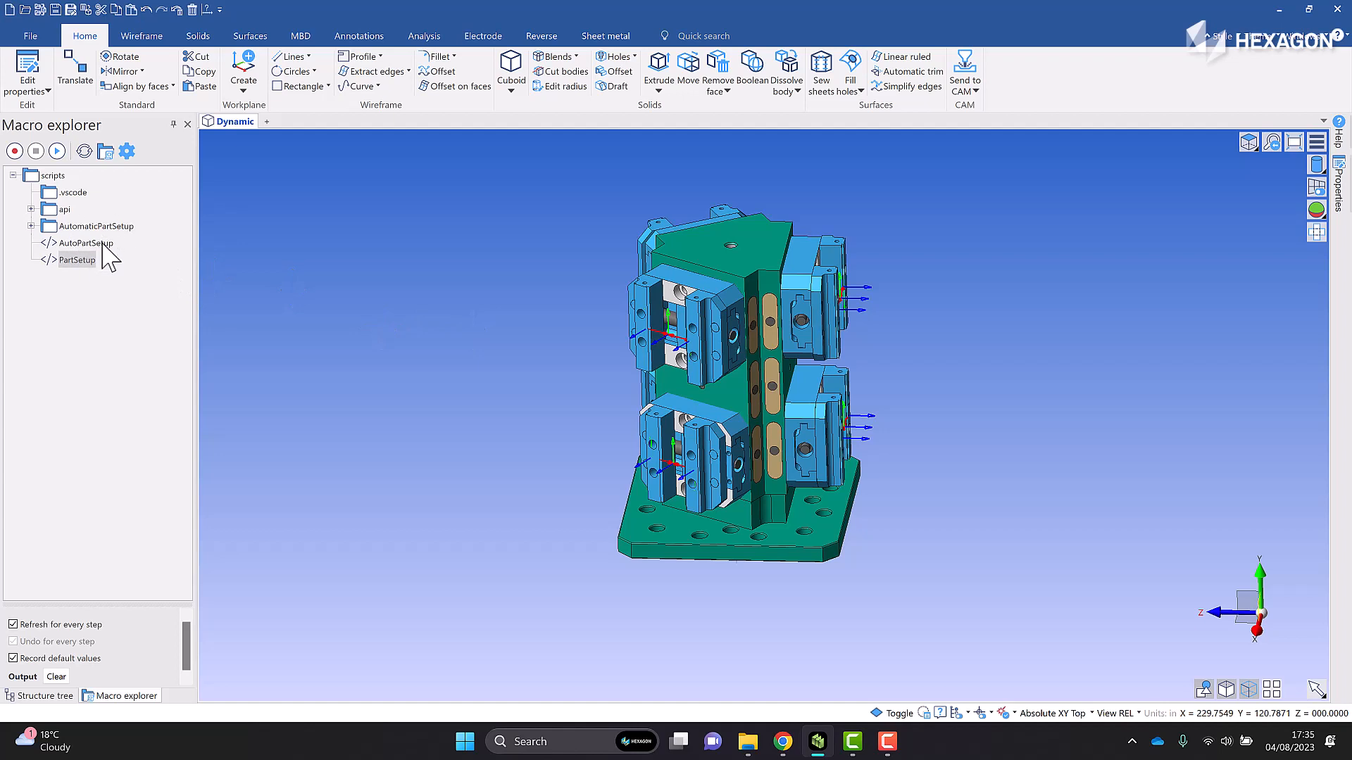
left_click(77, 243)
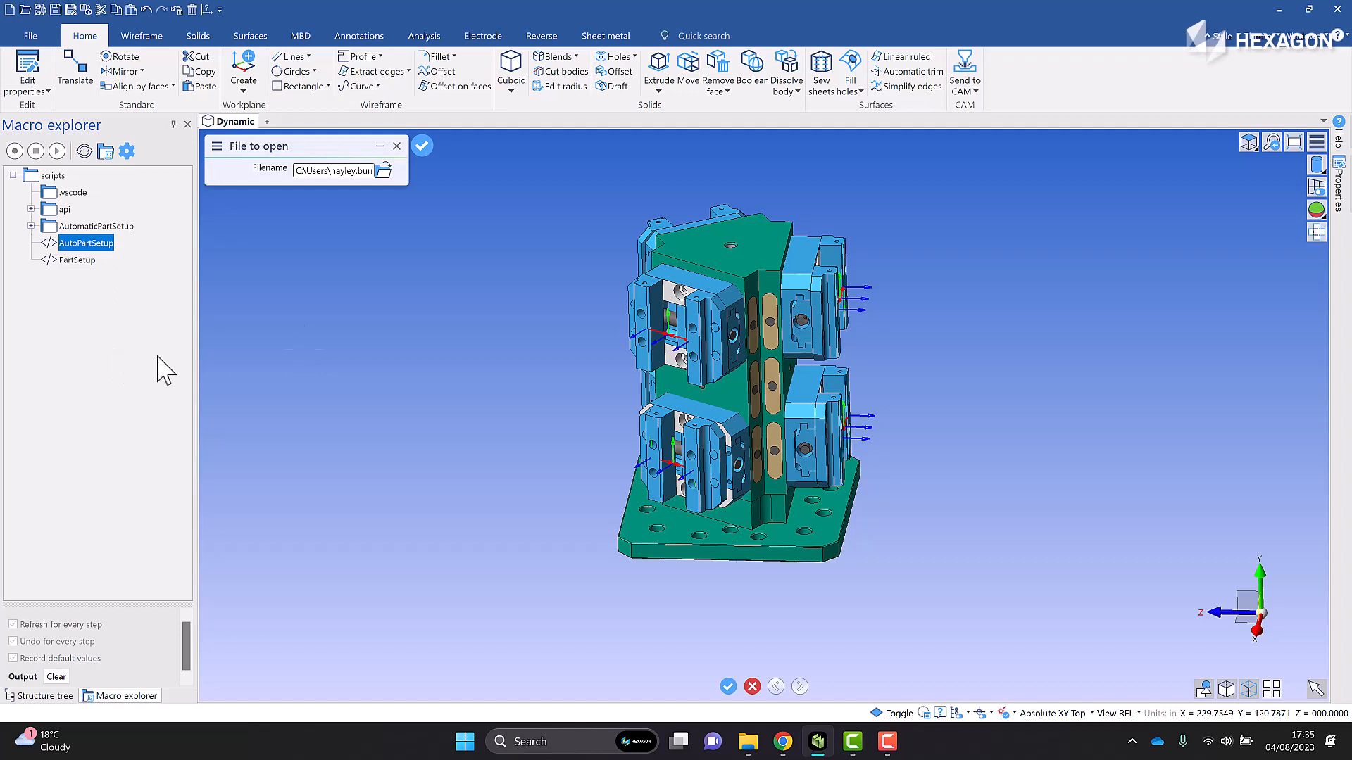
- Load the first part from Scripts > AutomaticPartSetup > Parts and pick its vice
left_click(385, 170)
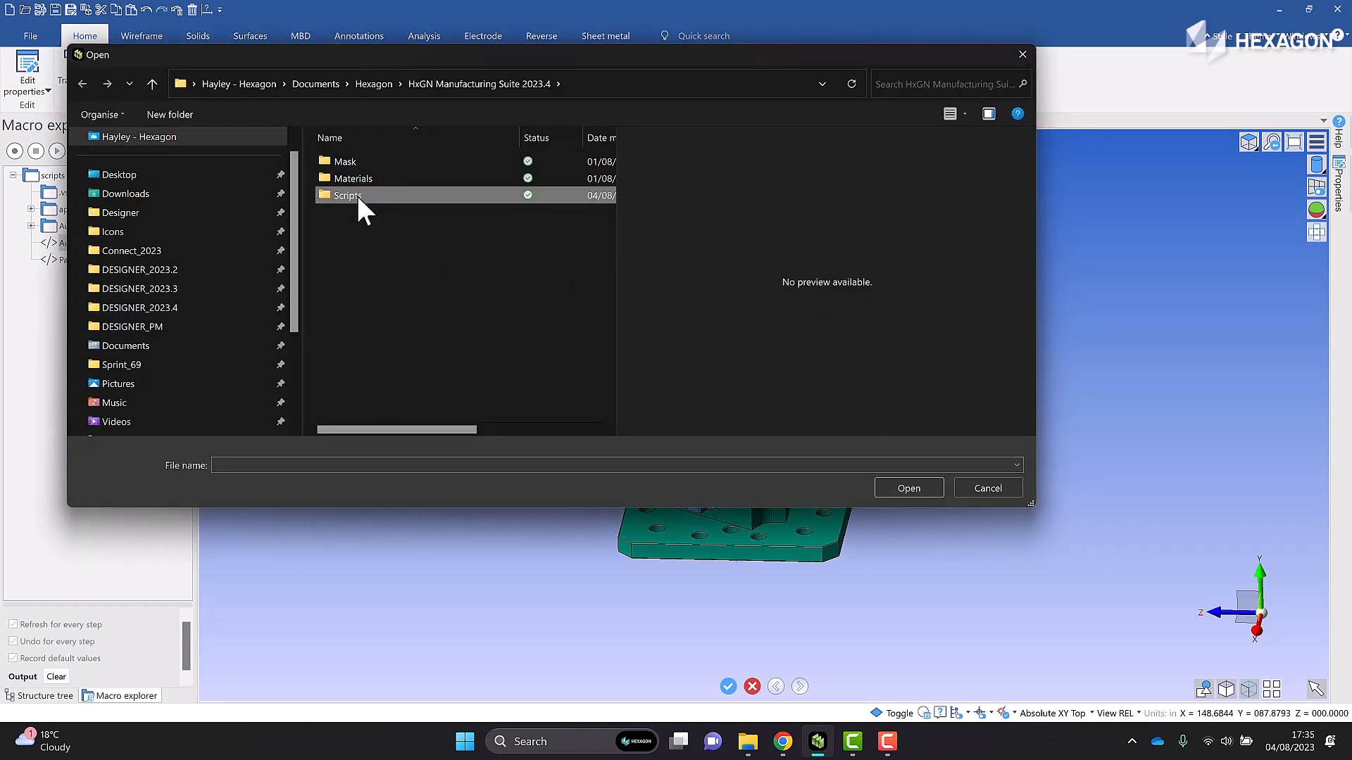
double_click(347, 196)
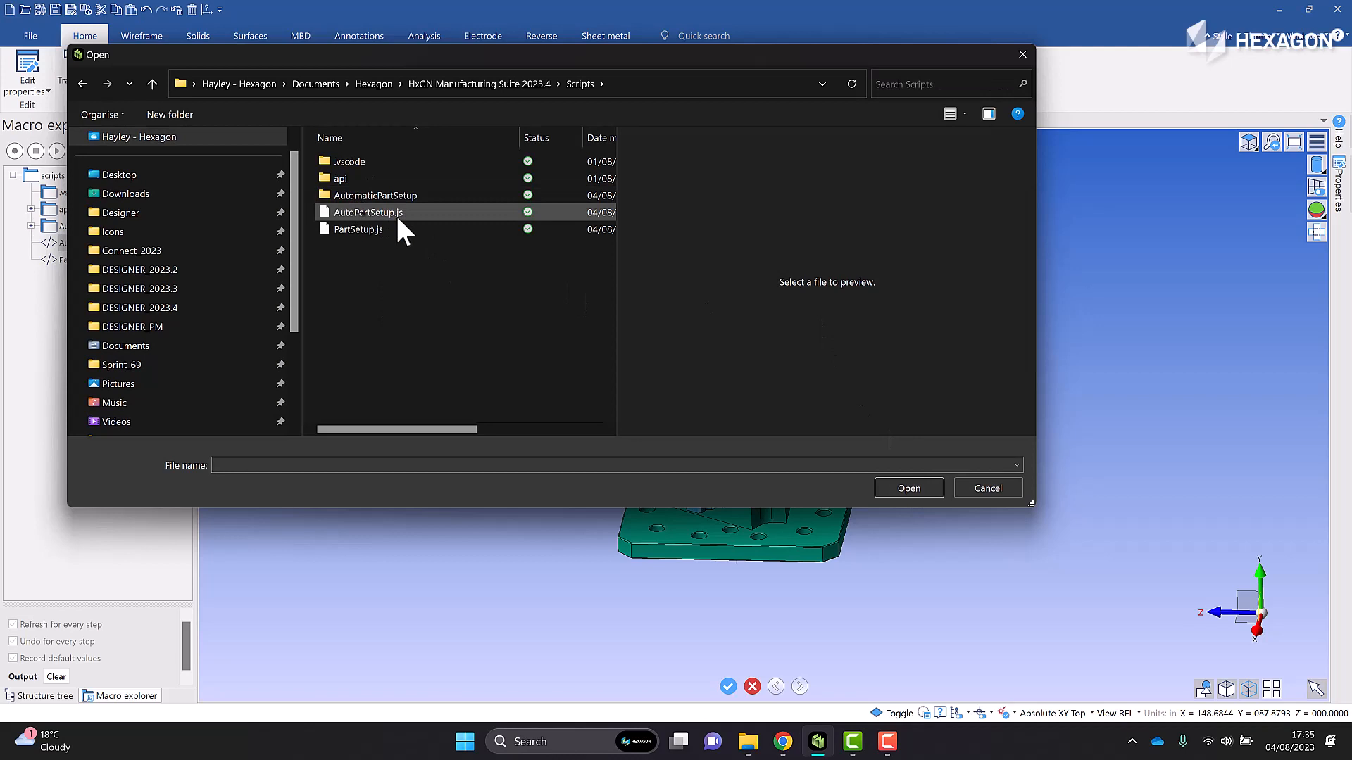
double_click(374, 195)
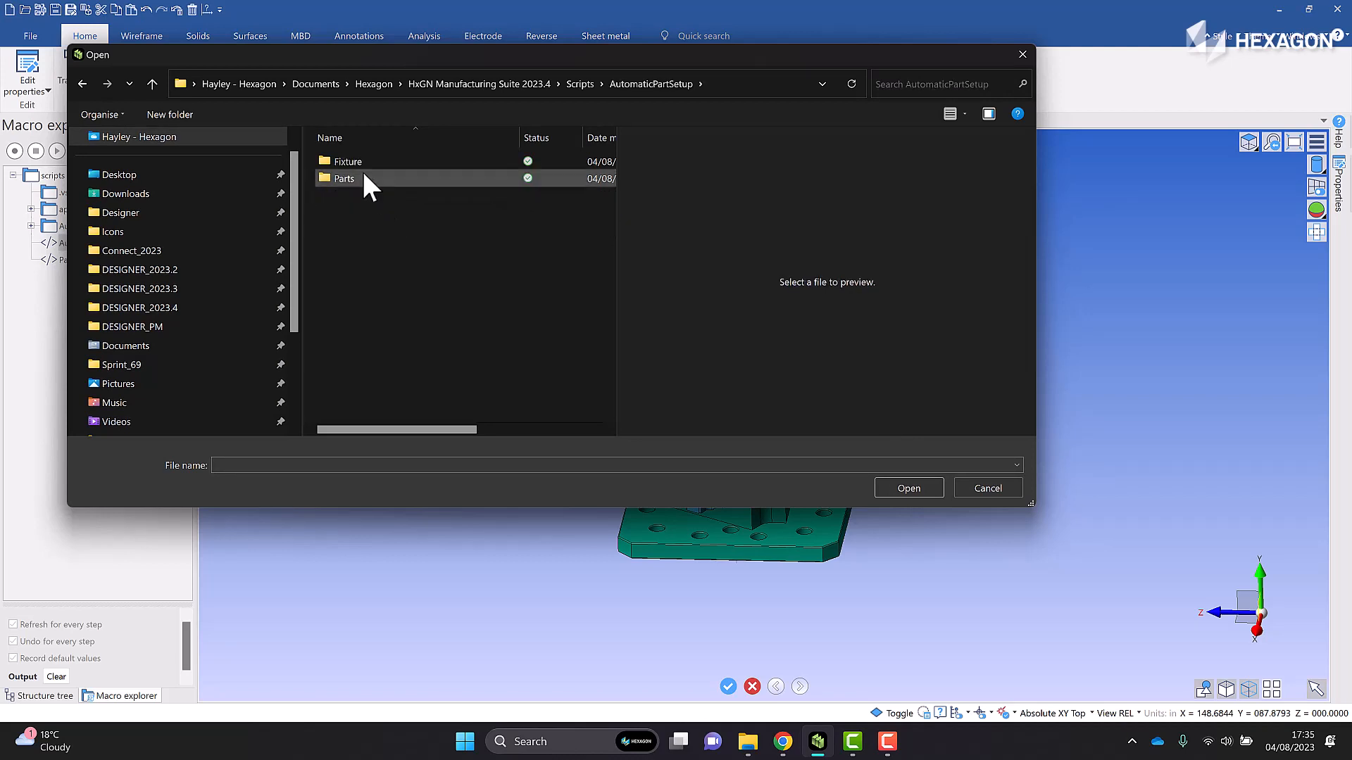
double_click(344, 179)
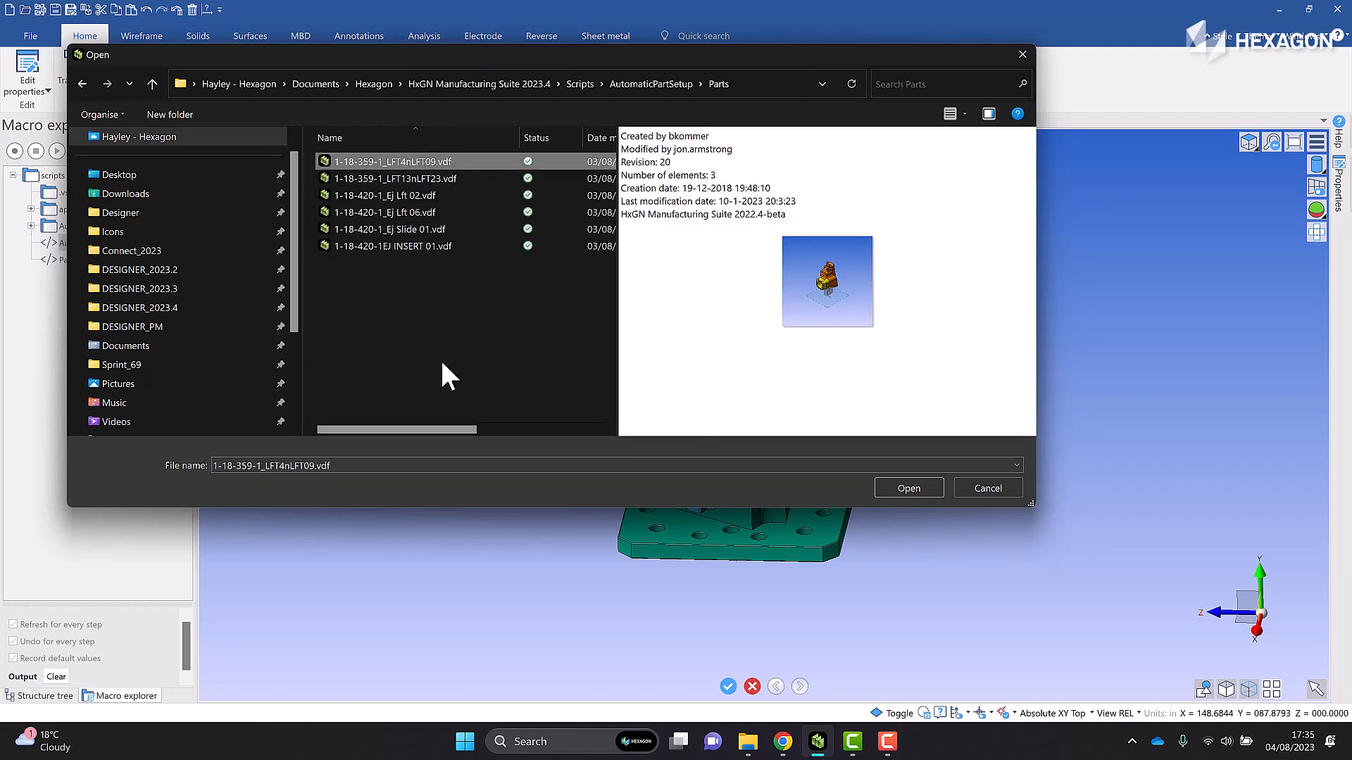
mouse_move(862, 410)
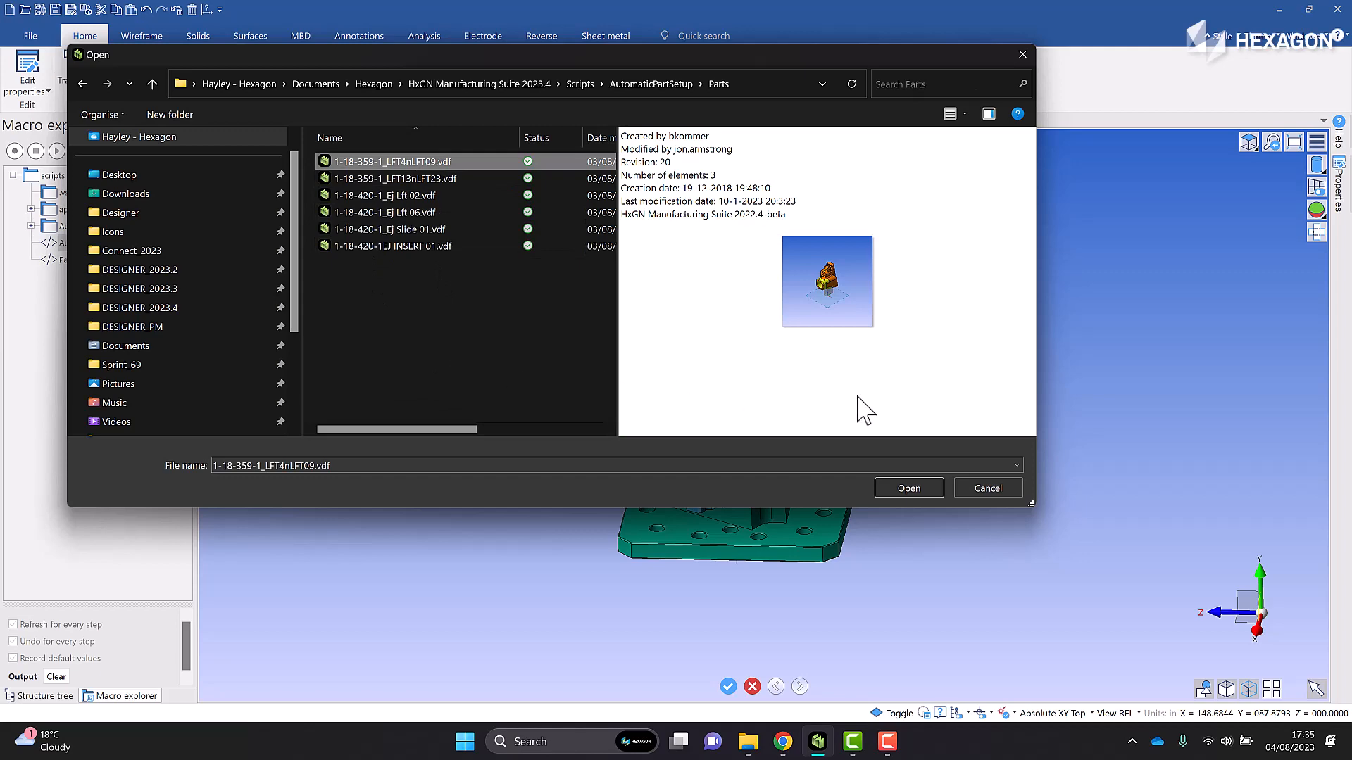
left_click(907, 488)
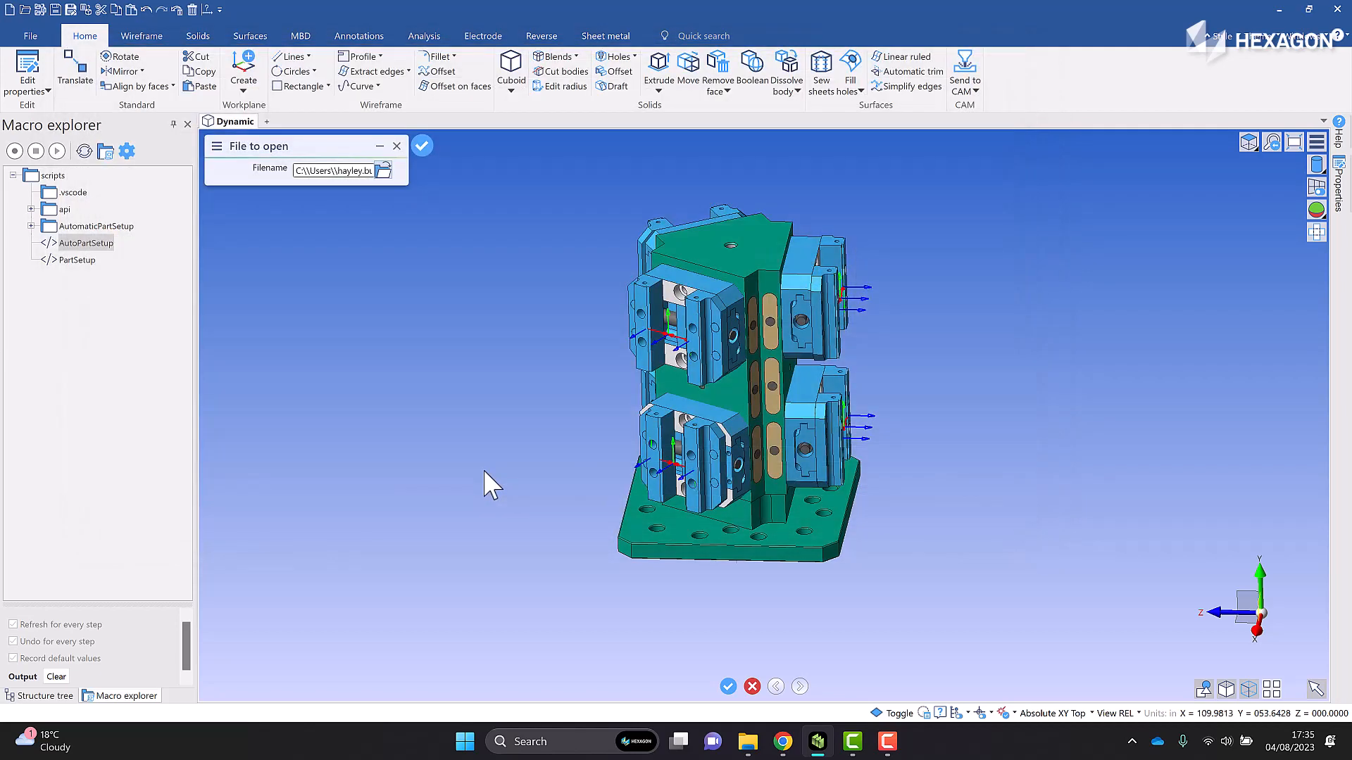
mouse_move(509, 326)
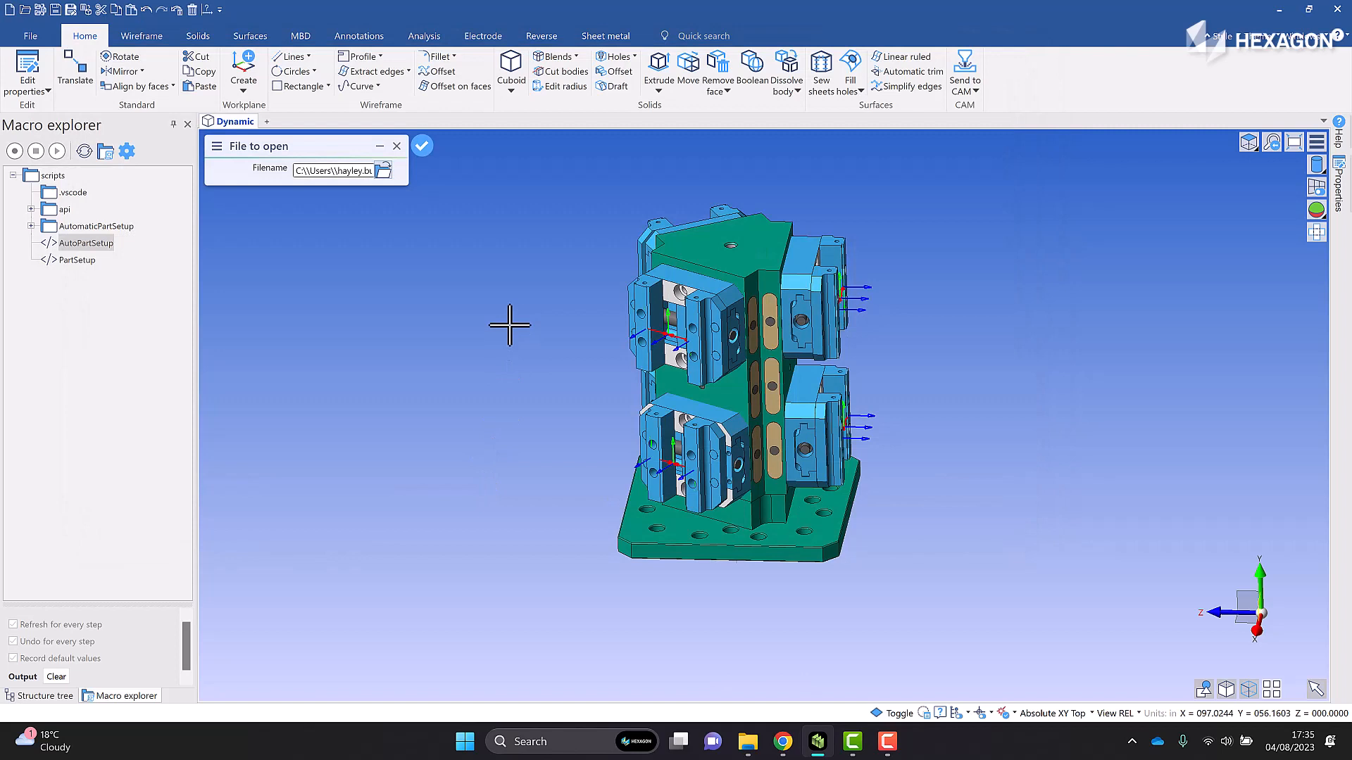
left_click(421, 145)
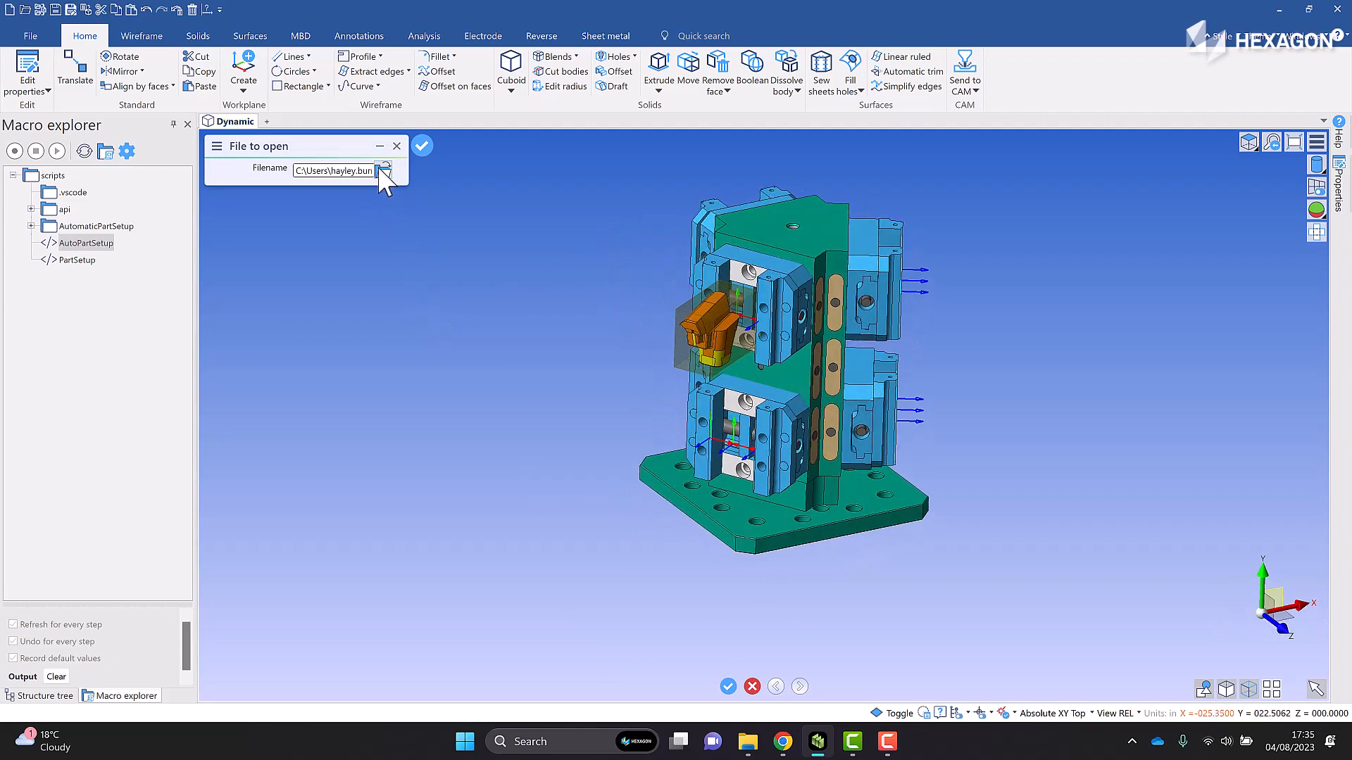
- Load the second orange part and pick the vice that holds it
left_click(383, 170)
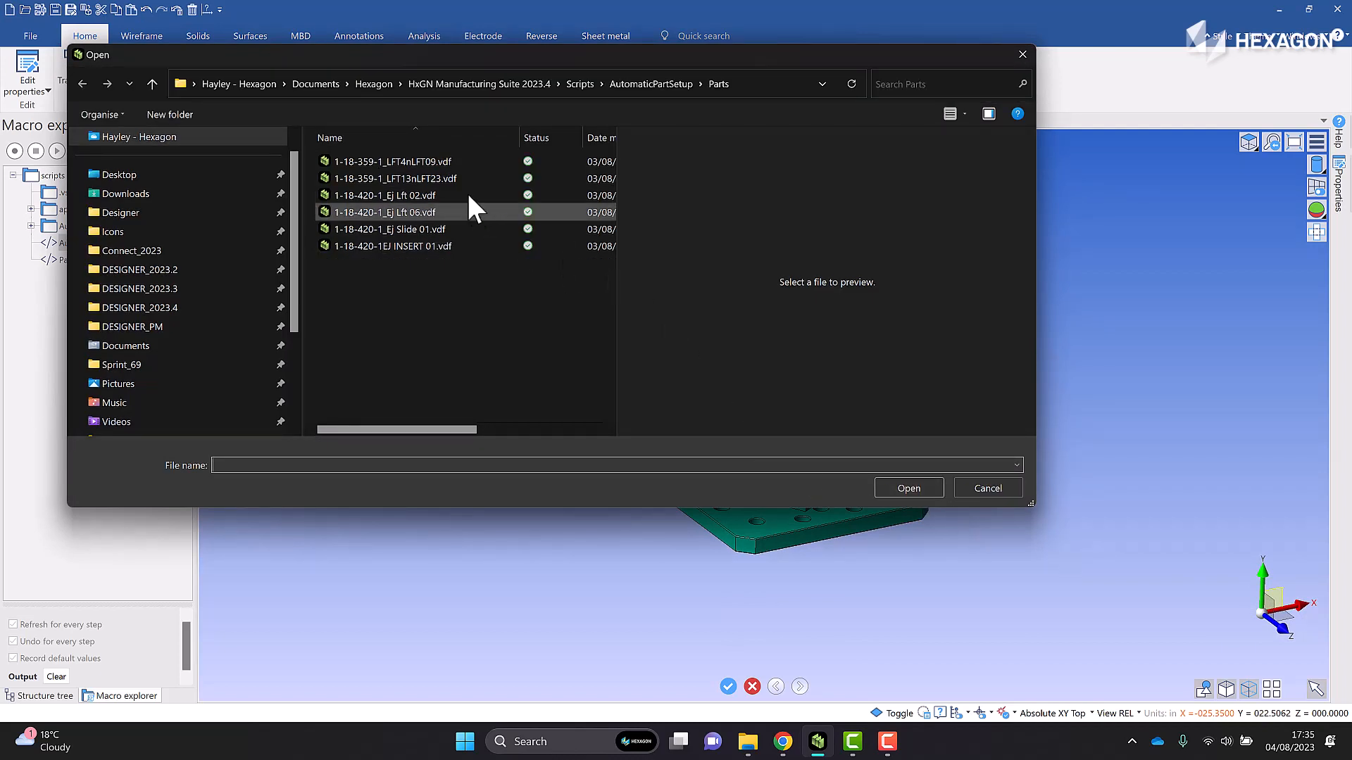
left_click(907, 489)
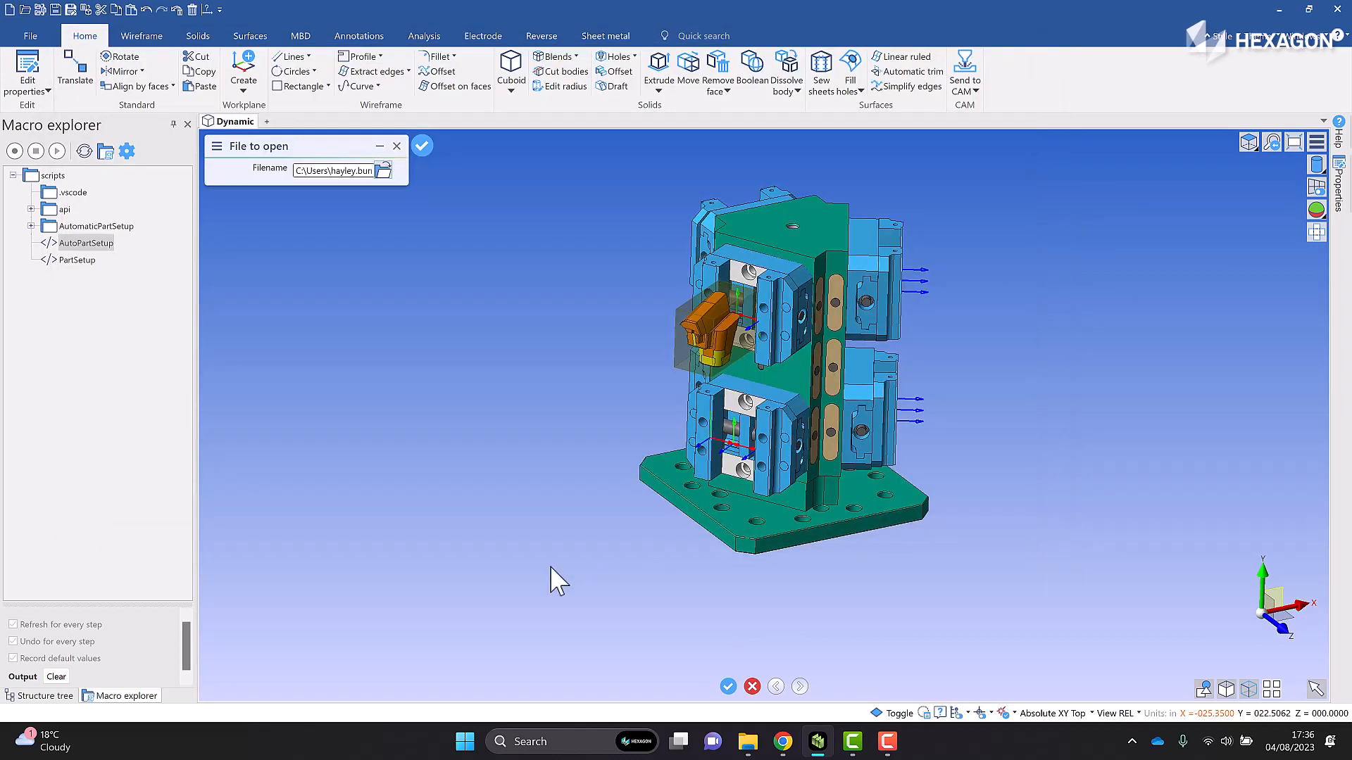
left_click(421, 145)
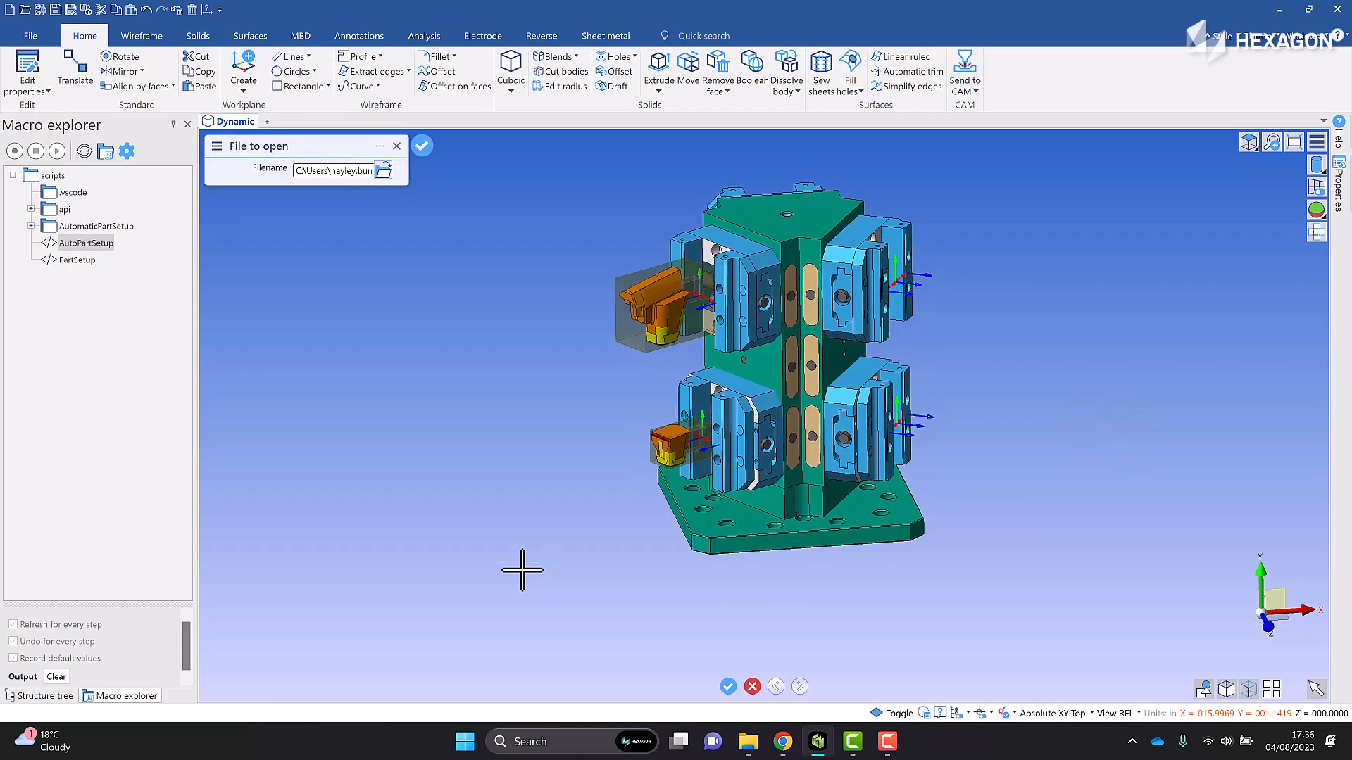
- Load Ej Lft 02 and Ej Lft 06 and seat the fourth part in its vice
left_click(383, 170)
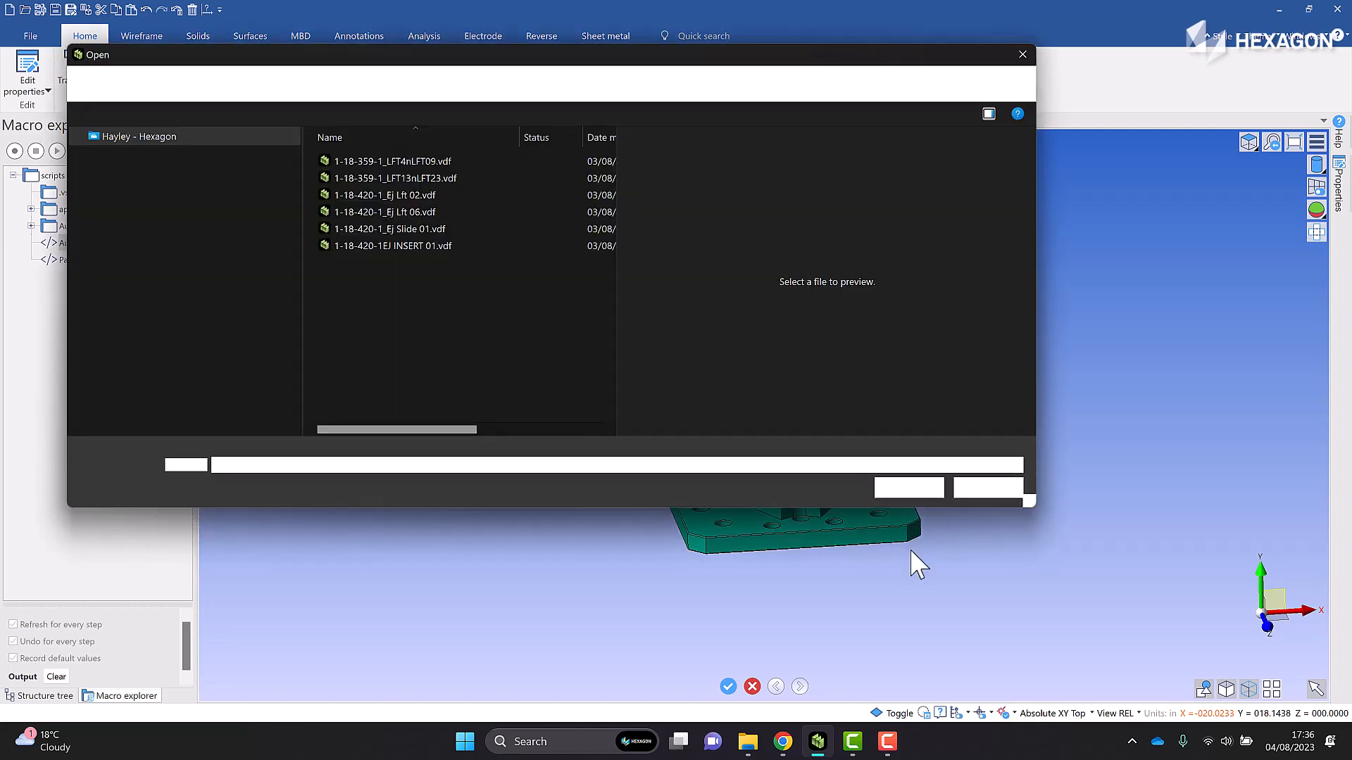
left_click(386, 194)
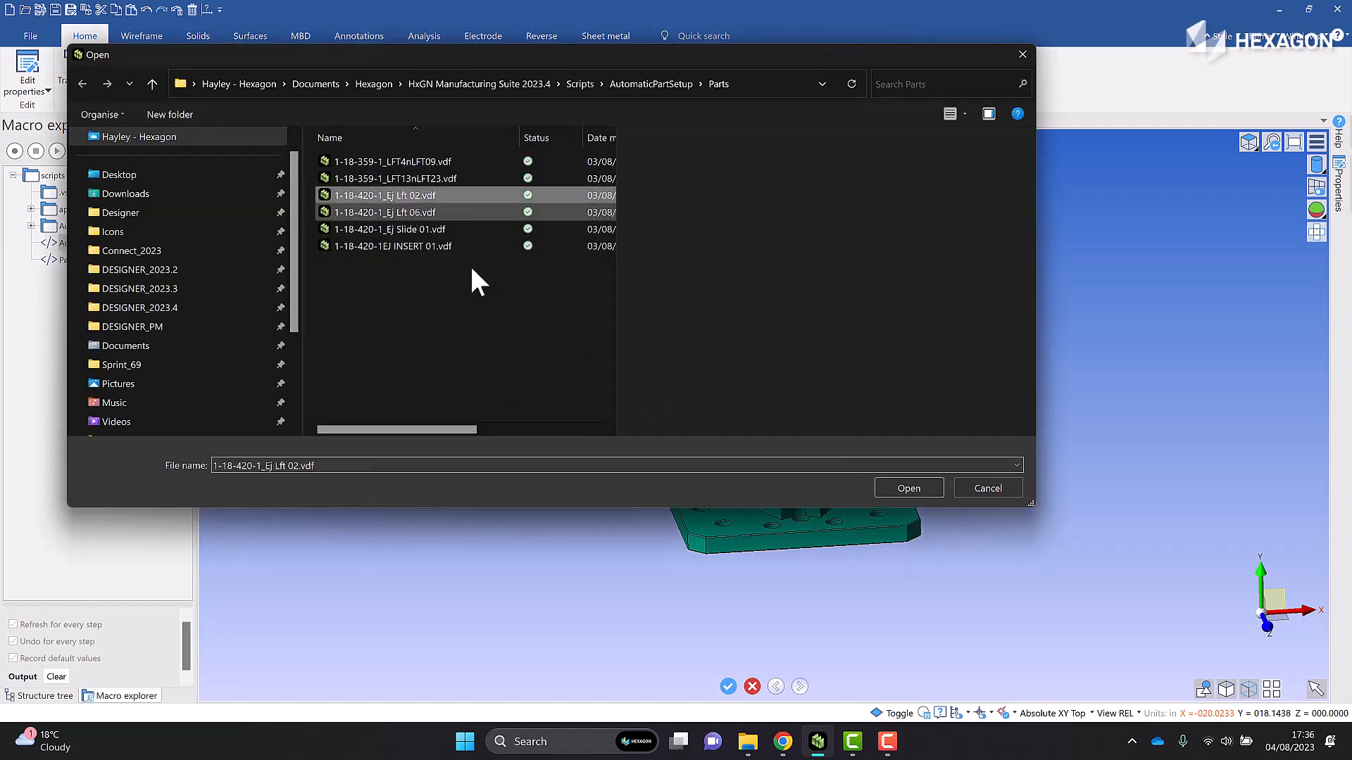
left_click(906, 489)
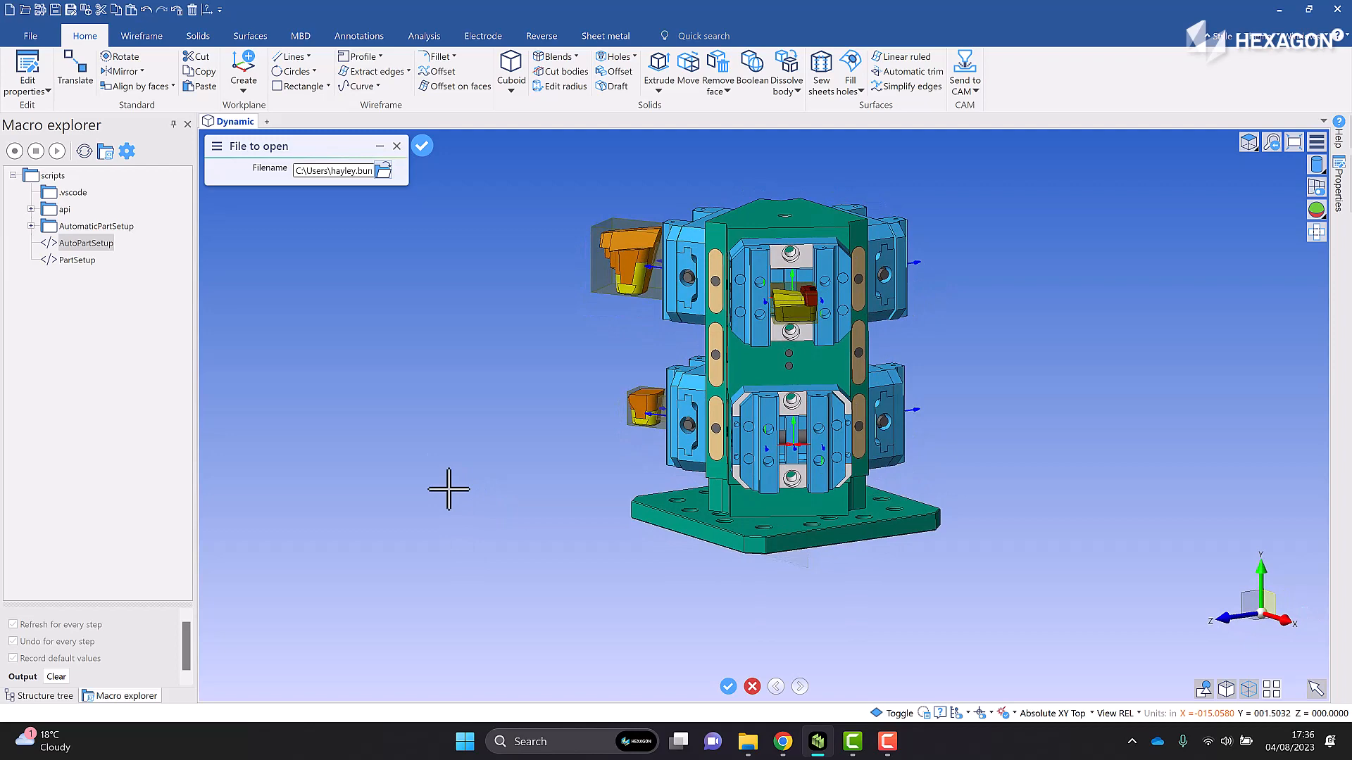
left_click(381, 171)
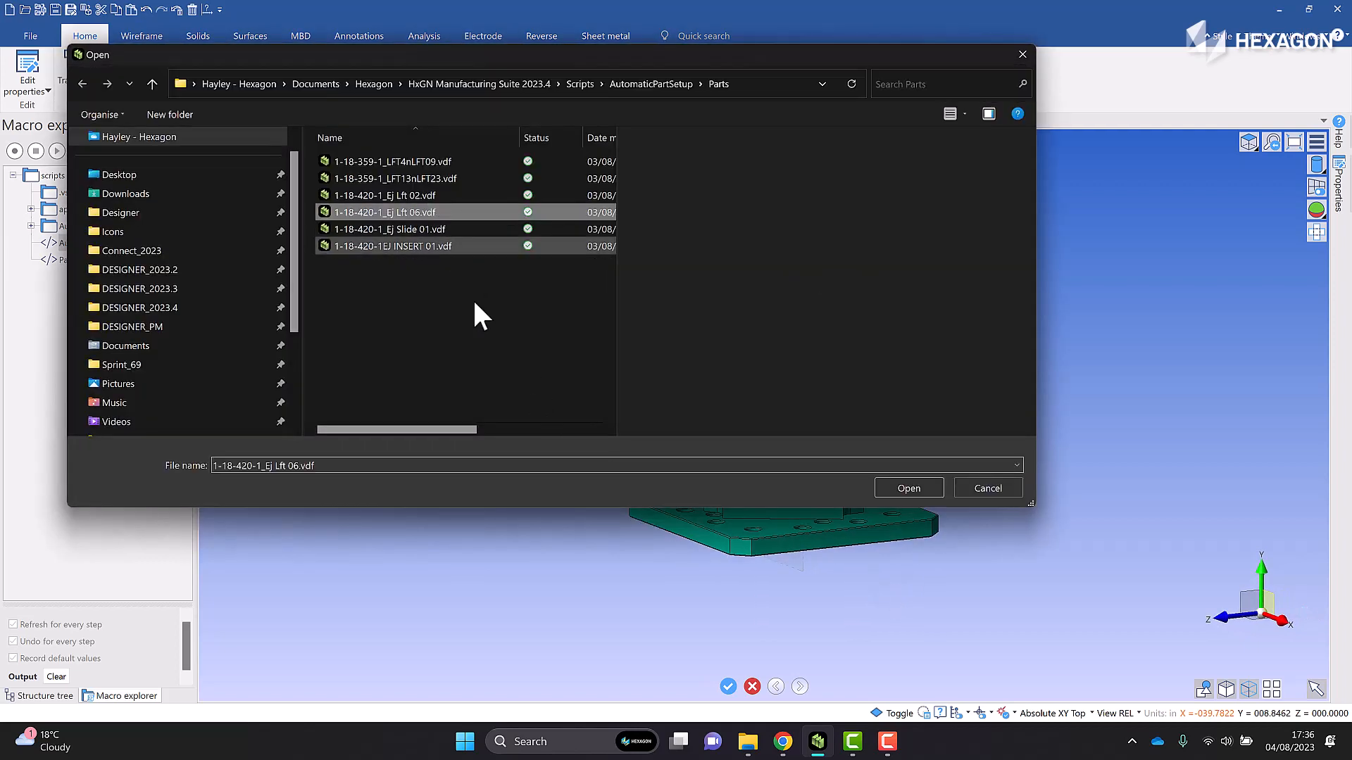
left_click(907, 488)
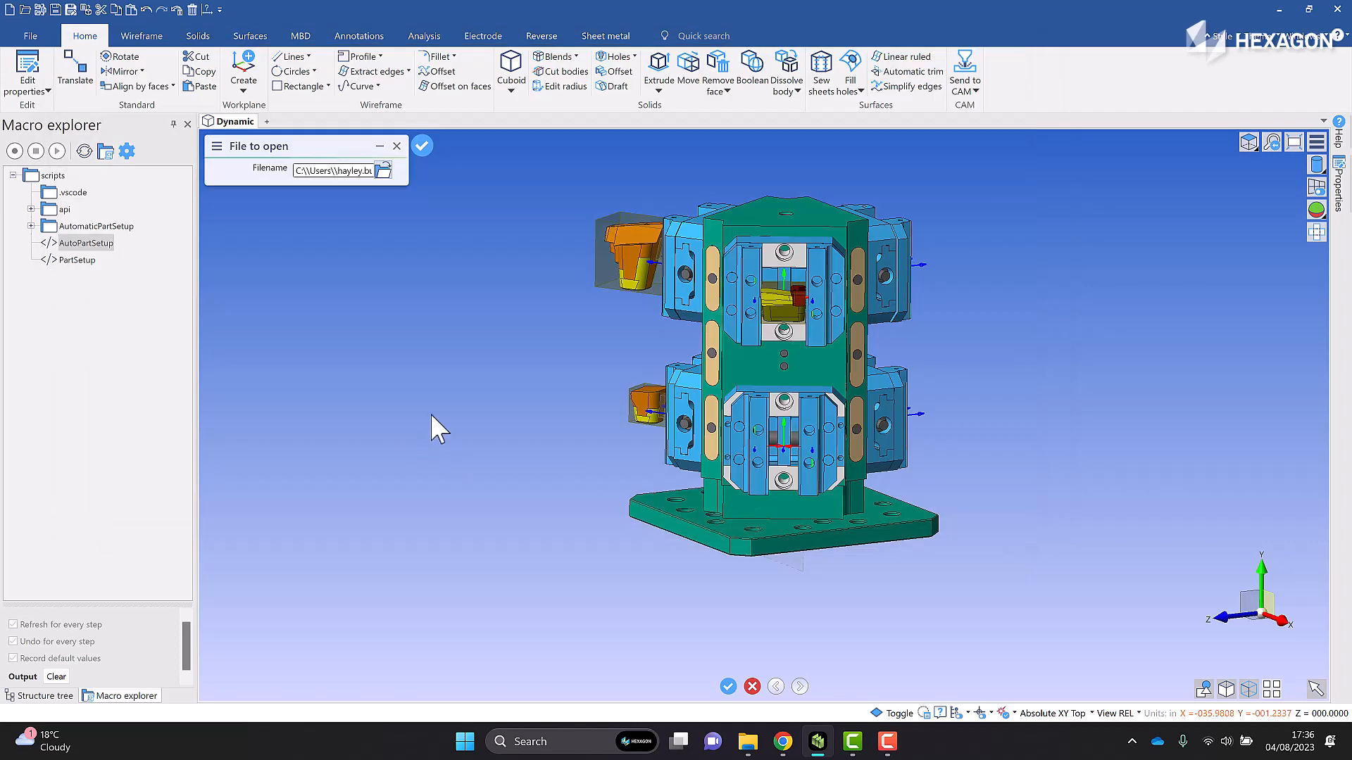
left_click(421, 145)
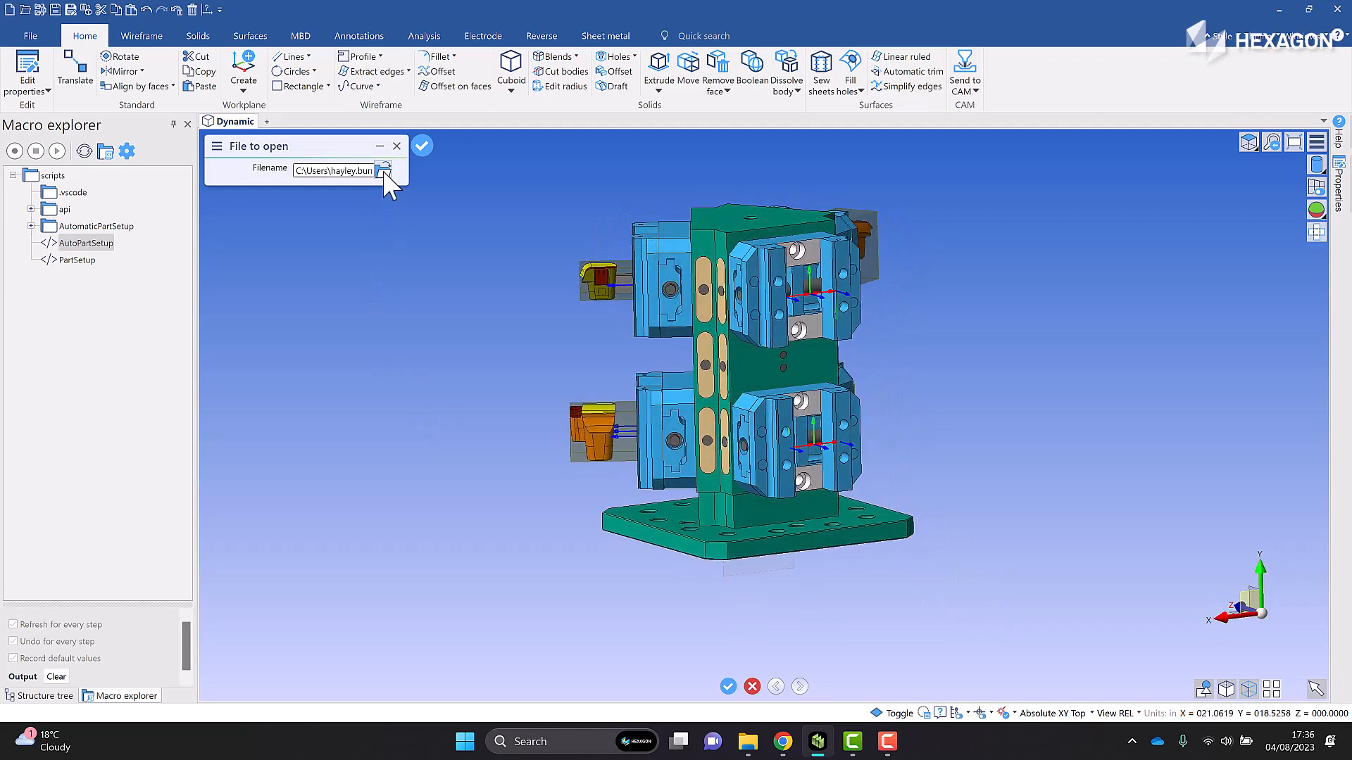
- Load the Slide 01 and INSERT 01 parts into the remaining vices
left_click(383, 171)
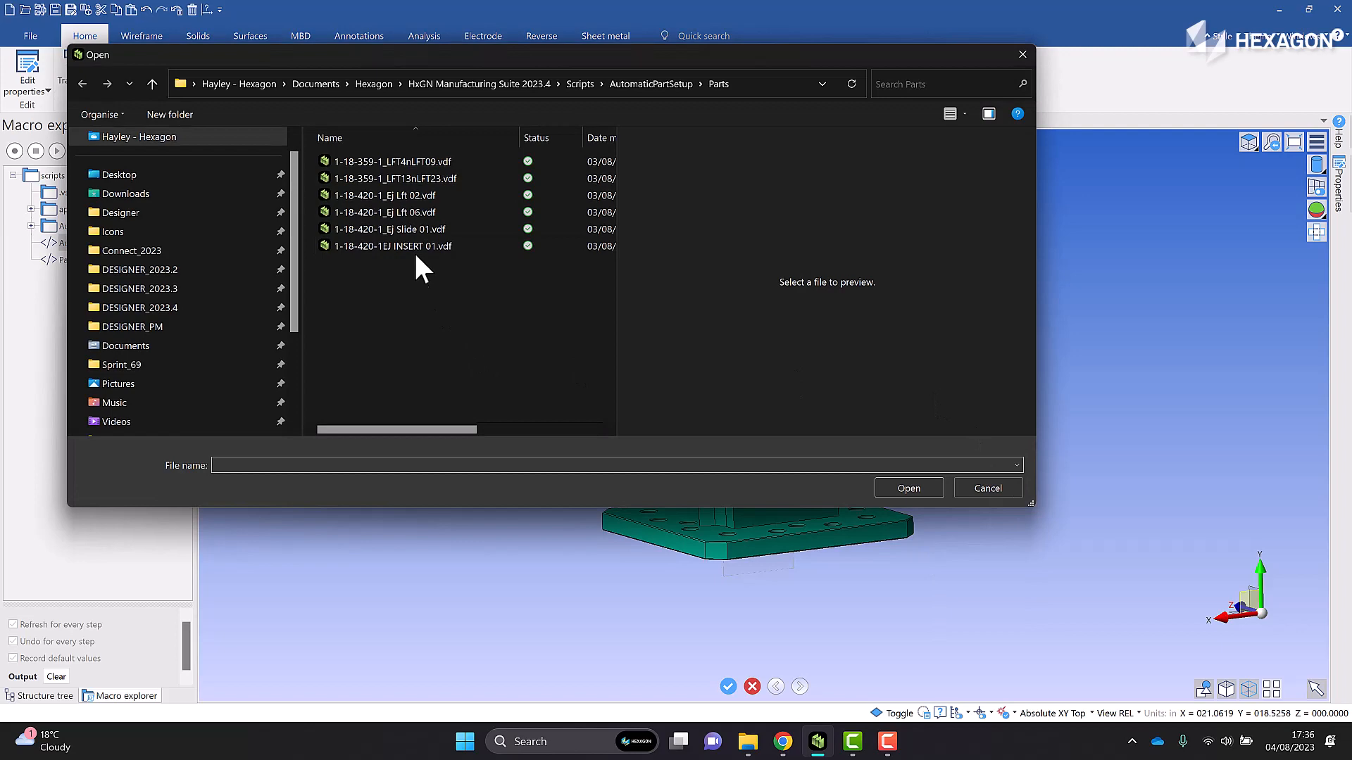
left_click(390, 229)
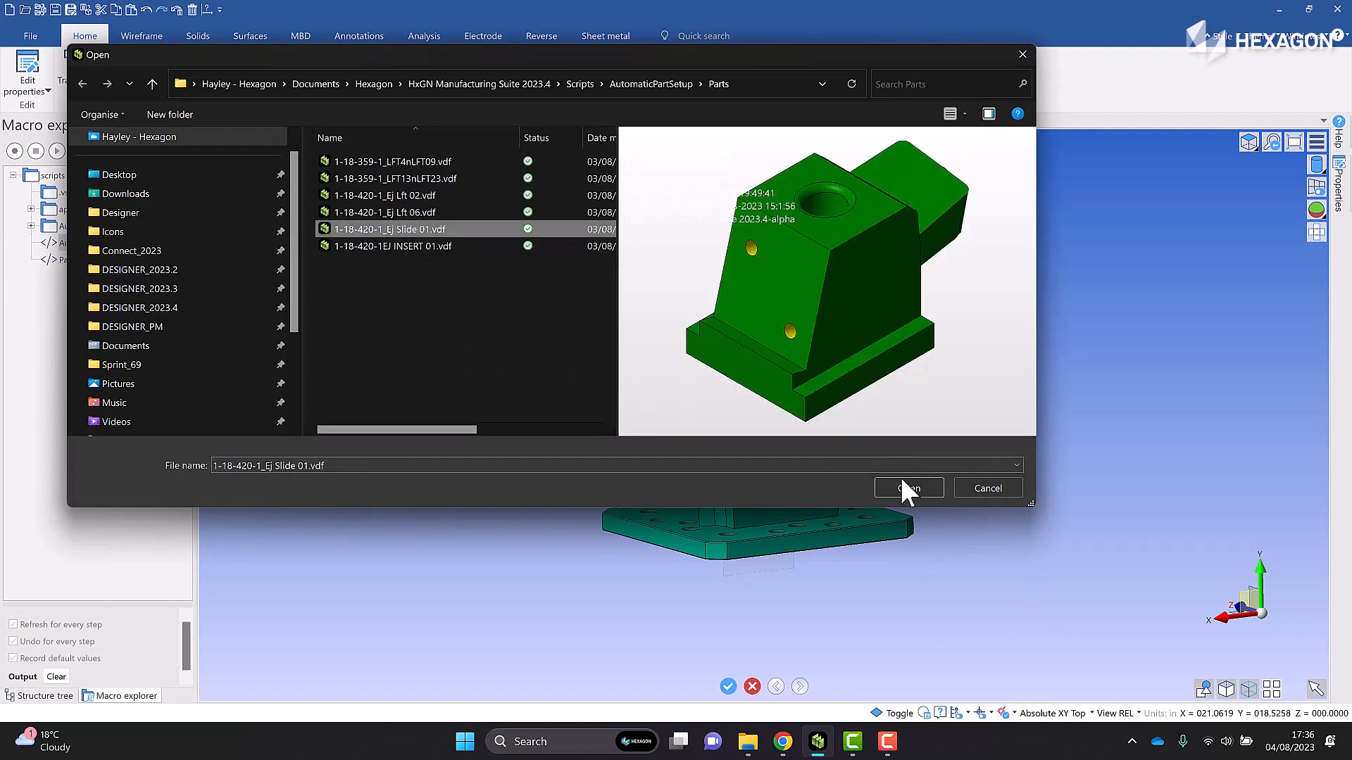
left_click(908, 489)
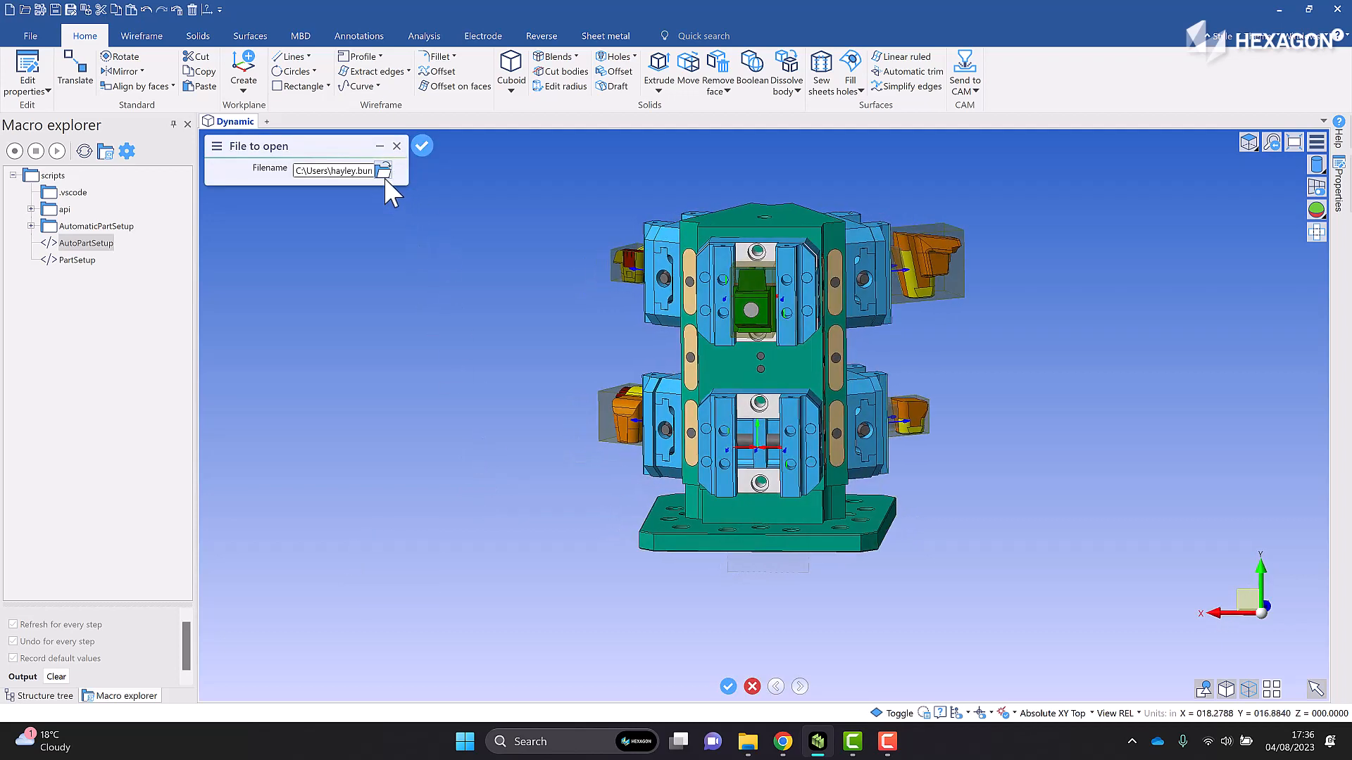
left_click(383, 170)
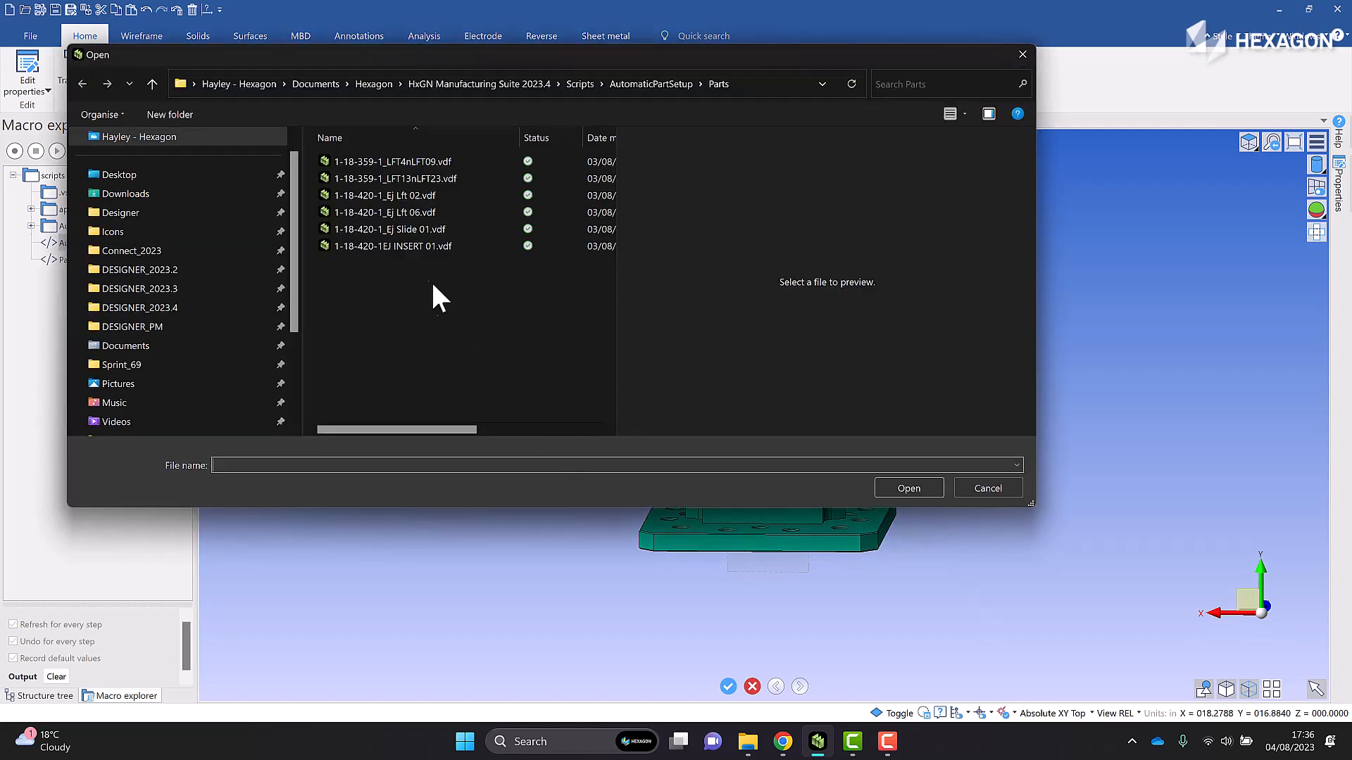
left_click(393, 245)
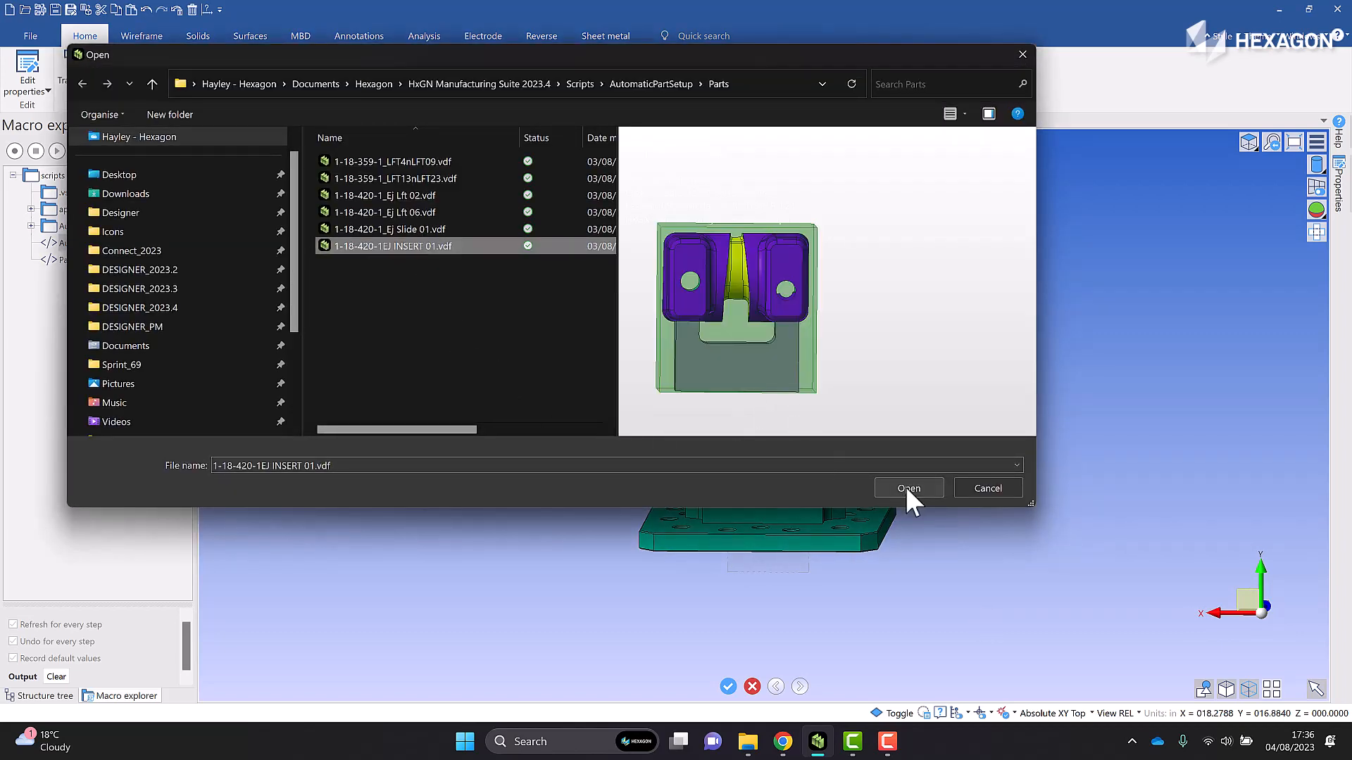
left_click(908, 488)
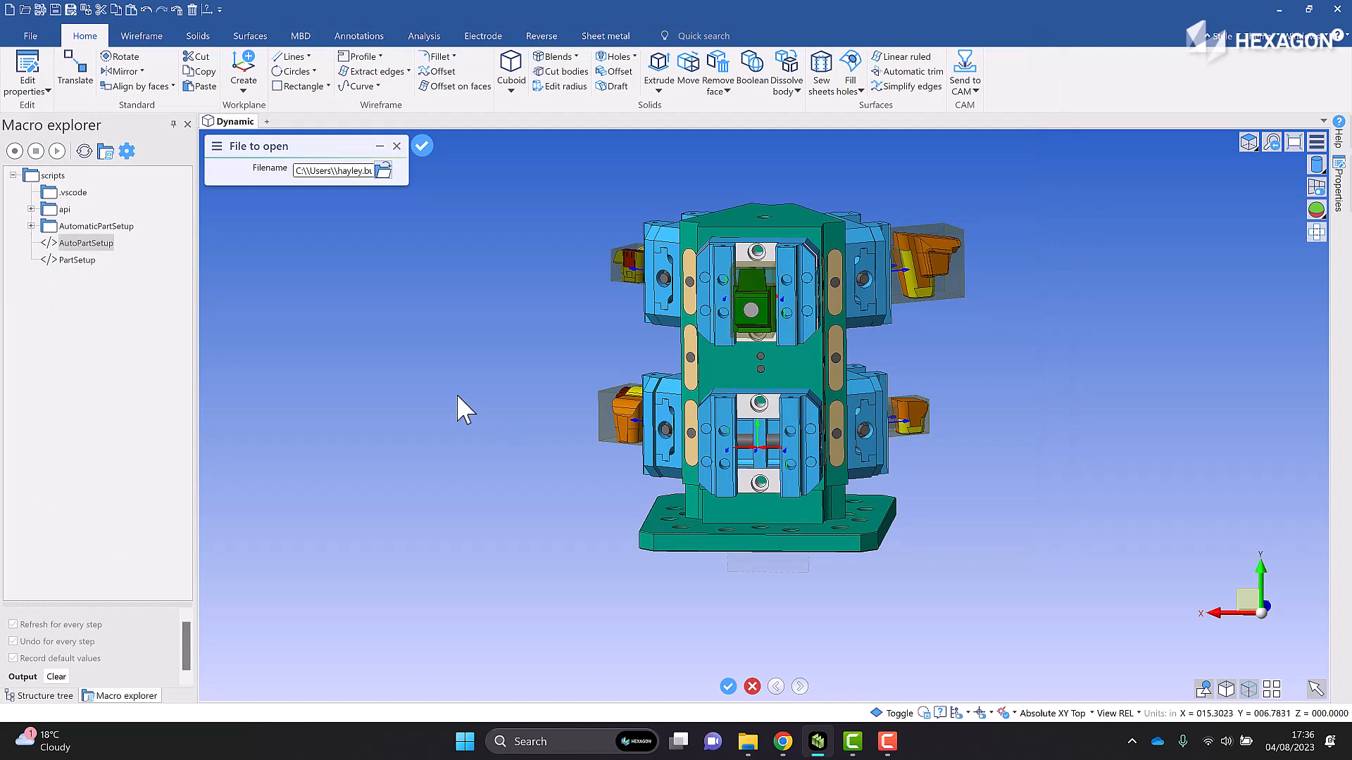
- Accept the file prompt so the AutoPartSetup macro stocks all six parts in the vices
left_click(421, 145)
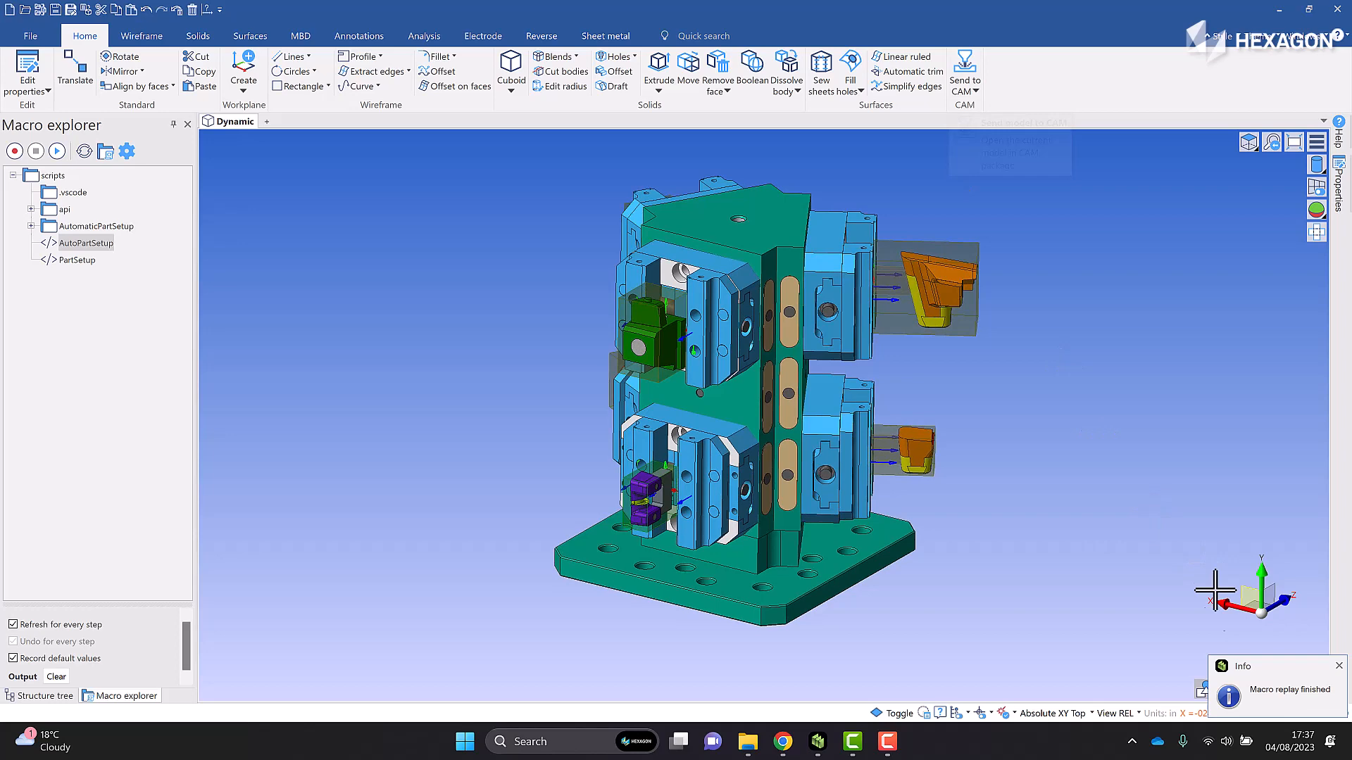
mouse_move(934, 336)
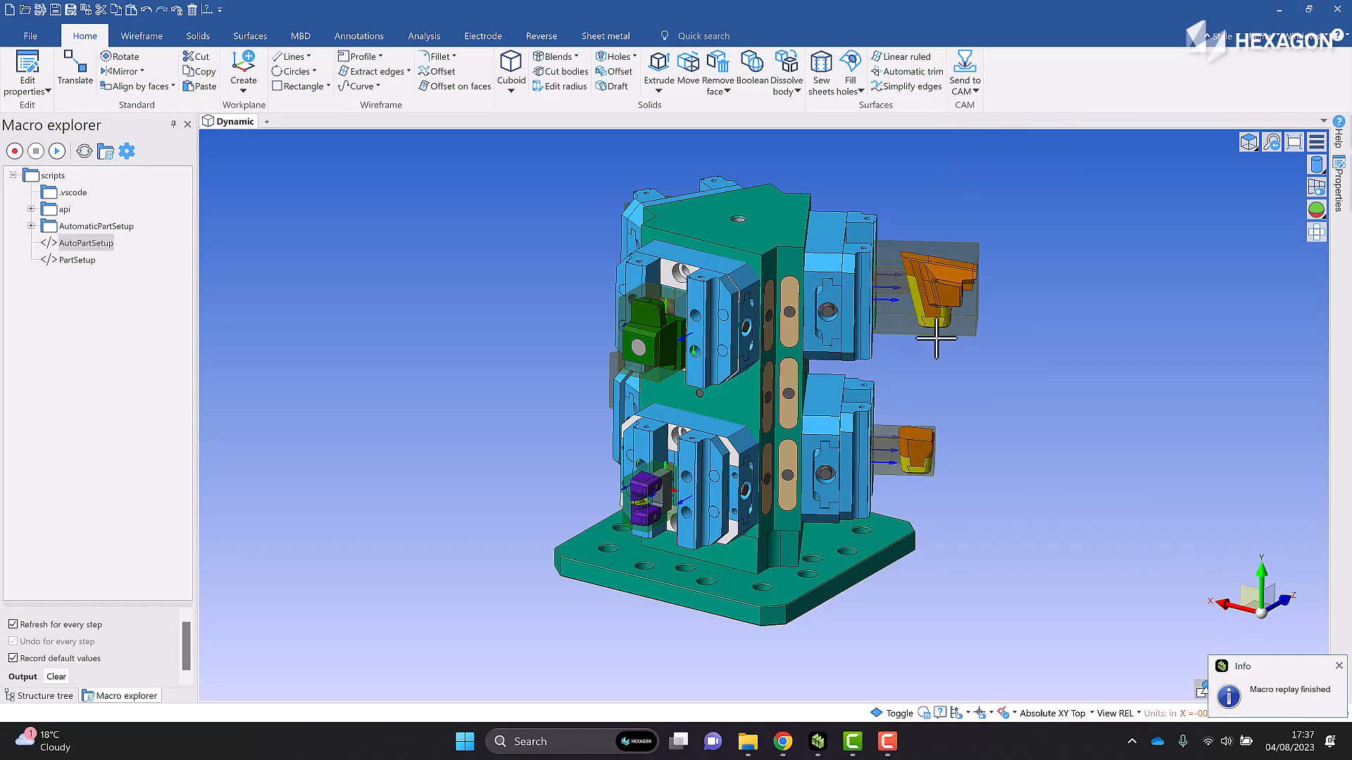
mouse_move(292, 392)
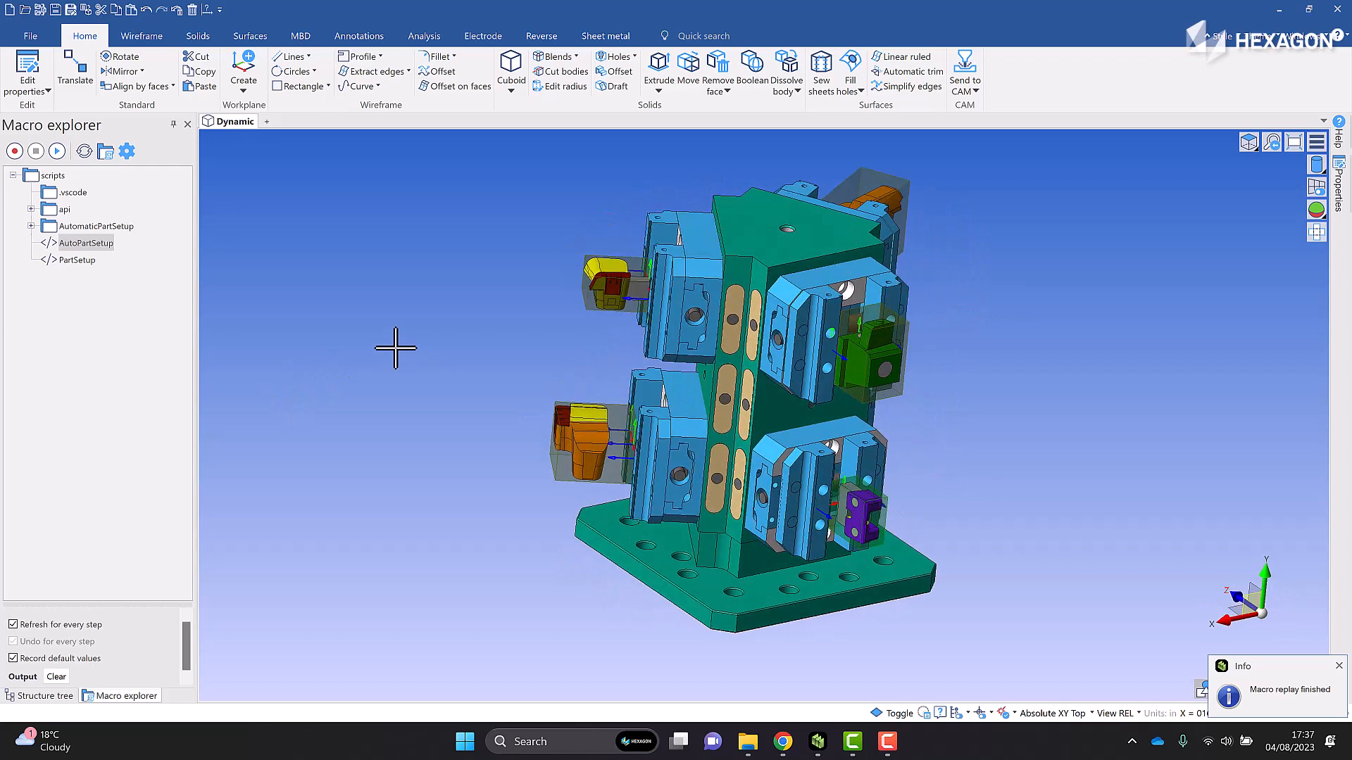
- Show the structure tree, collapse Bodies, and toggle the Stock and Bodies layers to leave only the fixture
left_click(38, 696)
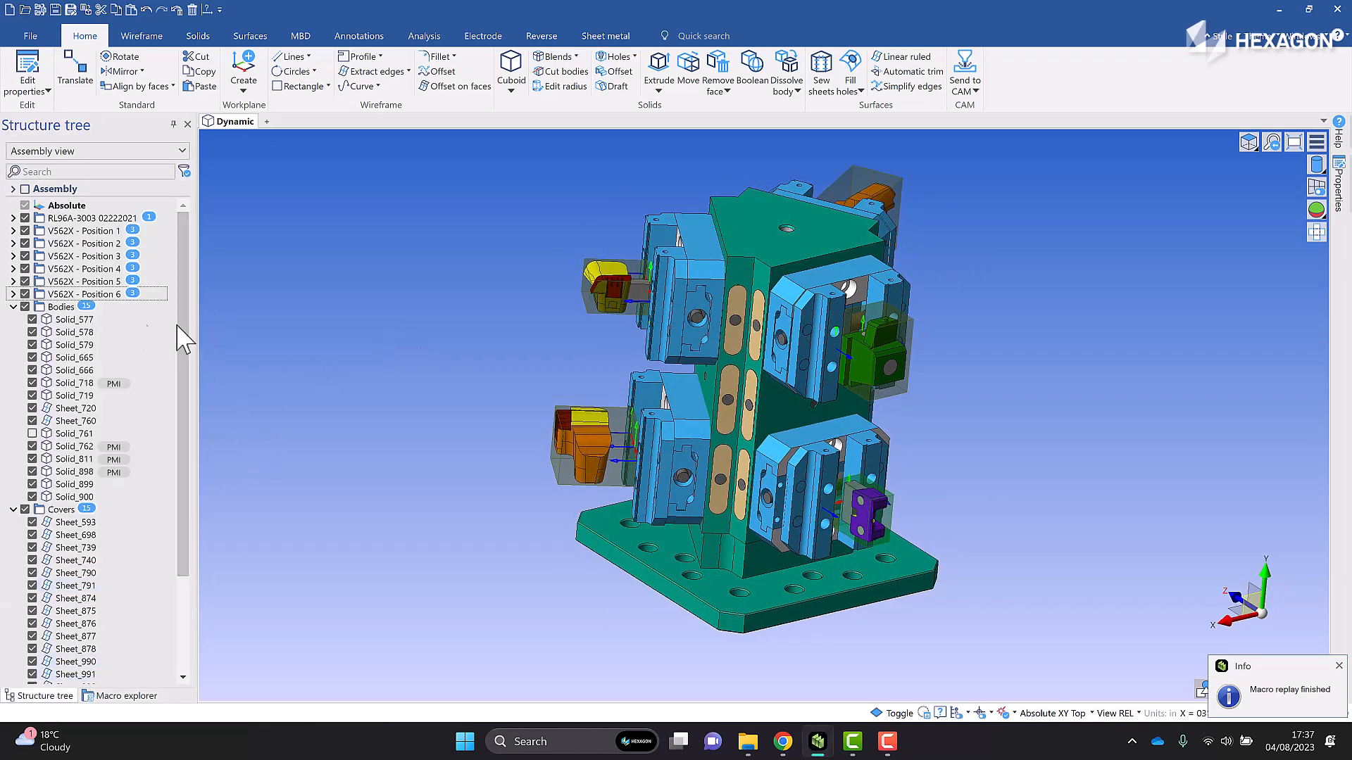
left_click(14, 188)
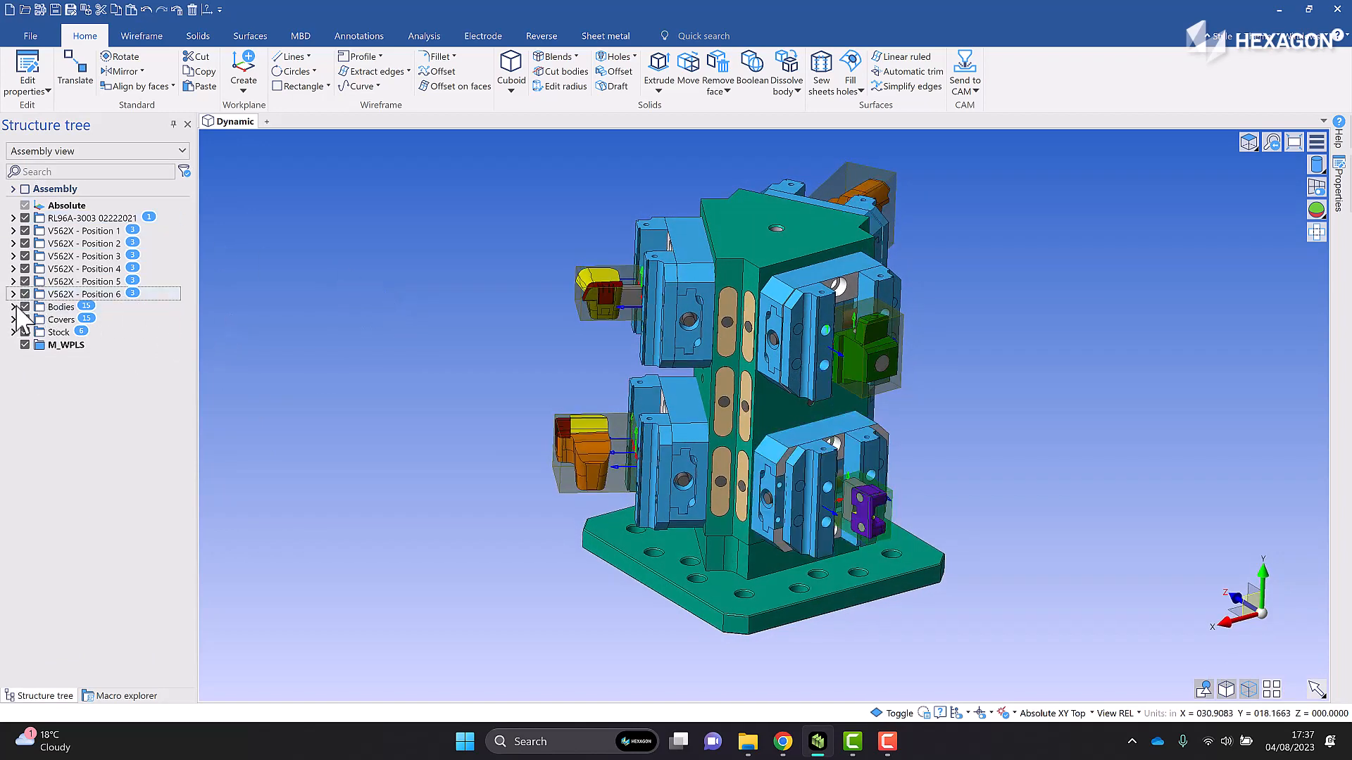
left_click(61, 319)
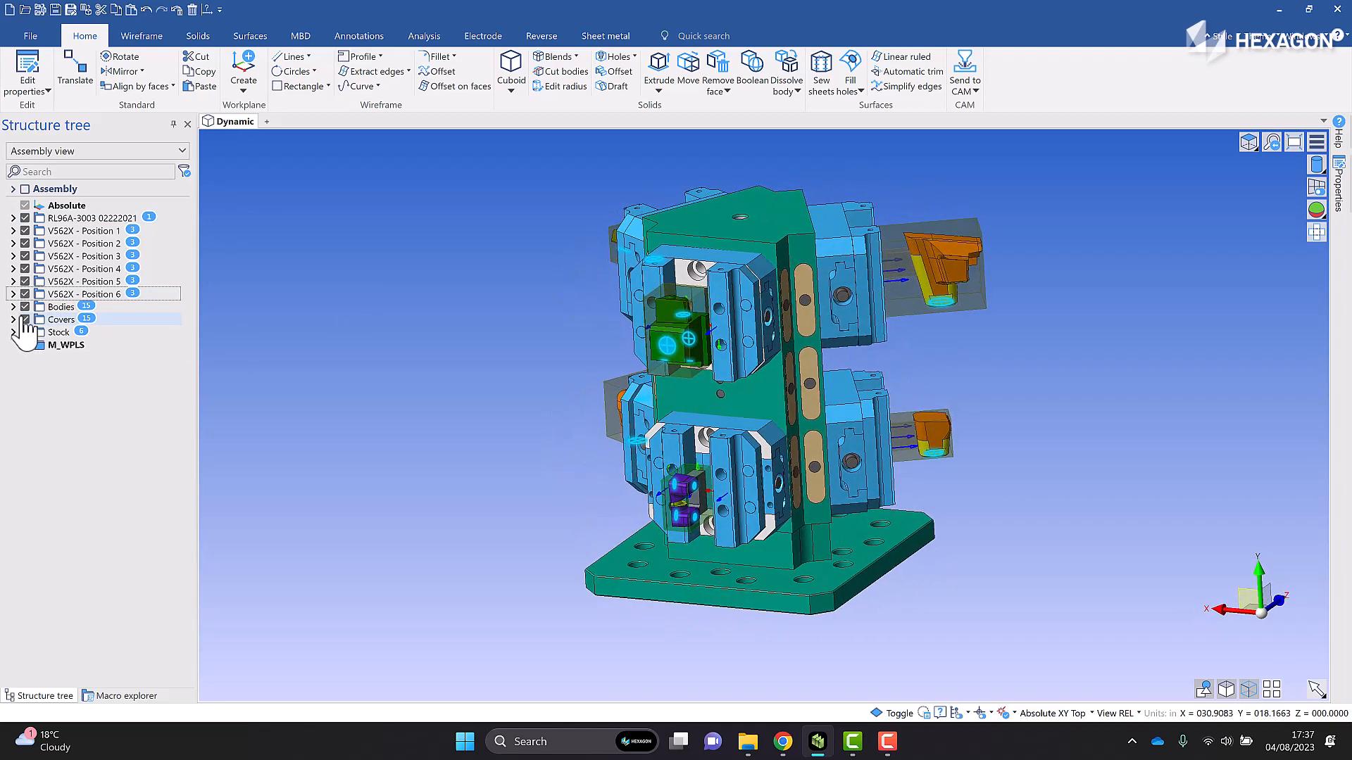
left_click(61, 319)
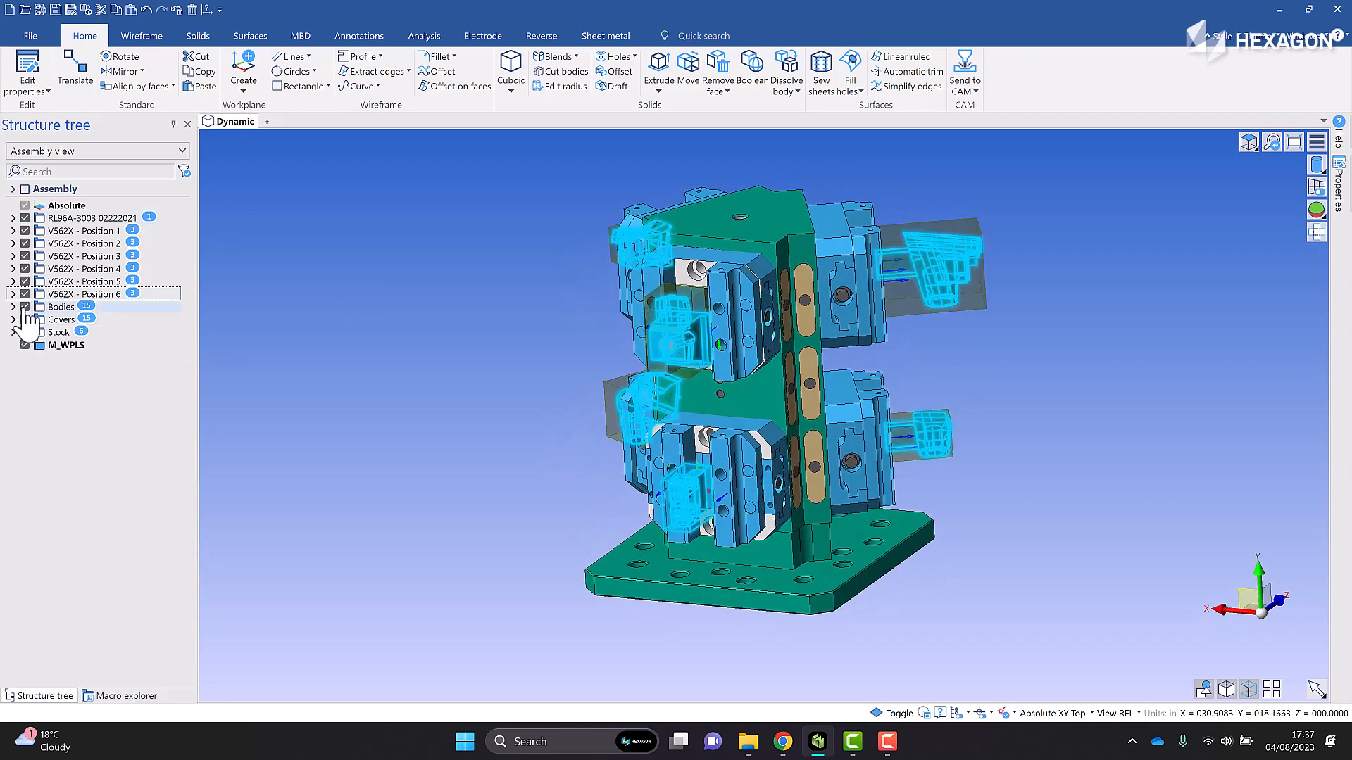